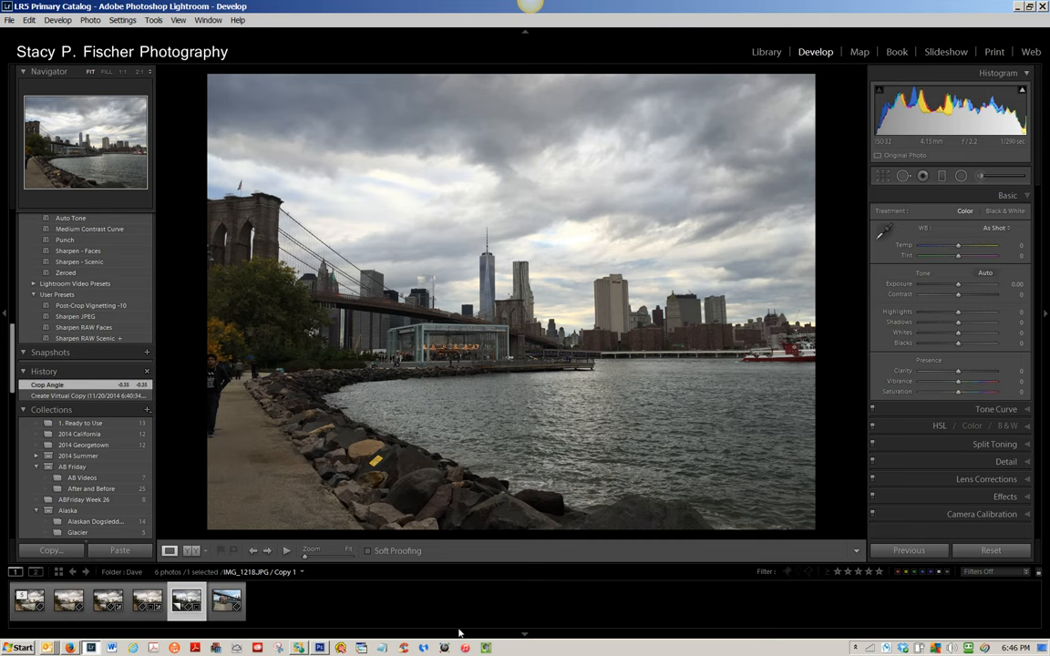
mouse_move(494, 599)
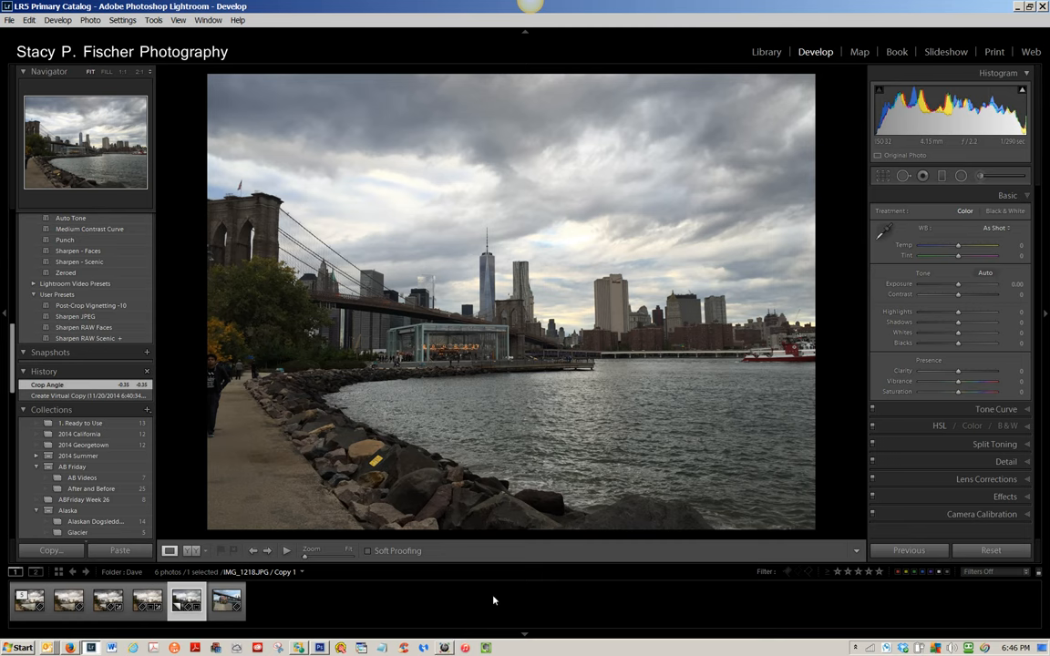
mouse_move(488, 609)
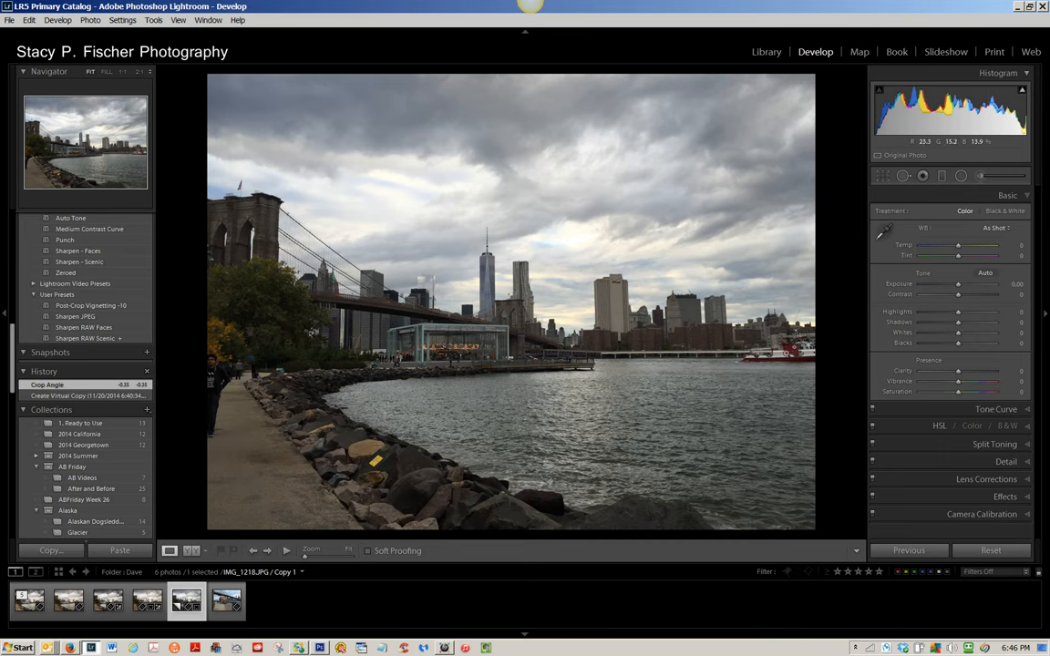
mouse_move(310, 392)
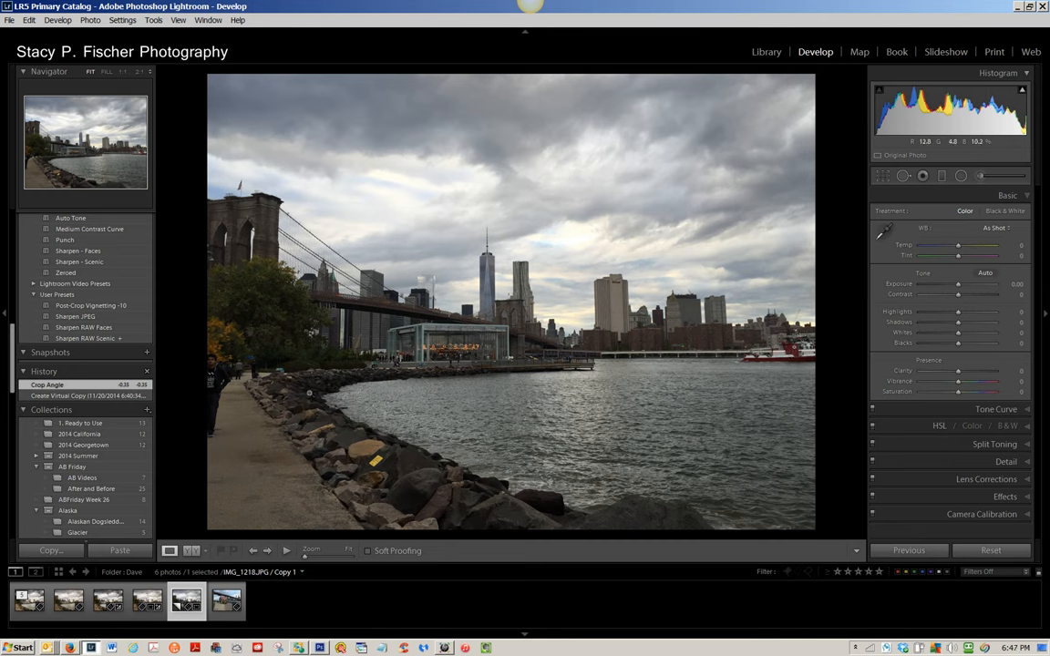
mouse_move(314, 375)
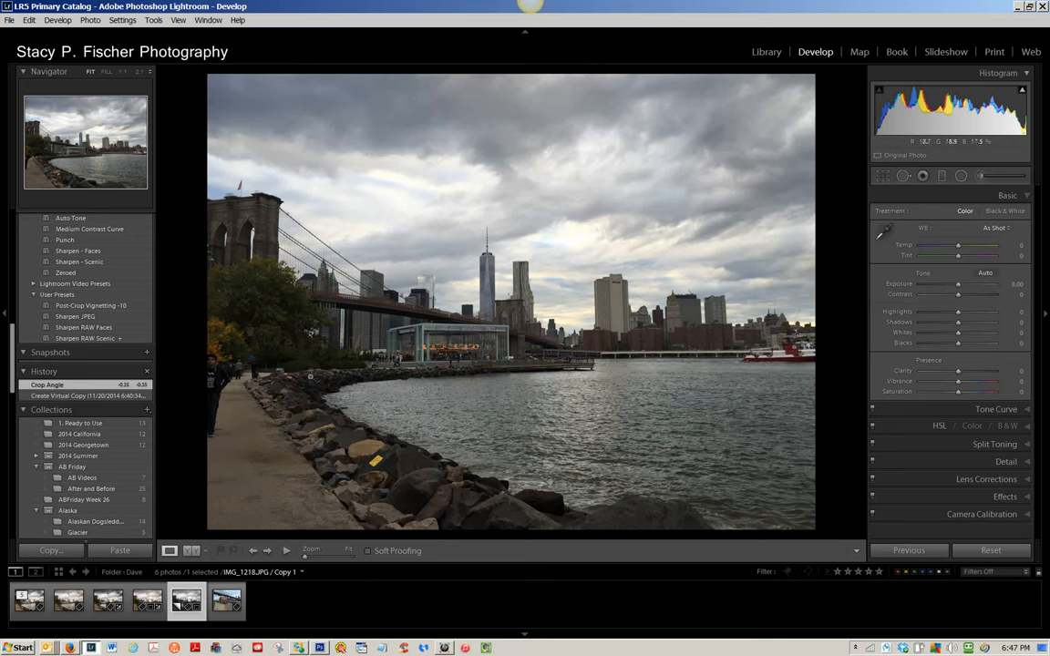
mouse_move(273, 438)
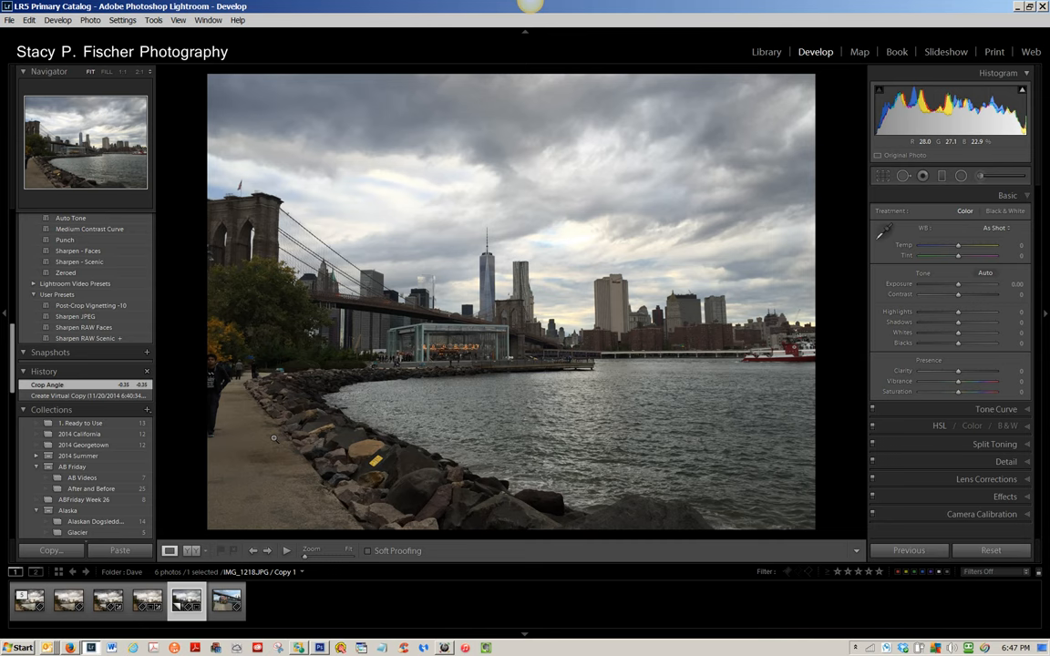
mouse_move(215, 417)
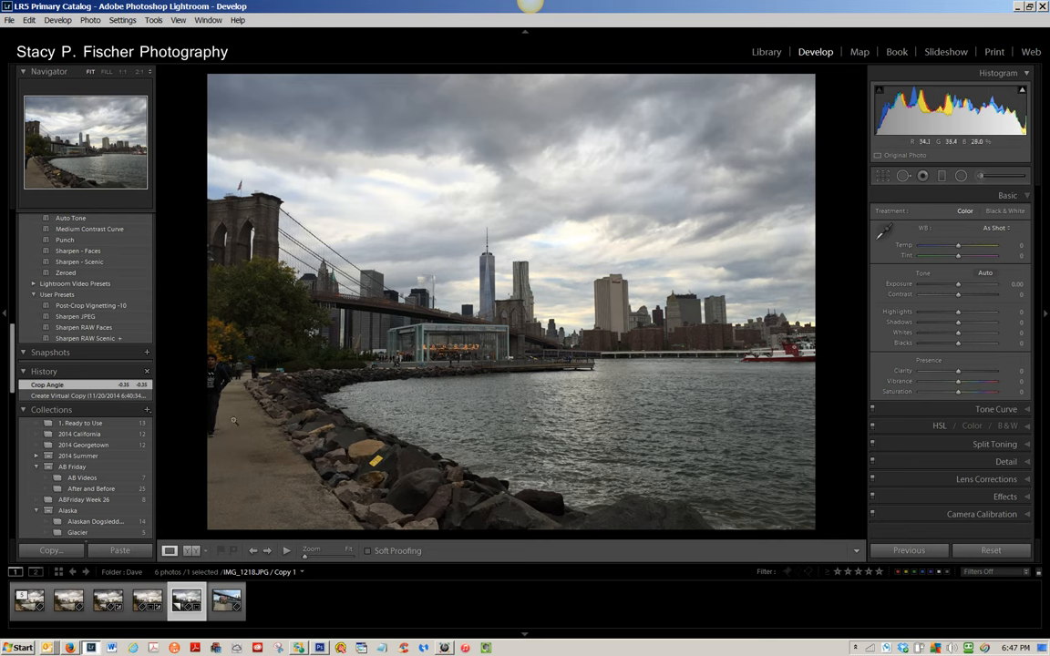
mouse_move(220, 394)
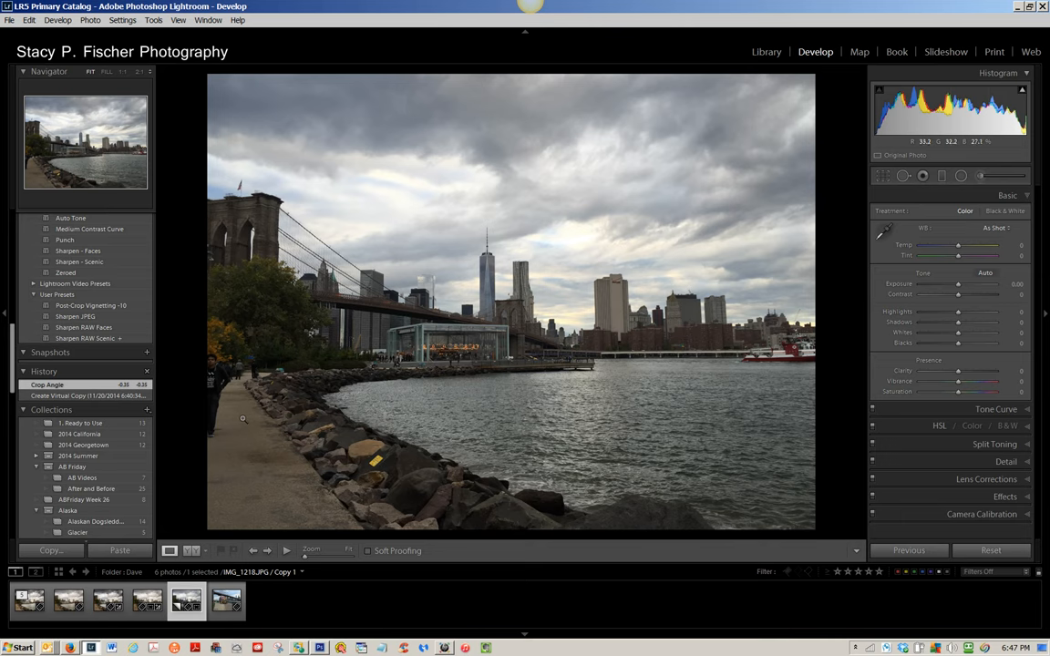
mouse_move(375, 460)
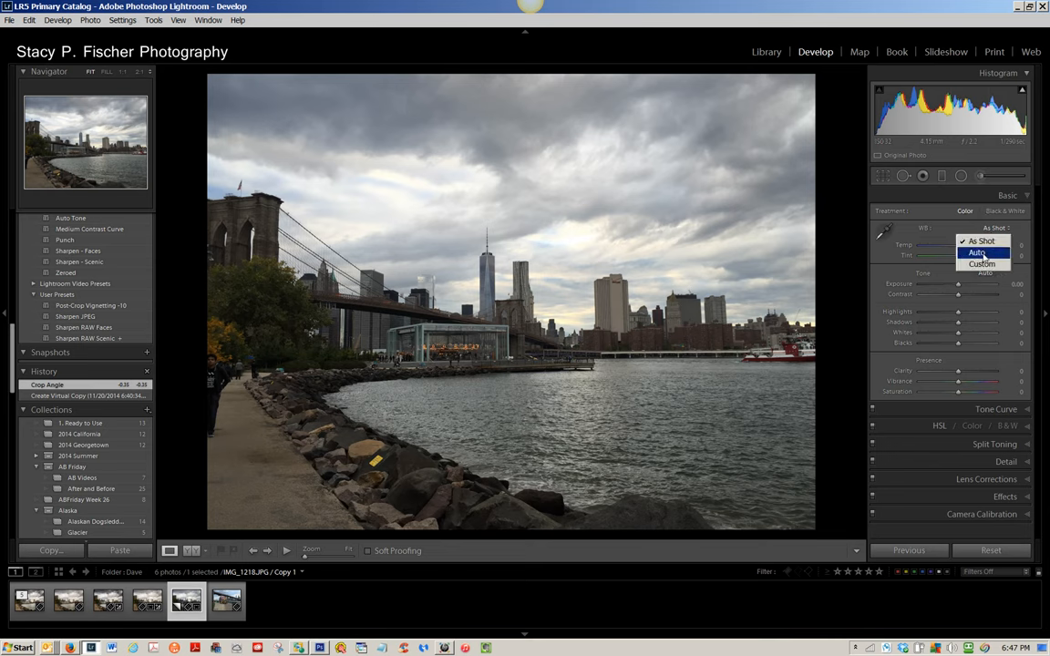
Step: Set the photo's white balance to Auto in the Basic panel
left_click(977, 251)
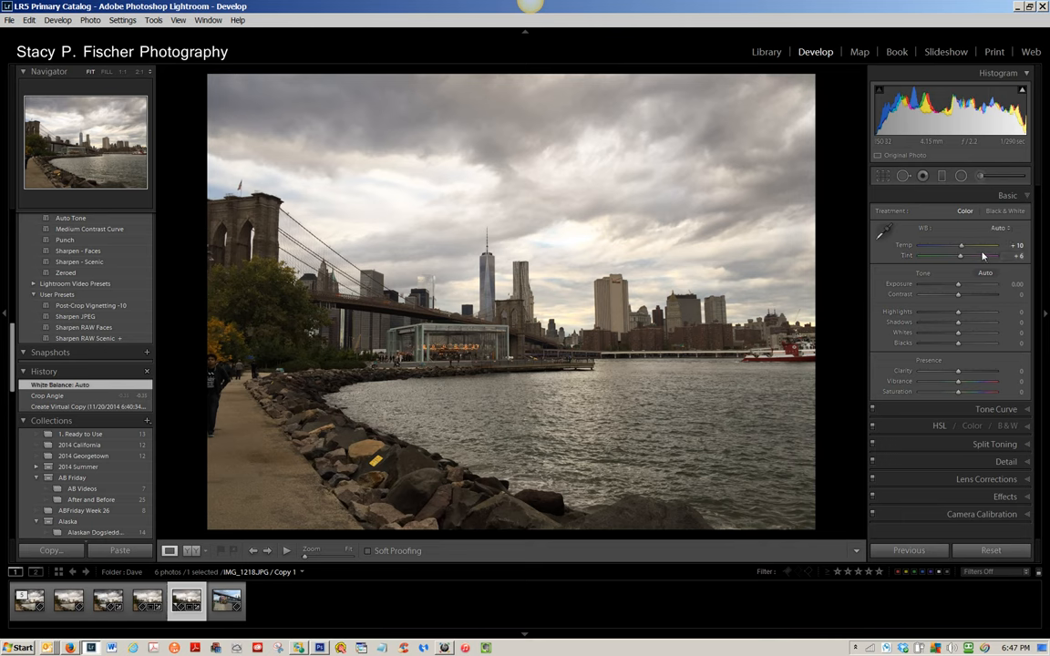
mouse_move(959, 246)
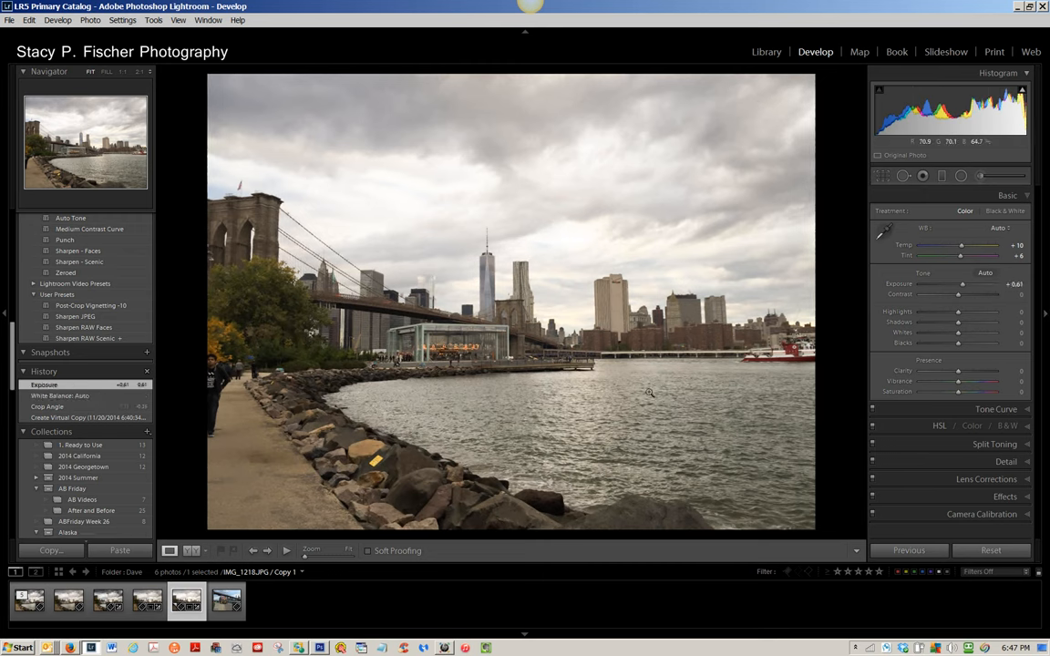
mouse_move(726, 403)
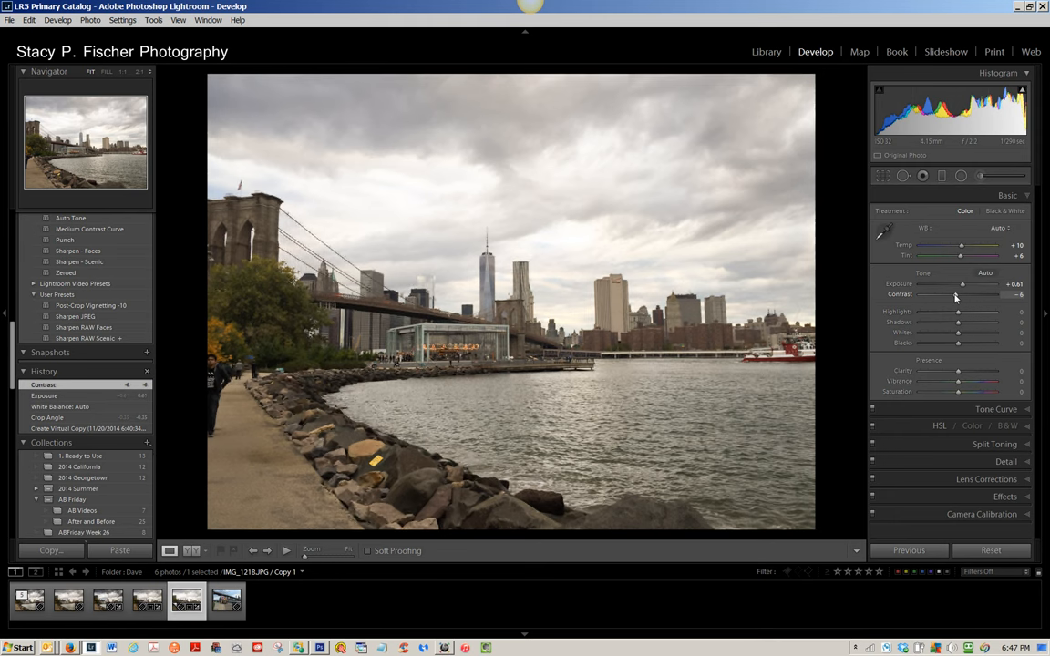
mouse_move(959, 321)
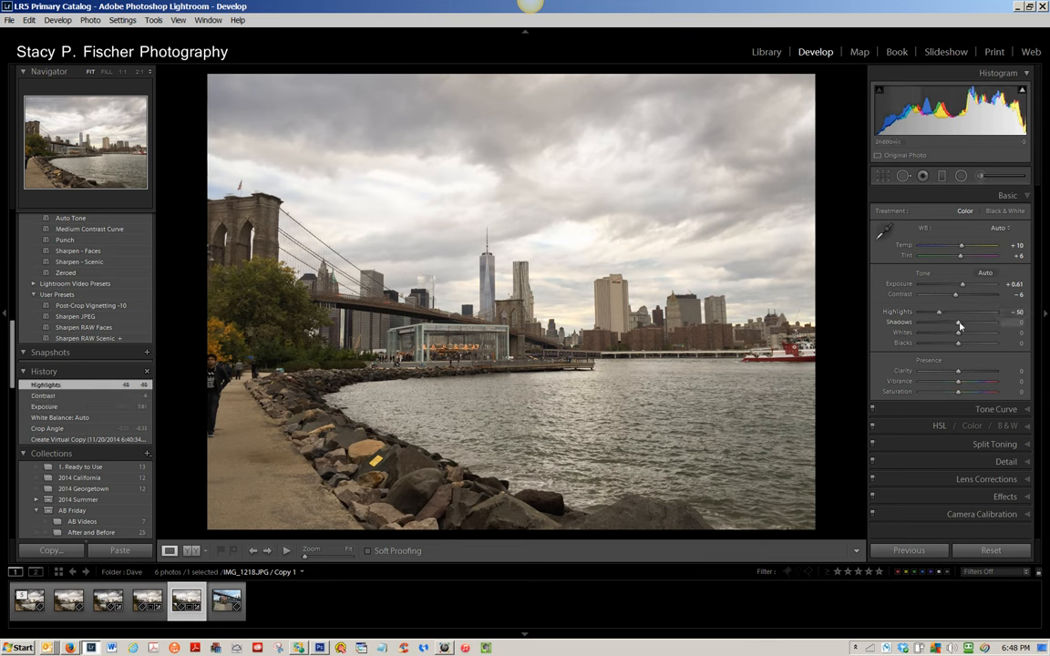
Step: Lift the shadows and deepen the blacks with the Basic panel sliders
left_click_drag(958, 321, 964, 321)
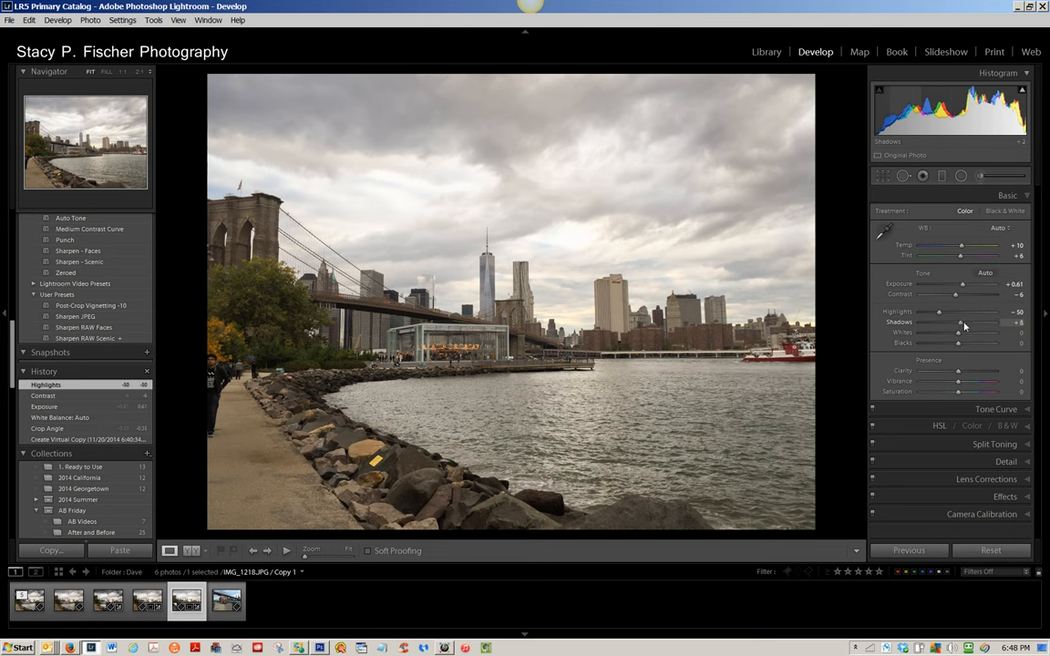
left_click_drag(959, 322, 970, 322)
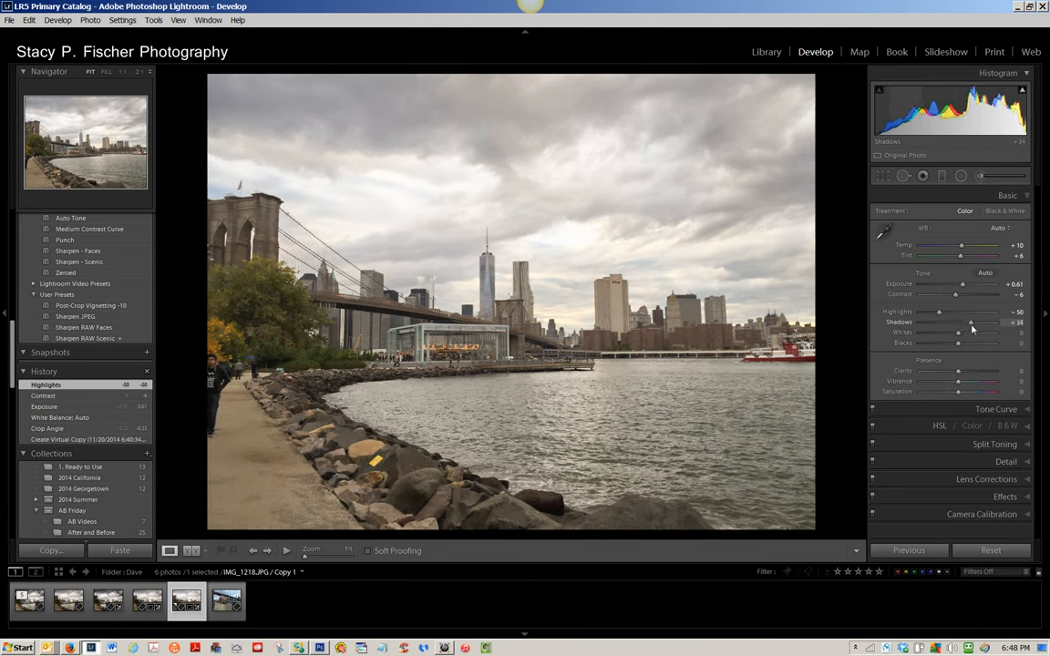
left_click_drag(957, 323, 970, 322)
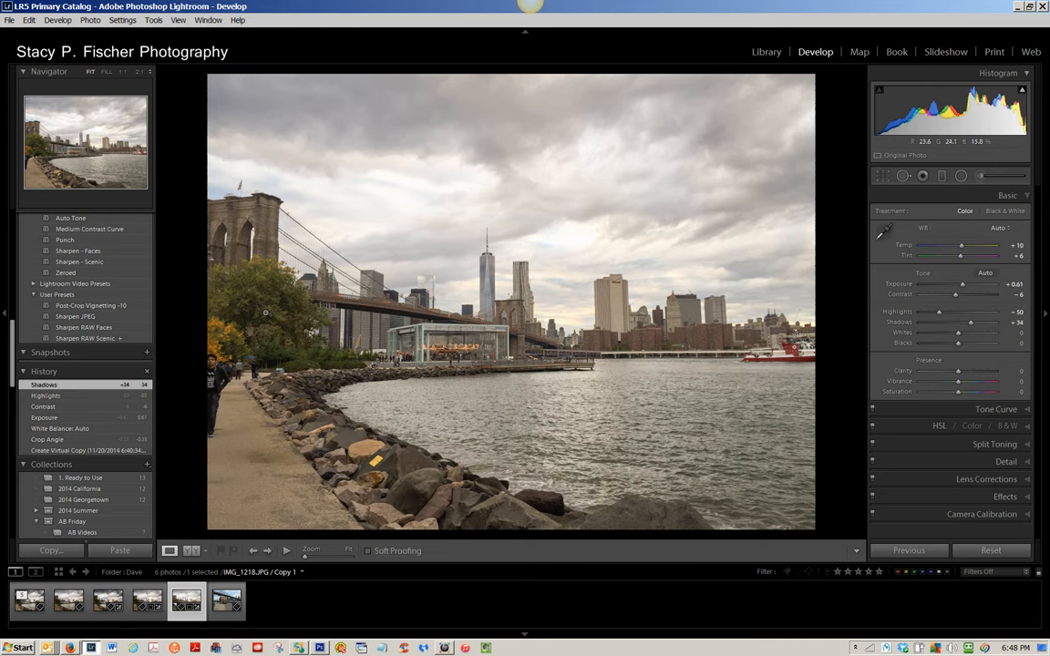
mouse_move(784, 393)
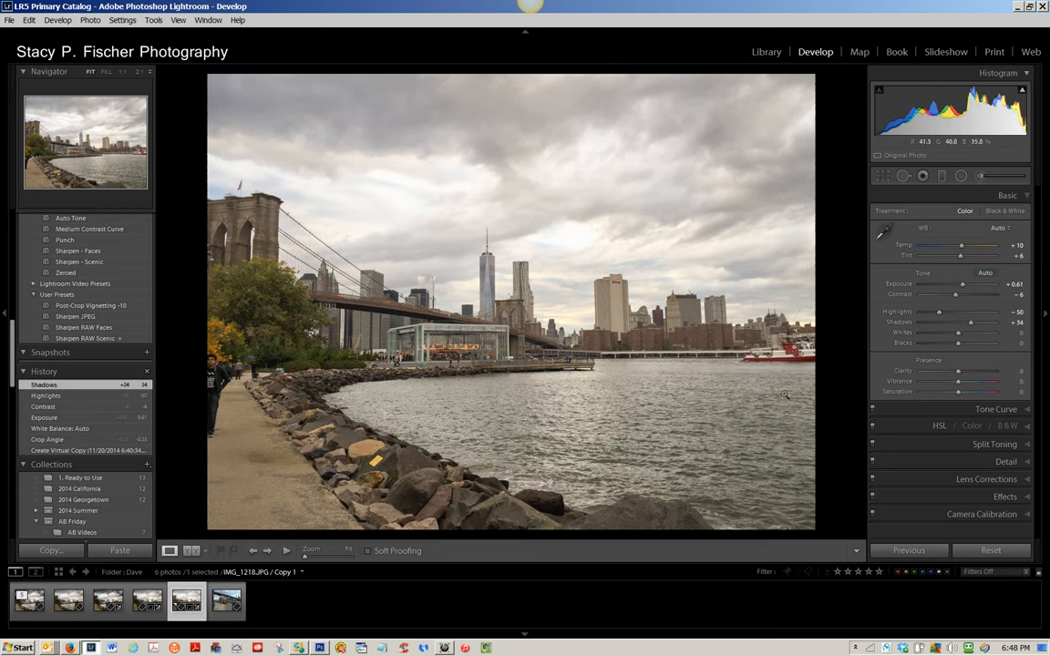
mouse_move(882, 148)
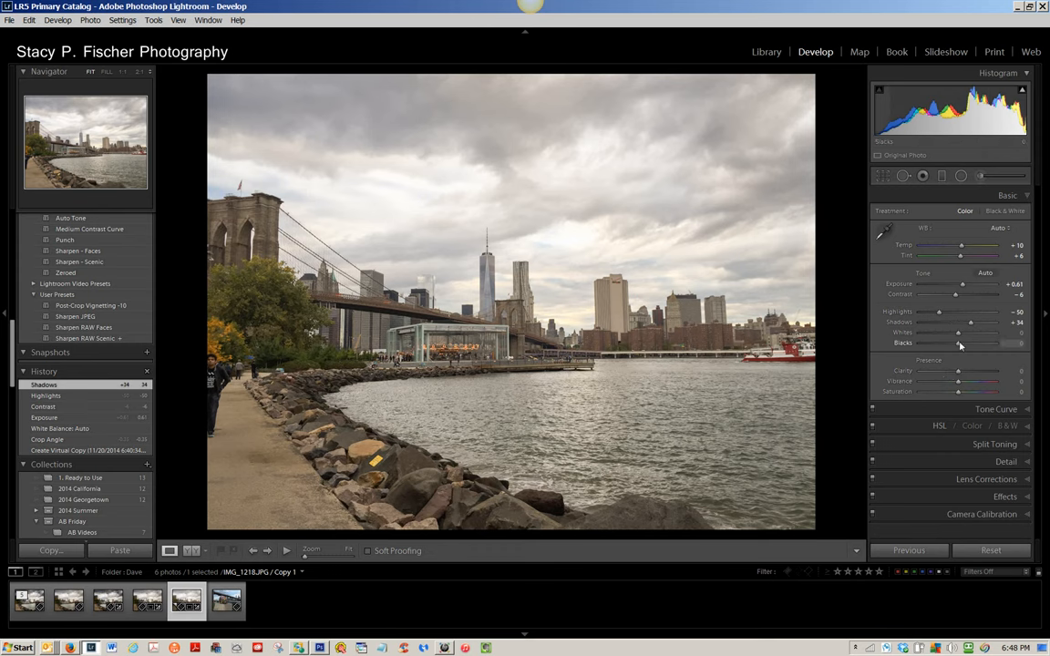
left_click_drag(958, 343, 955, 343)
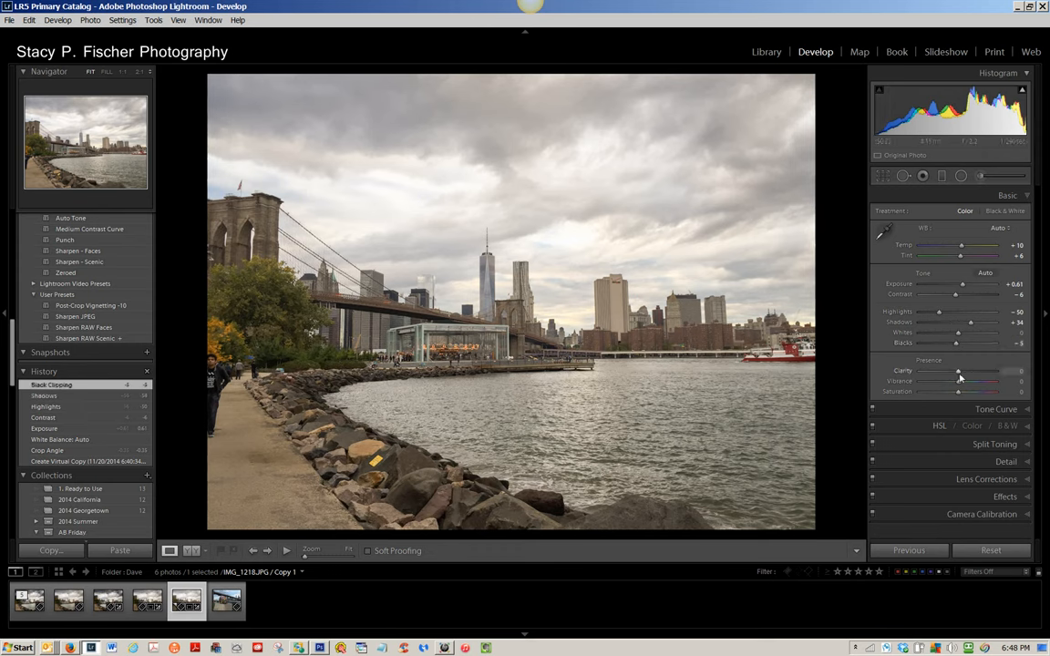
Step: Raise Clarity in several passes for more midtone punch in the clouds
left_click_drag(959, 372, 966, 372)
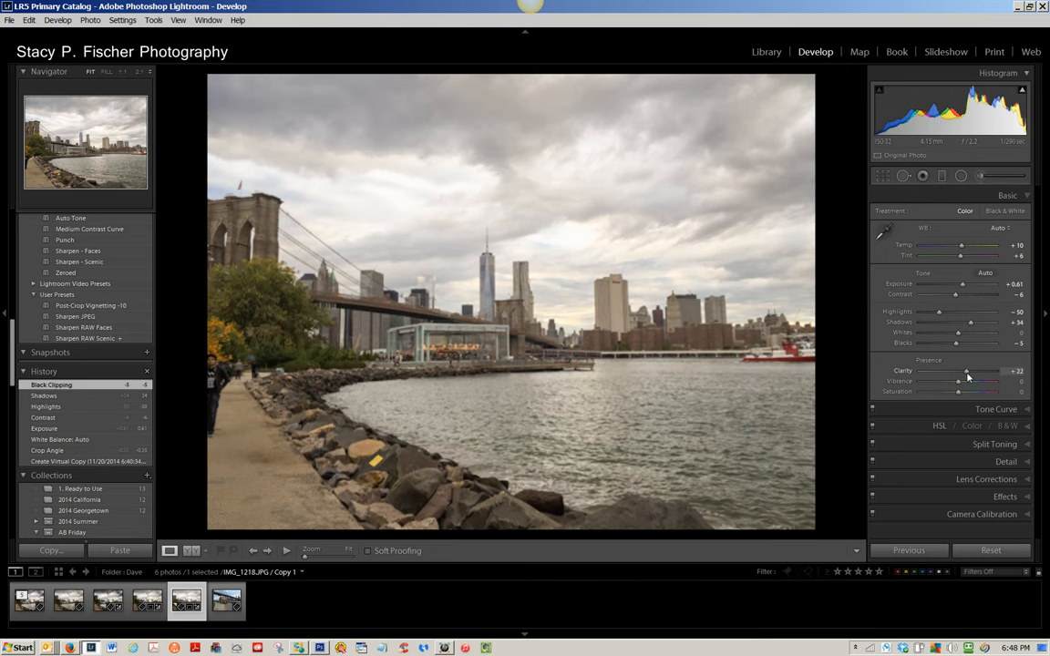
left_click_drag(966, 372, 973, 372)
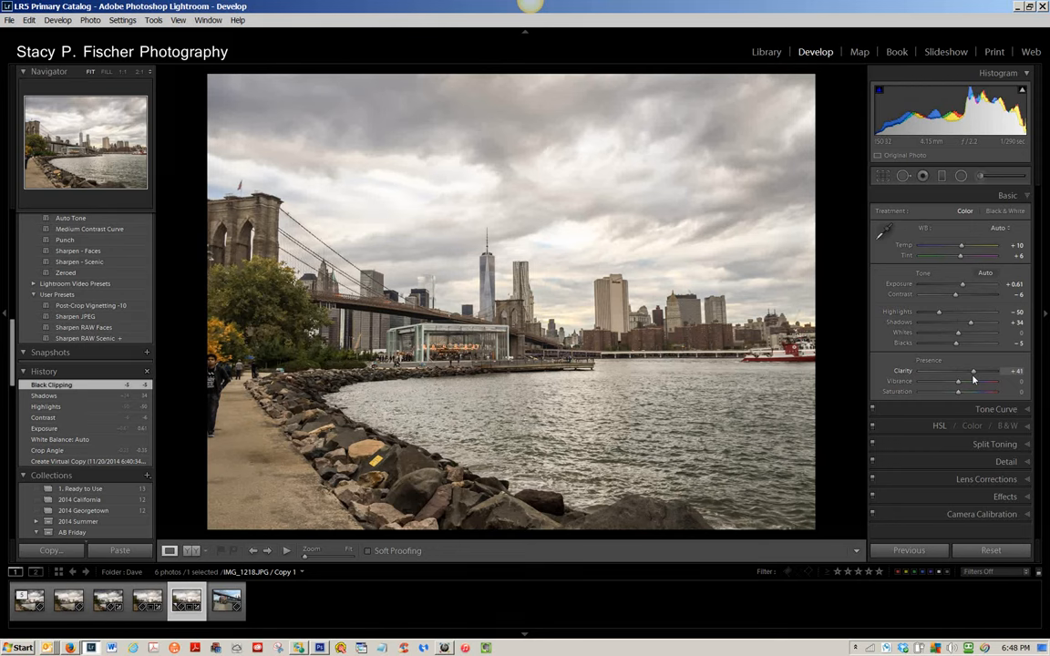
left_click_drag(974, 371, 973, 372)
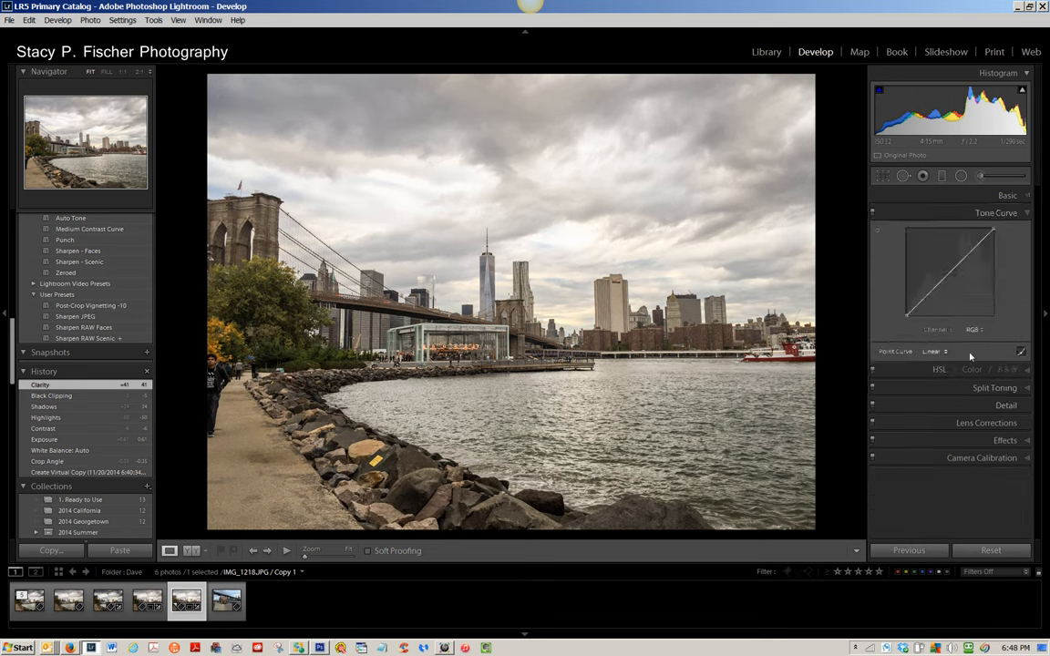
Step: Apply the Medium Contrast point curve and move on to the Detail sharpening settings
left_click(931, 350)
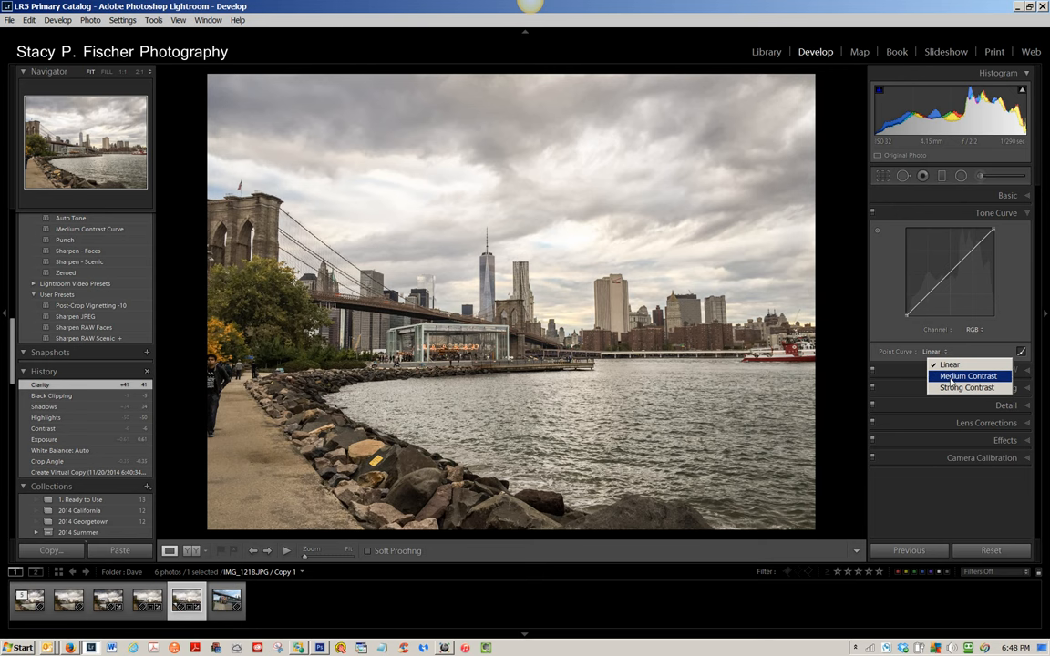
left_click(968, 375)
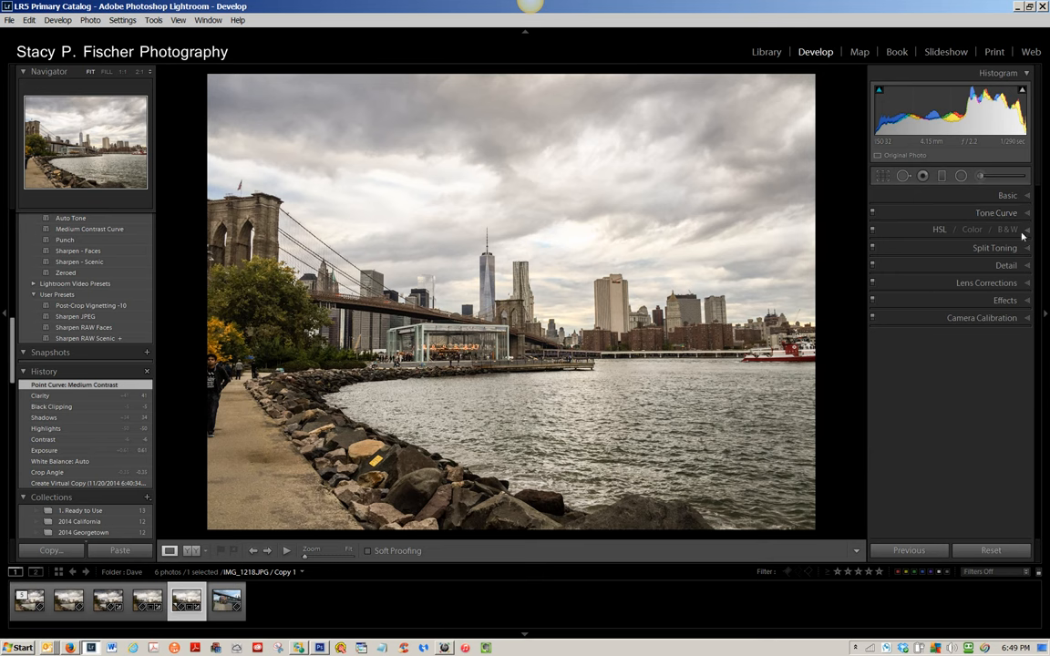
mouse_move(1028, 270)
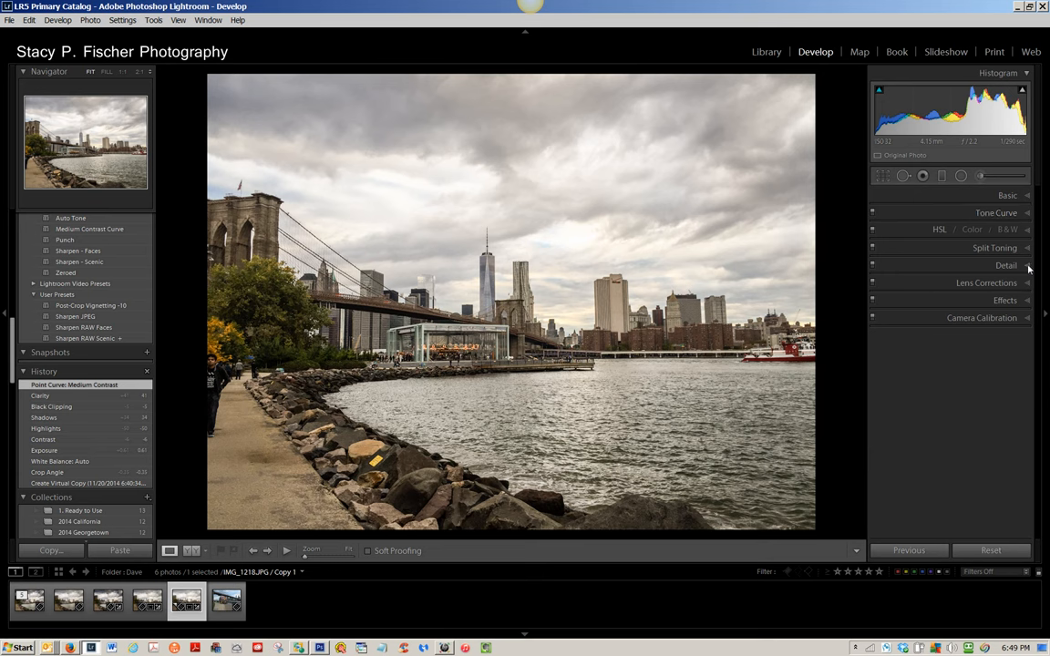
left_click(1006, 266)
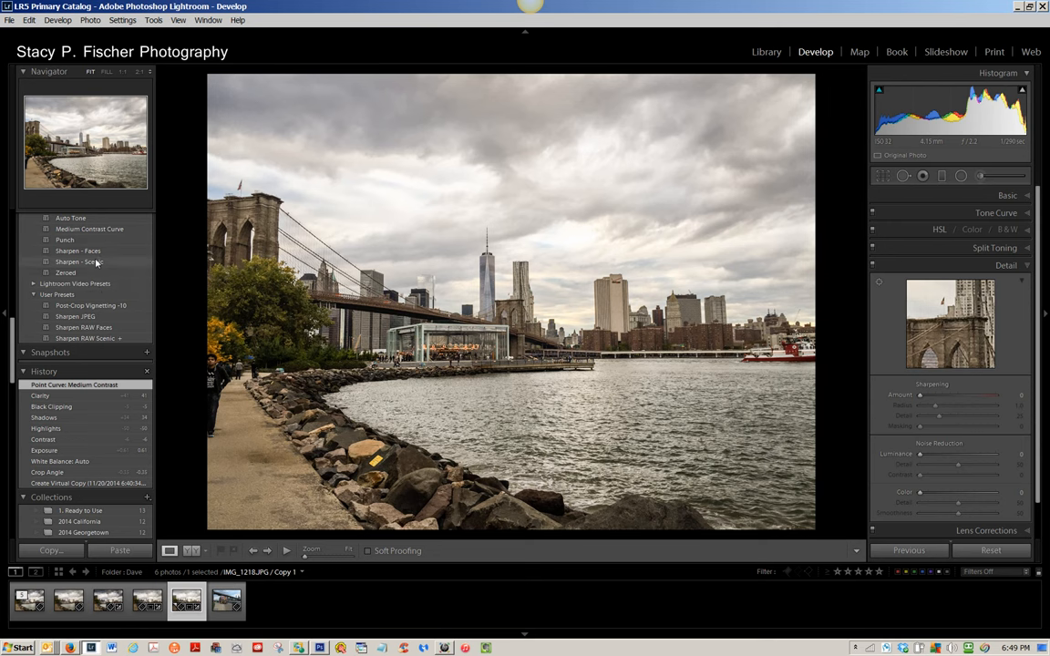
mouse_move(98, 265)
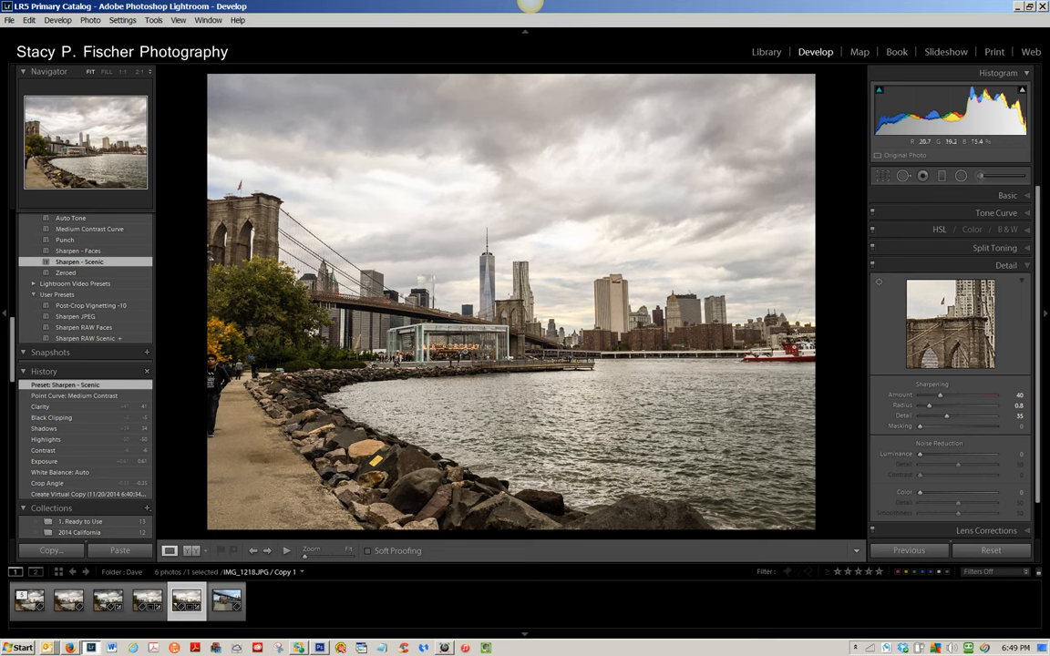
mouse_move(962, 175)
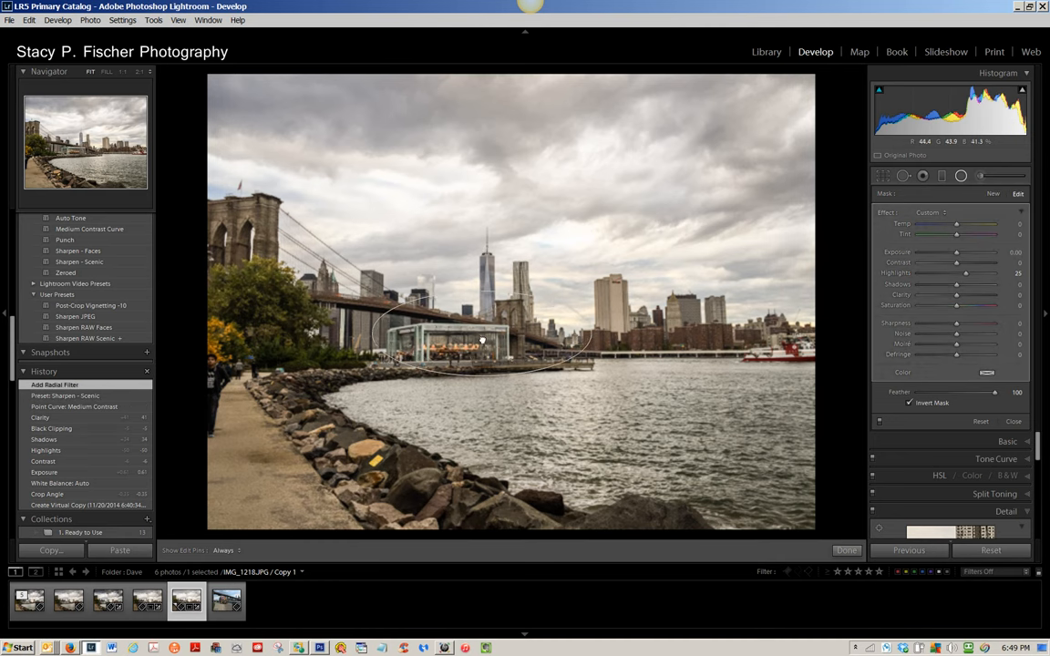
Step: Draw an elliptical radial filter over the photo with Invert Mask unchecked
left_click_drag(481, 341, 463, 347)
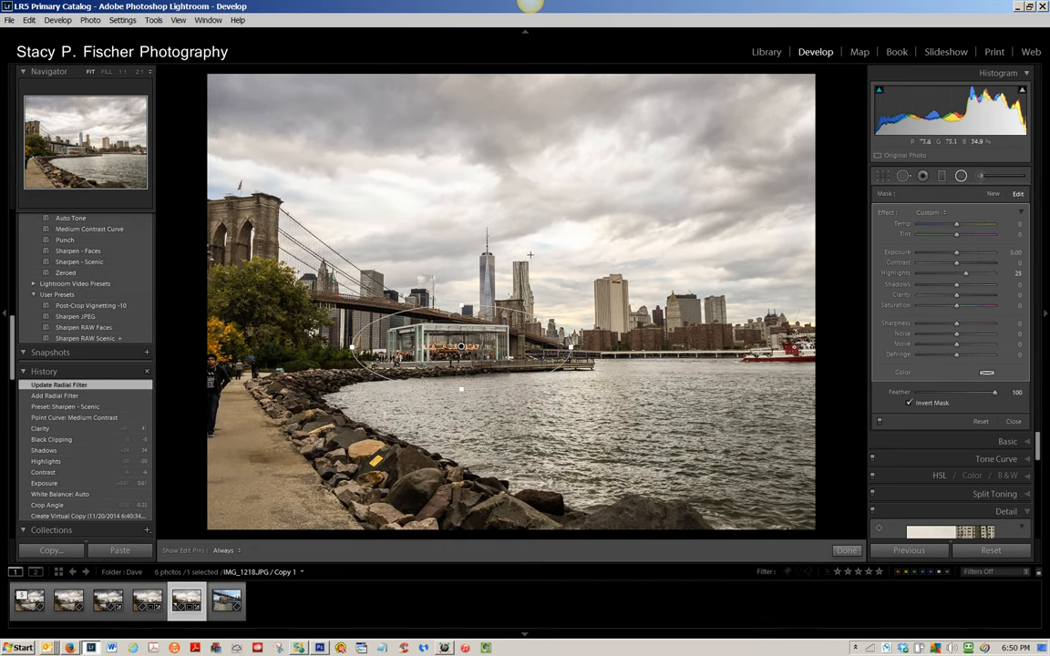
mouse_move(423, 408)
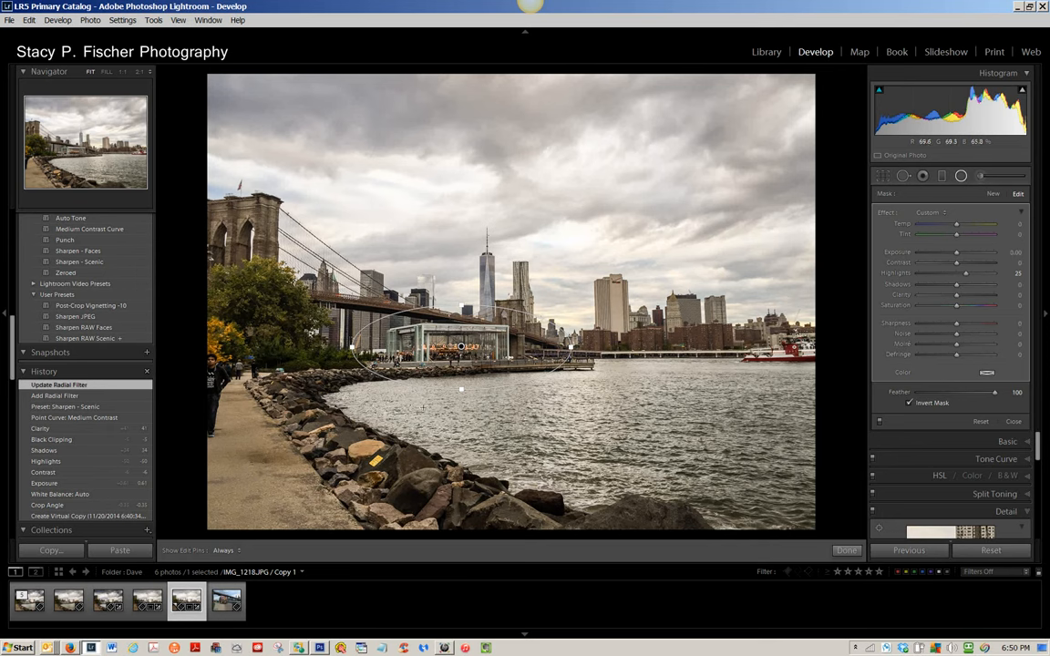
mouse_move(518, 368)
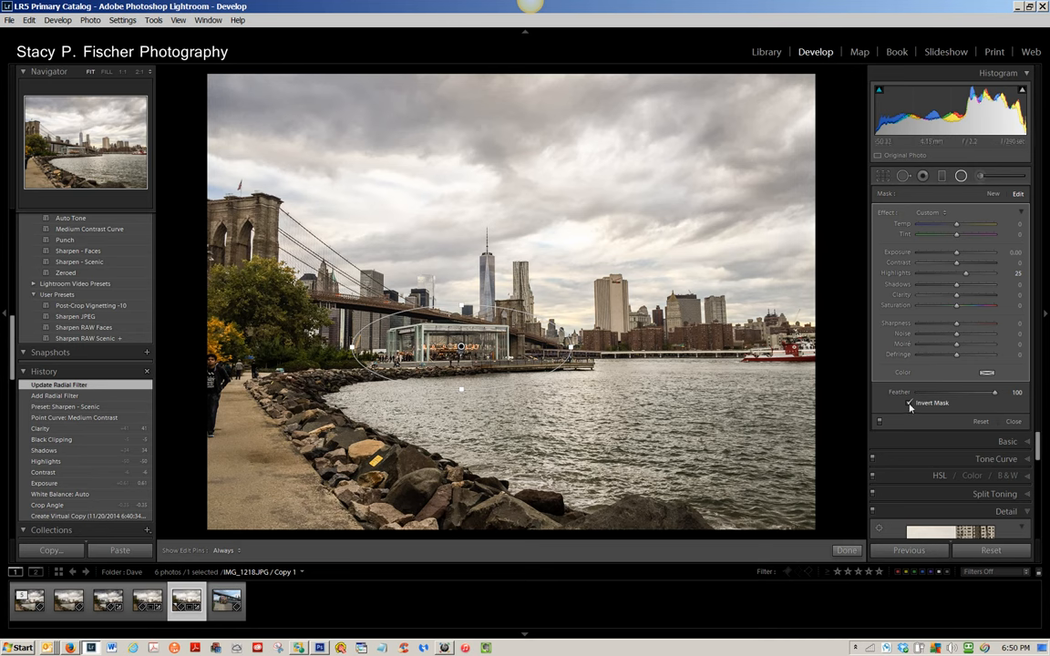
left_click(912, 403)
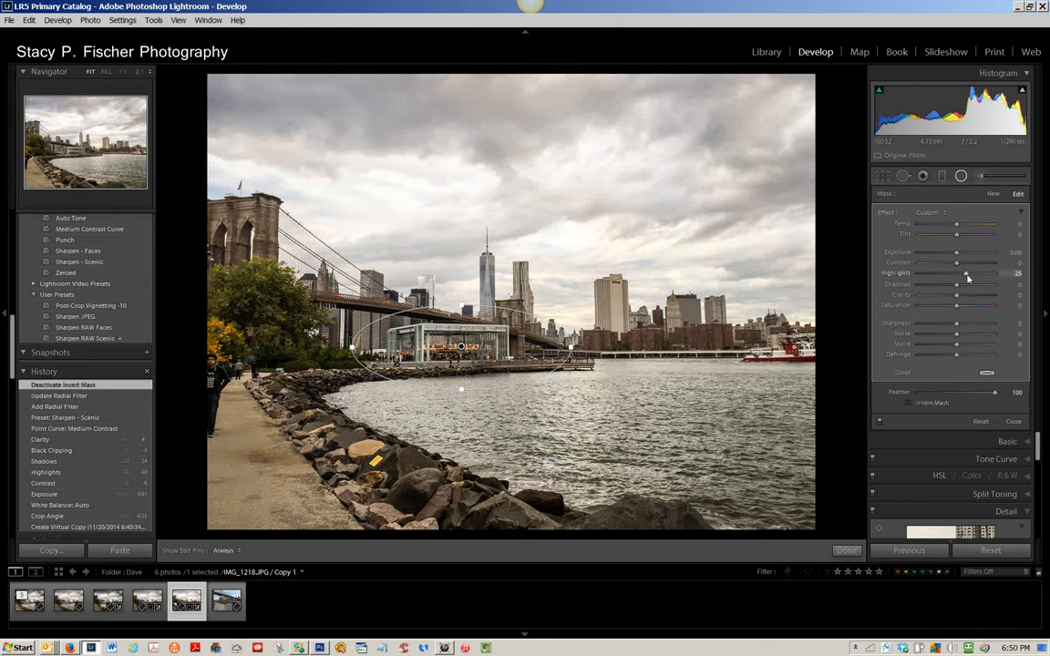
Step: Pull down the radial filter's Highlights and Exposure
left_click_drag(991, 274, 955, 273)
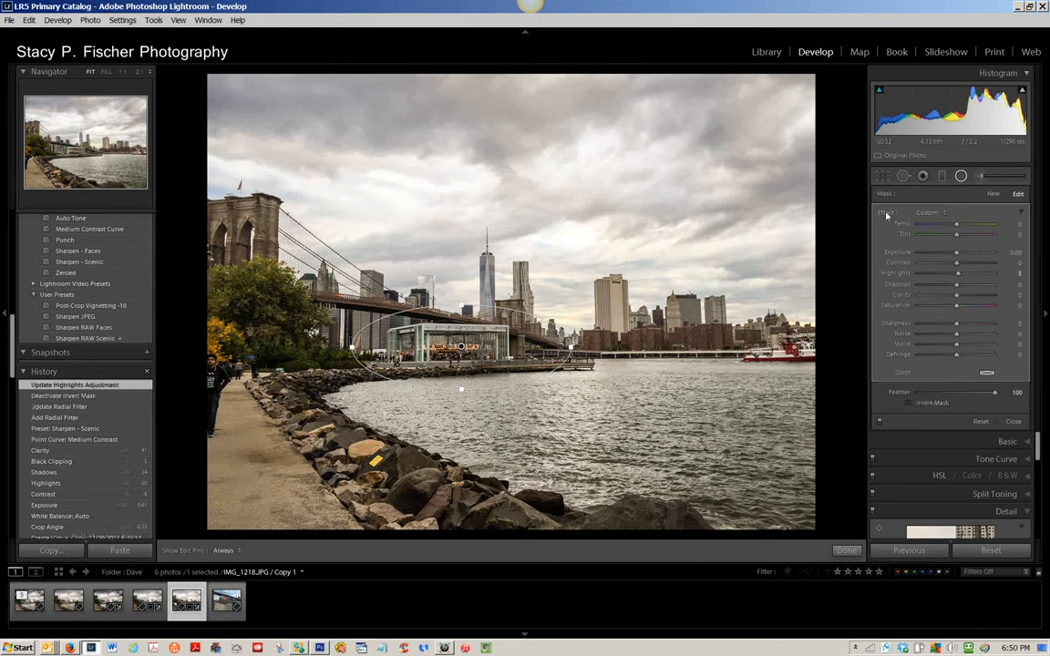
left_click_drag(955, 251, 958, 252)
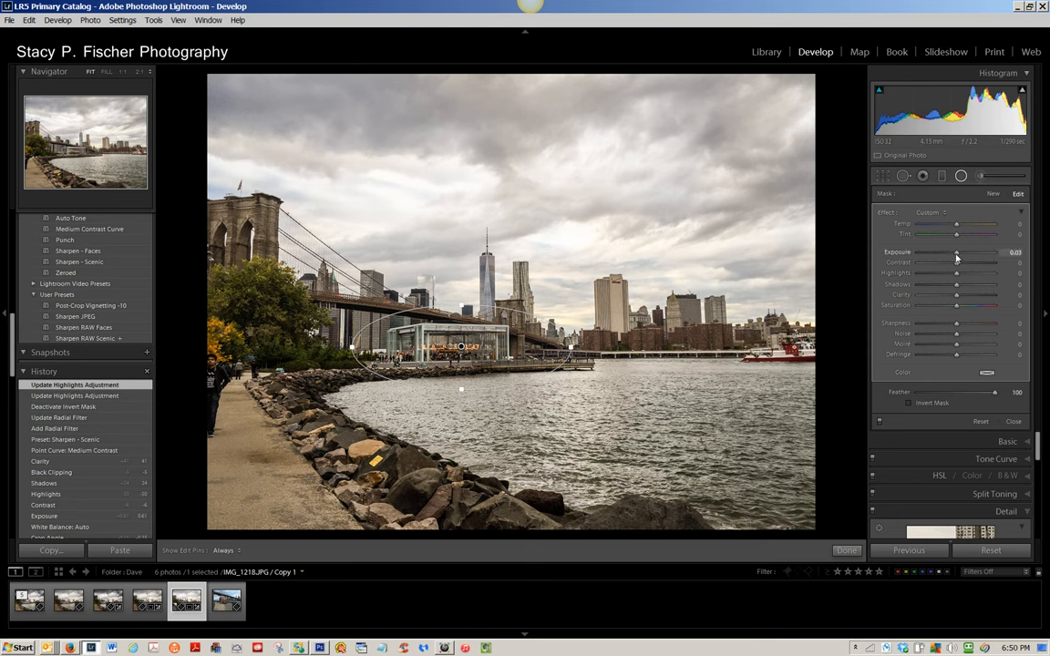
left_click_drag(955, 251, 955, 251)
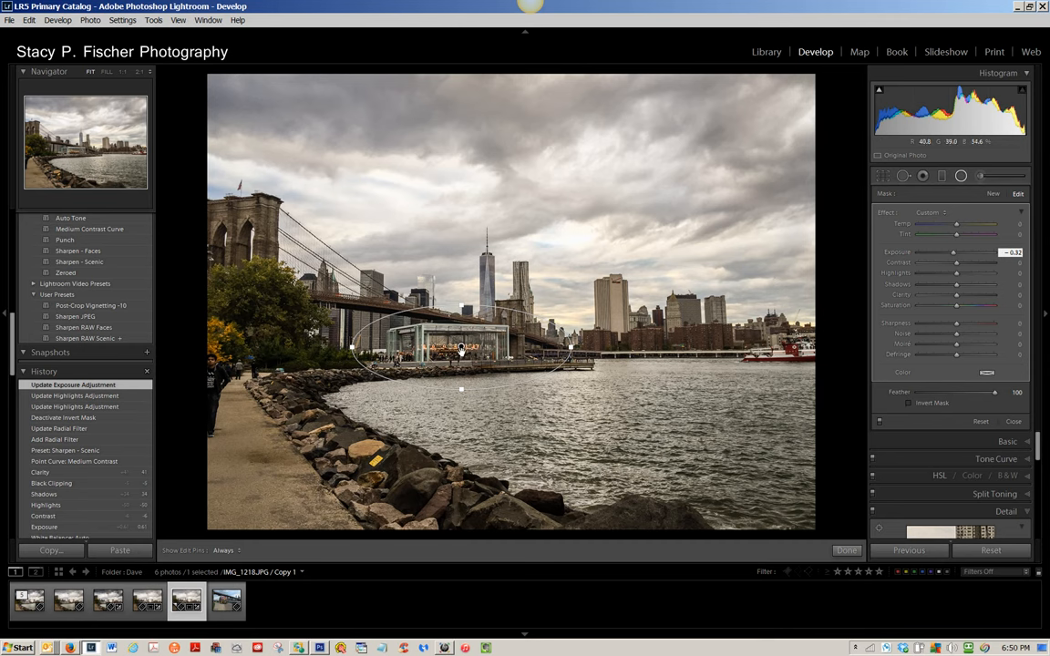
mouse_move(437, 357)
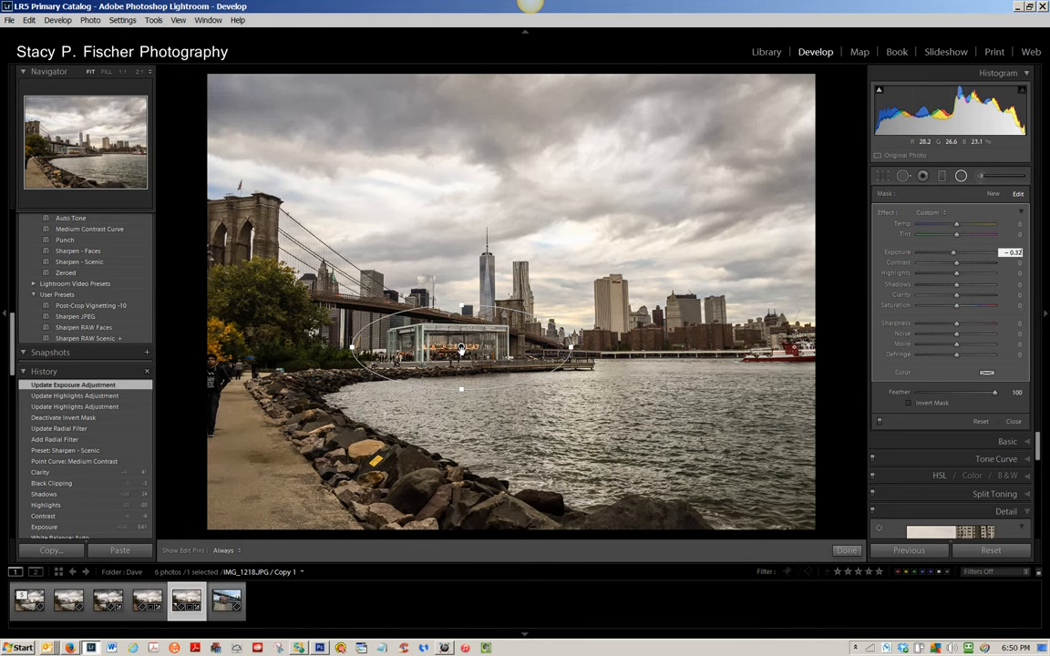
Step: Duplicate the radial filter and invert the copy's mask
right_click(461, 349)
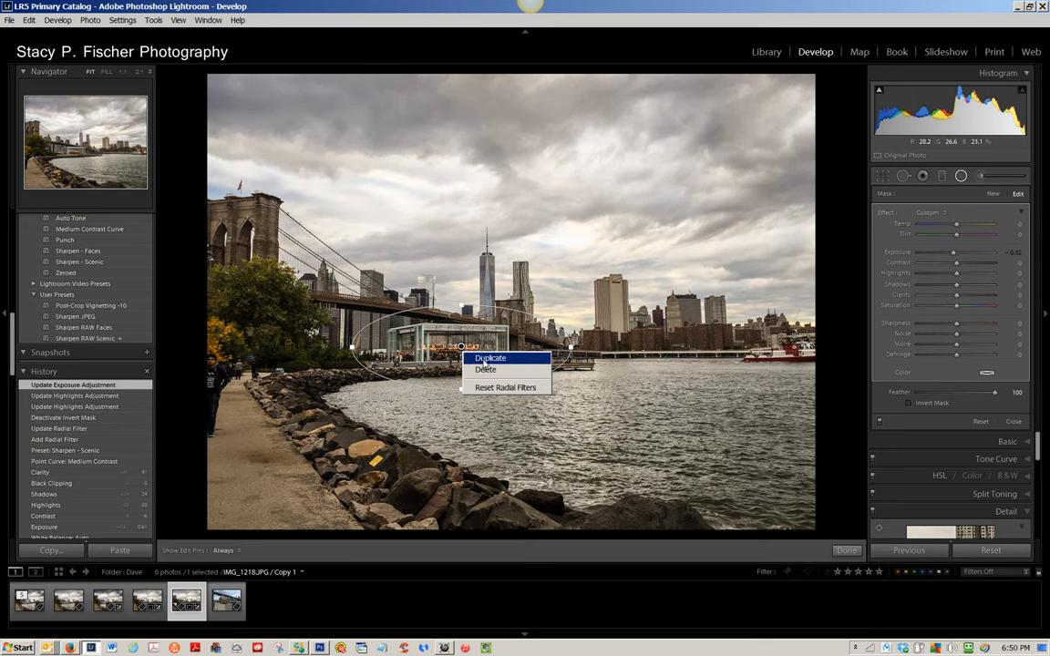
left_click(490, 357)
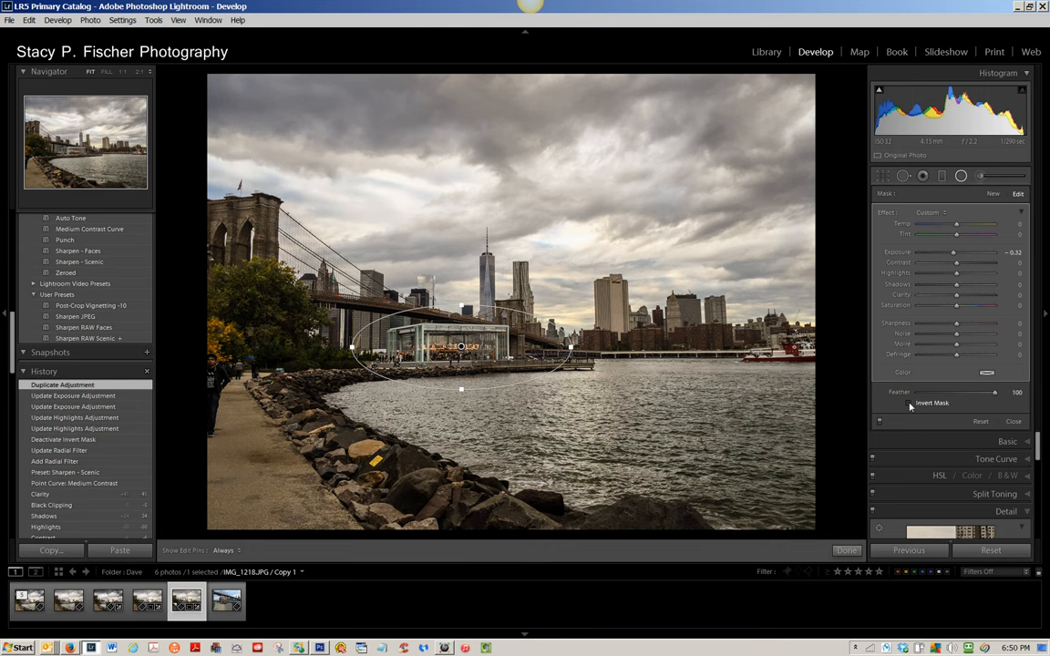
left_click(908, 402)
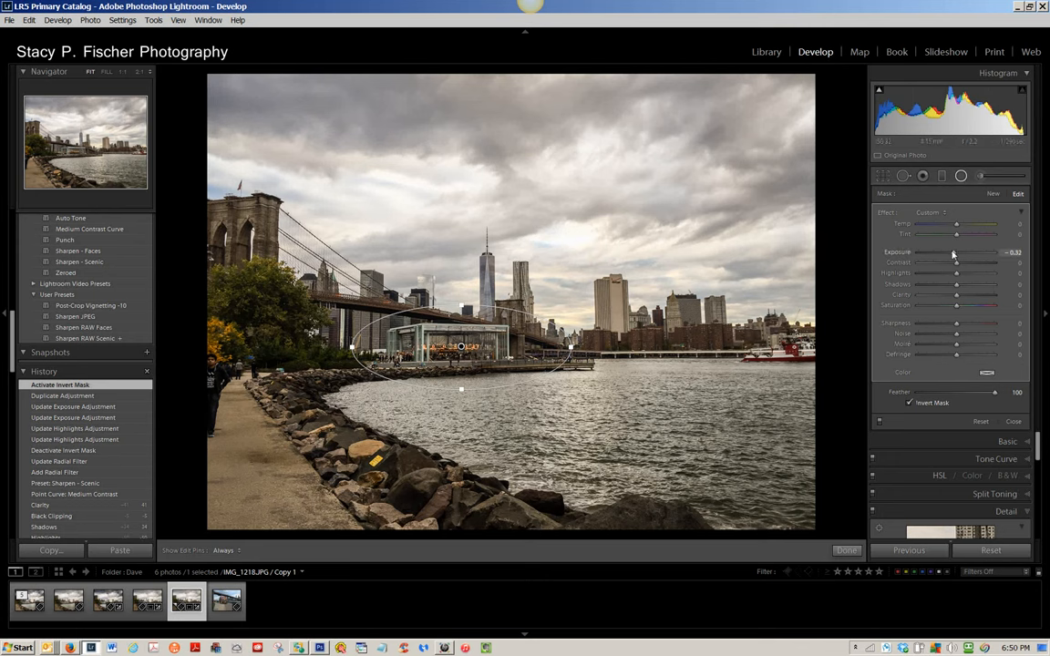
Step: Readjust the duplicate's exposure and finish radial filter editing with Done
left_click_drag(954, 252, 962, 251)
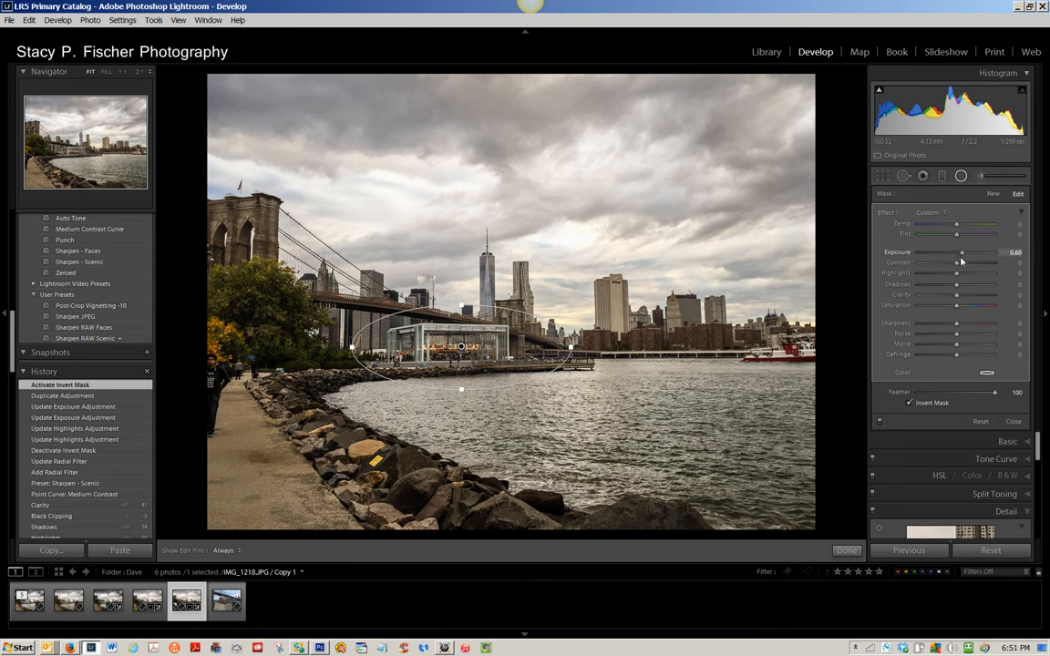
left_click_drag(962, 251, 955, 251)
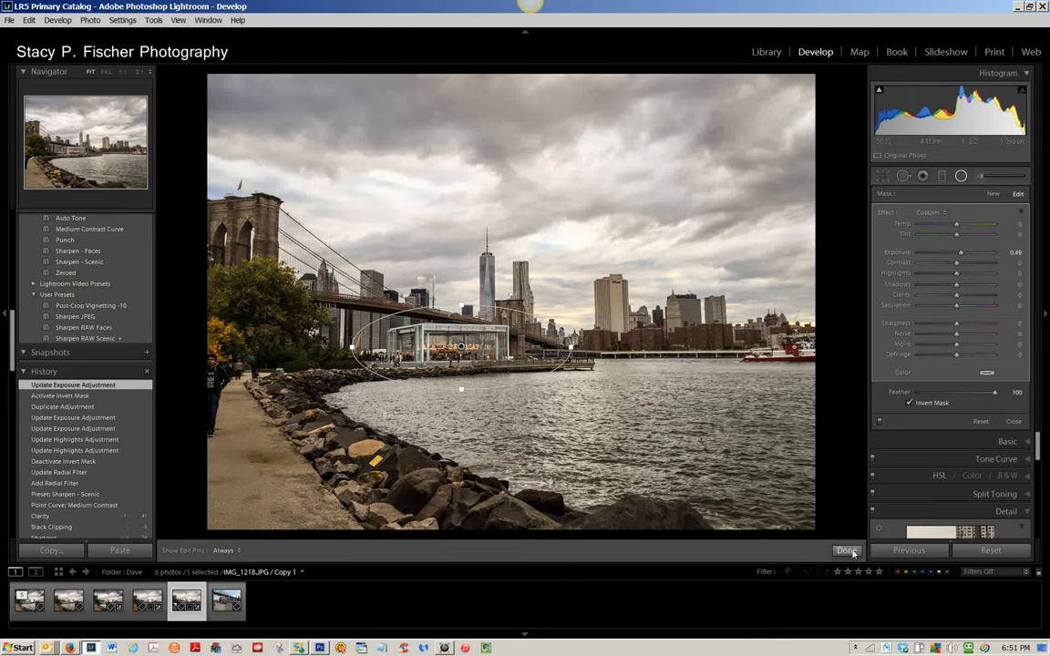
left_click(845, 551)
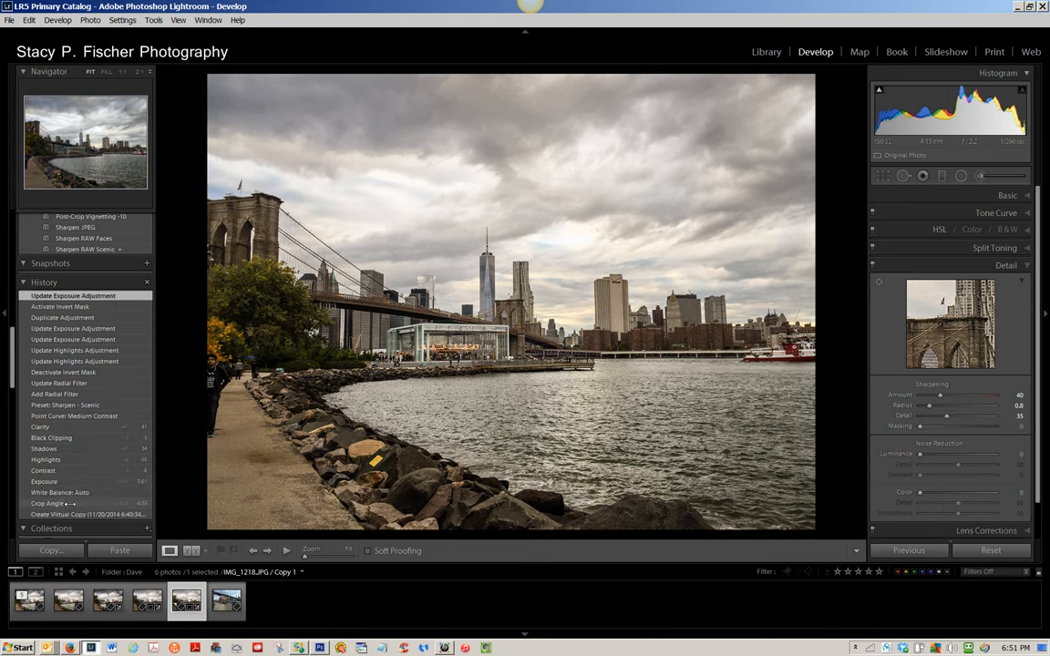
left_click(48, 503)
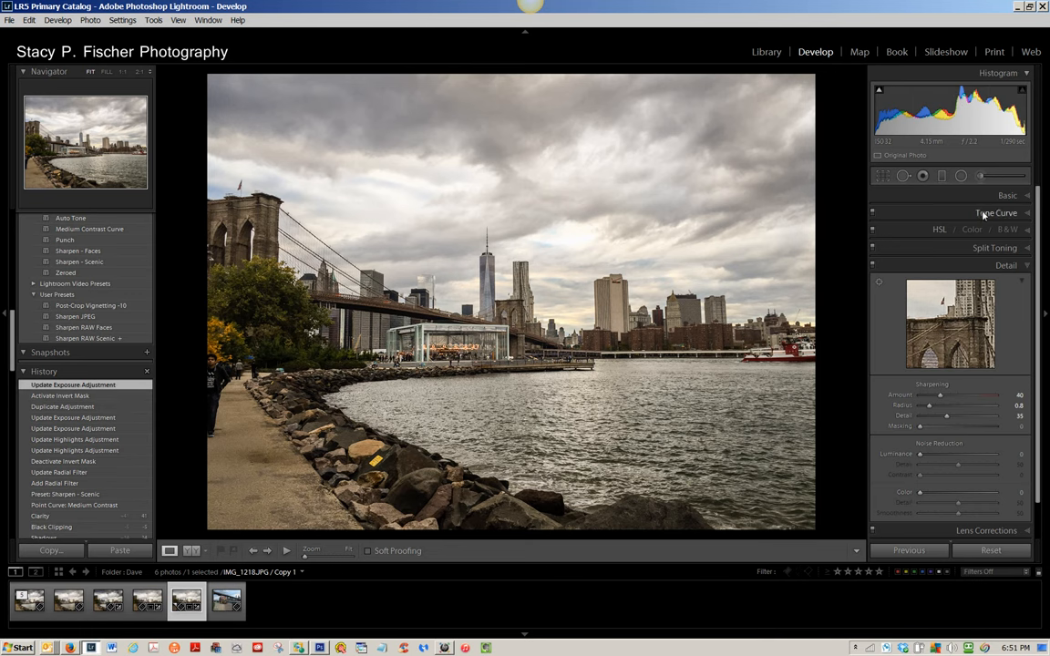
mouse_move(902, 174)
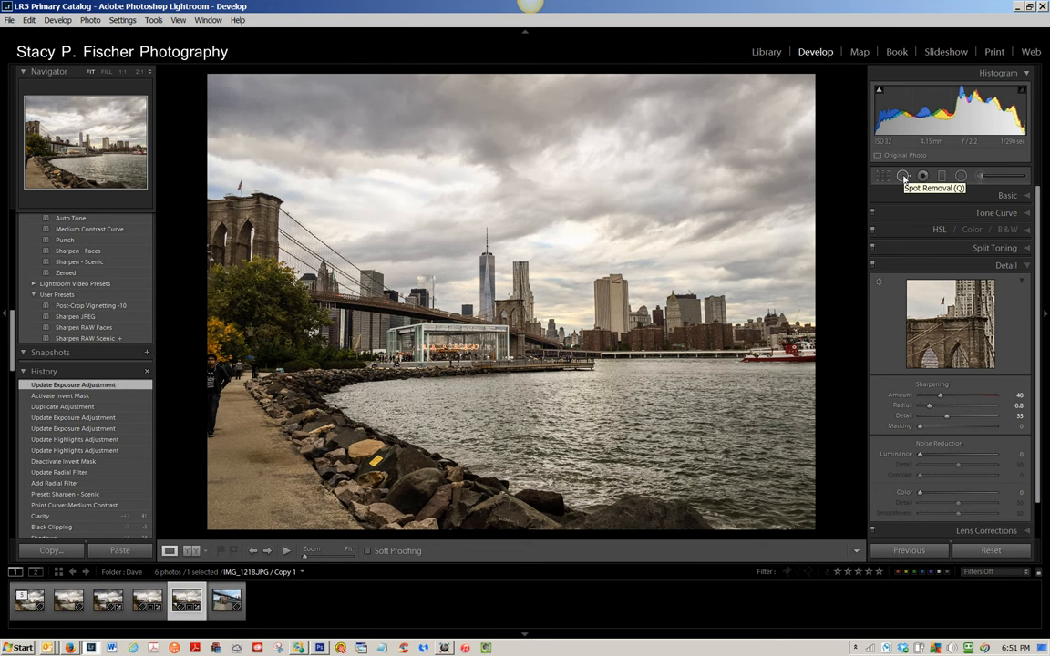
Step: Heal a distracting spot near the walkway's left edge with Spot Removal
left_click(904, 175)
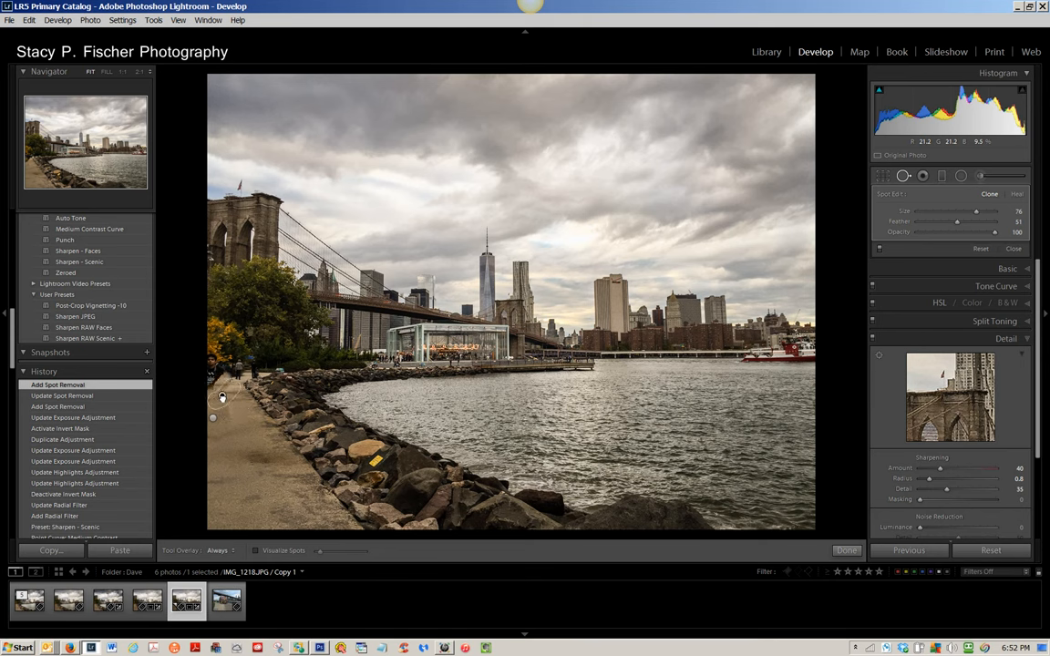
left_click(219, 383)
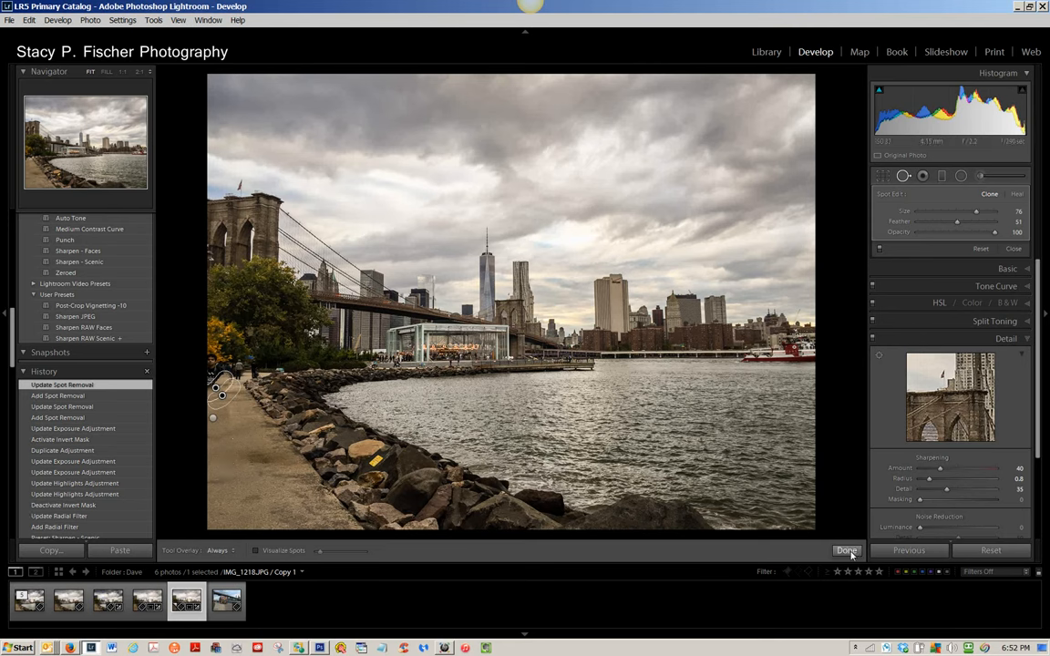
Step: Finish spot removal and preview two earlier History states of the photo
left_click(845, 551)
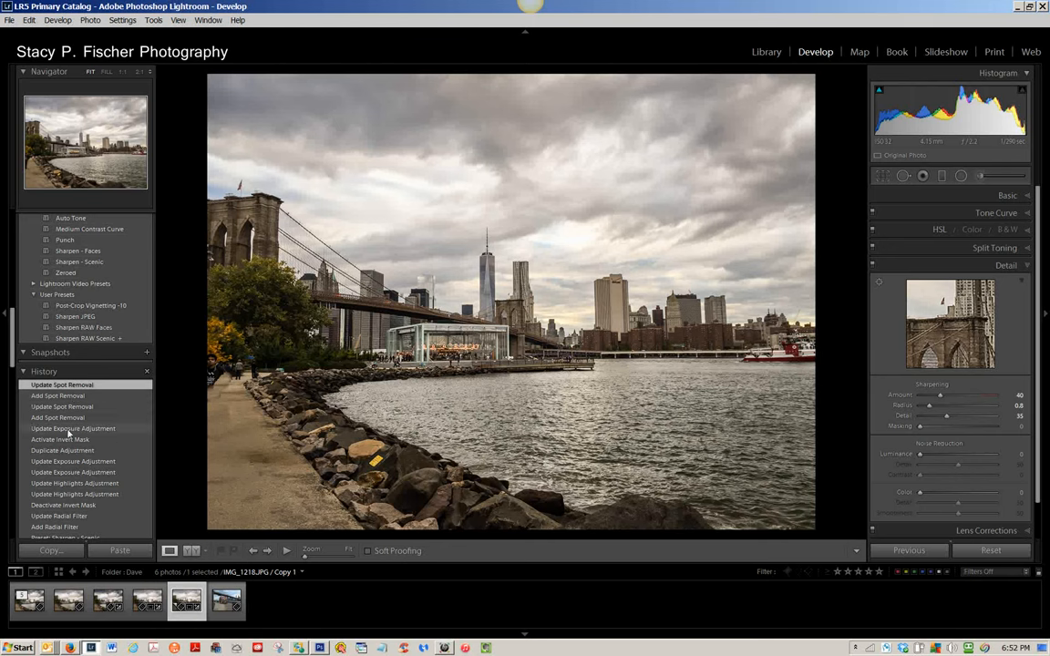
left_click(73, 428)
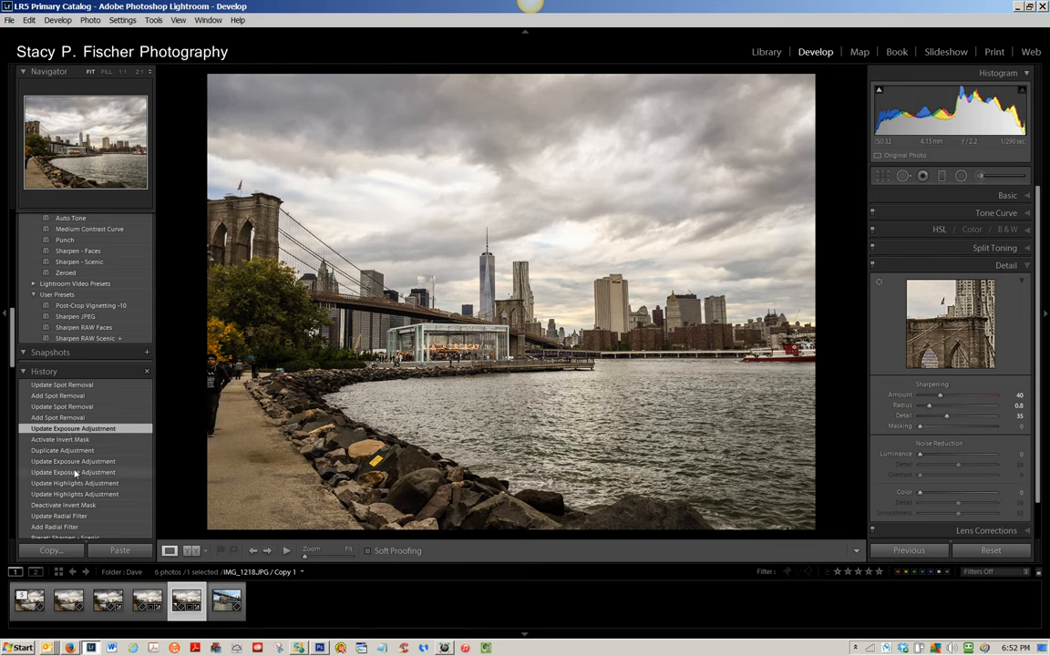
left_click(73, 473)
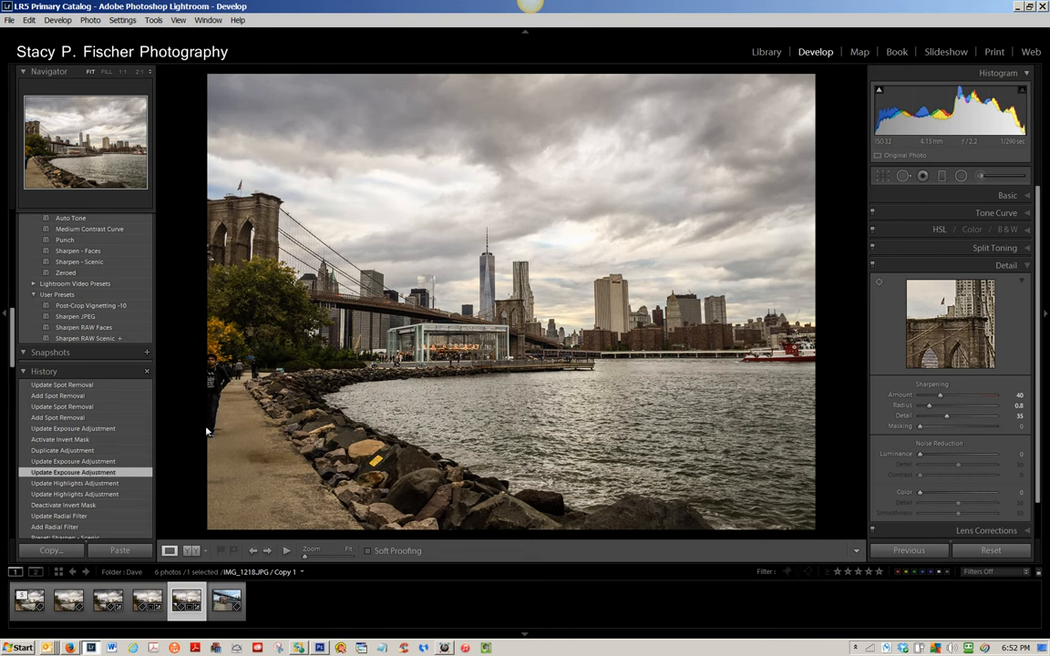
mouse_move(237, 428)
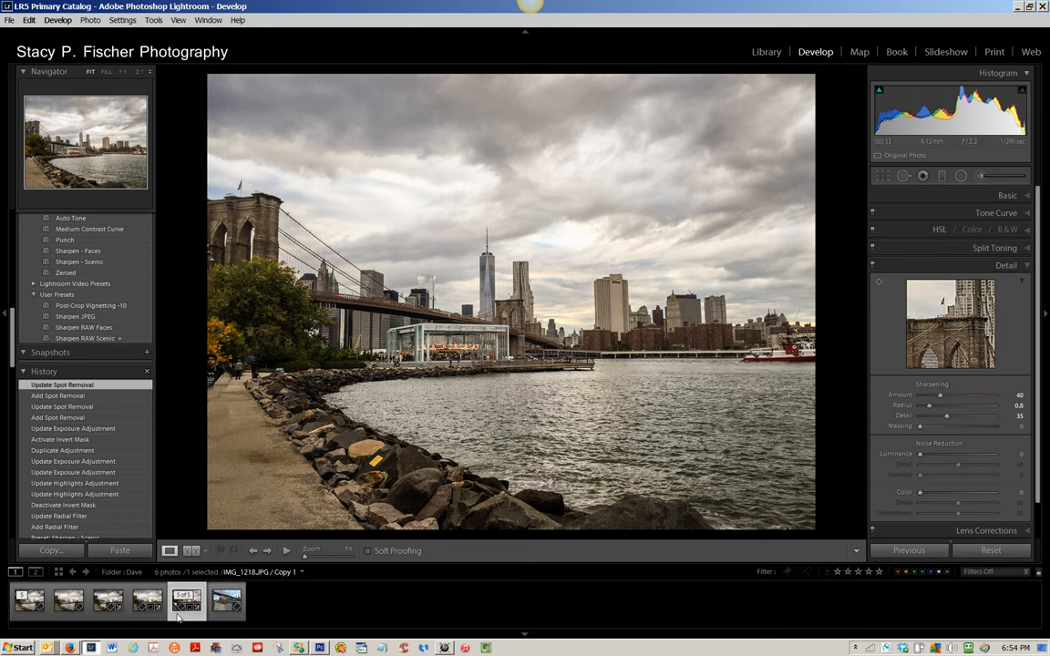
Step: Send the photo to Adobe Photoshop CS6 via Edit In from the filmstrip thumbnail
right_click(186, 601)
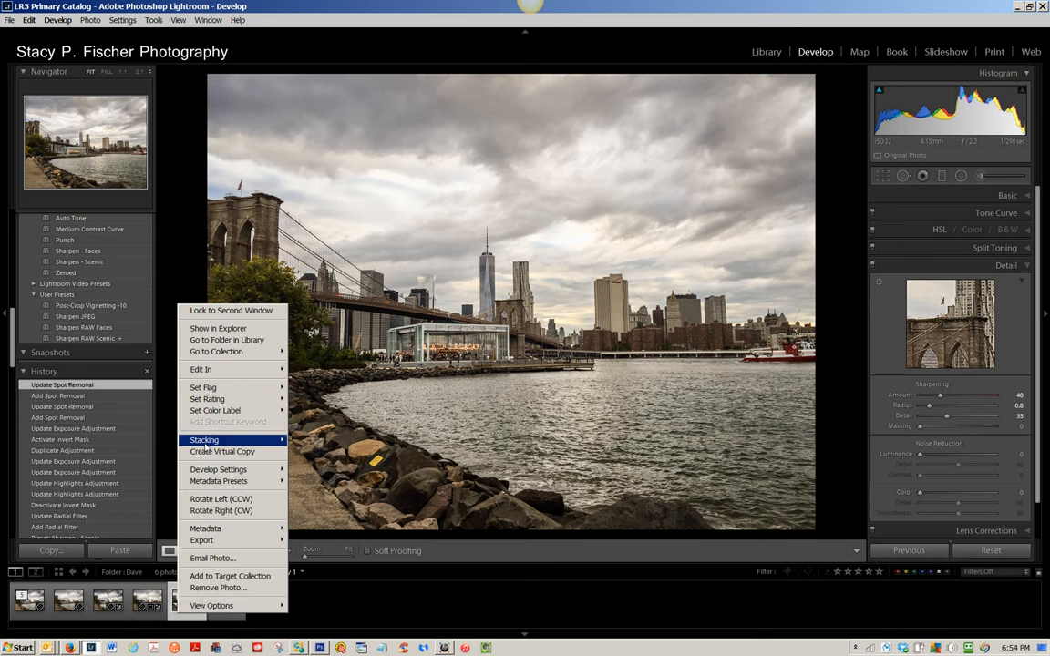
mouse_move(208, 386)
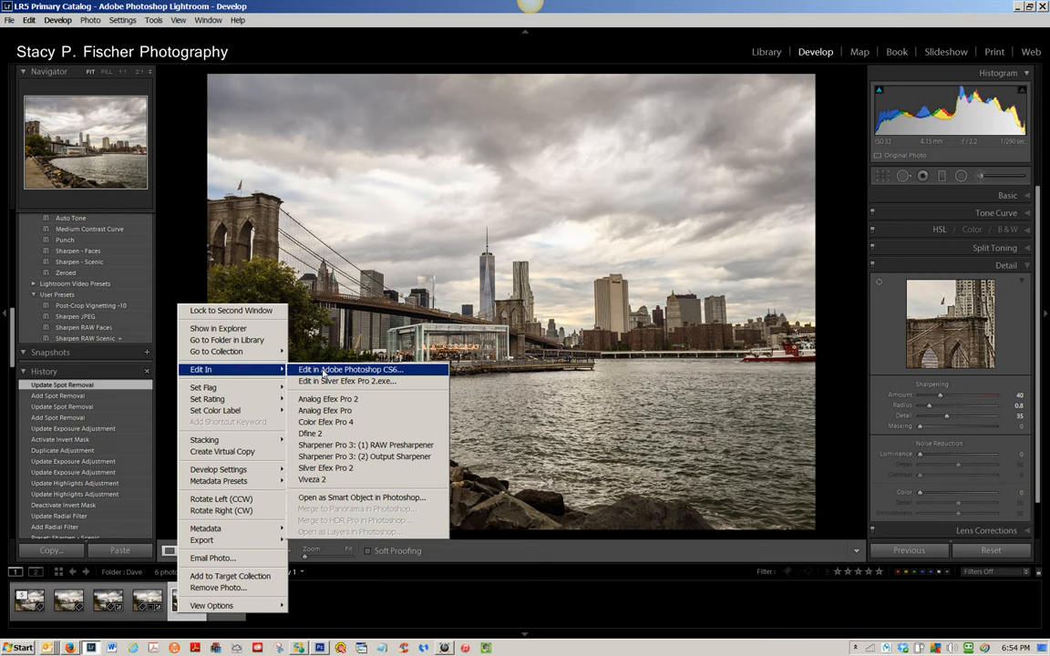
left_click(350, 368)
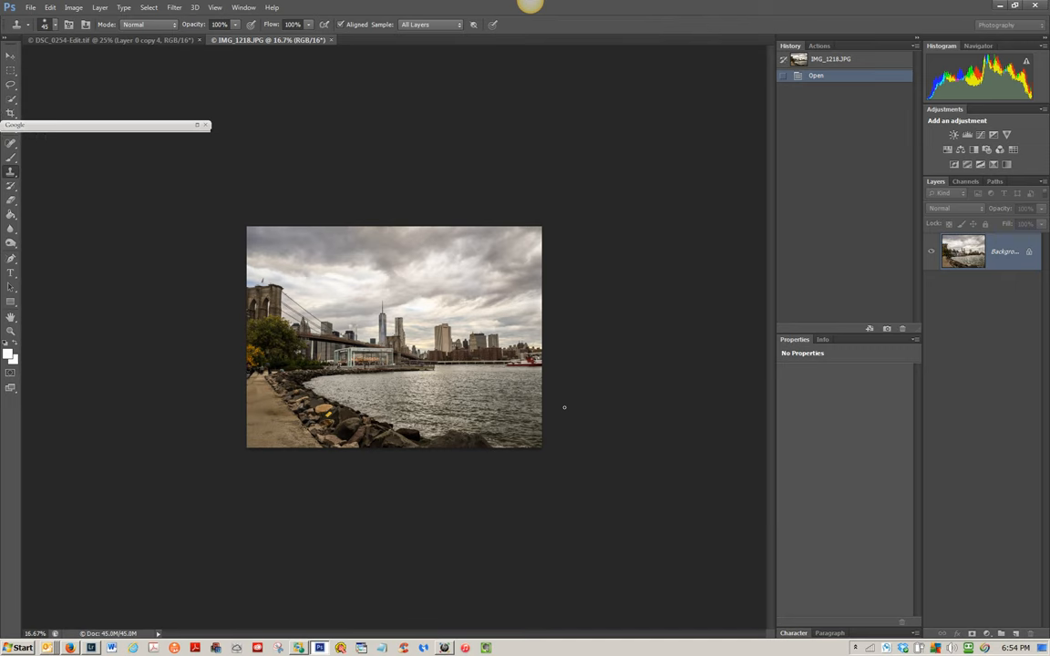
mouse_move(567, 412)
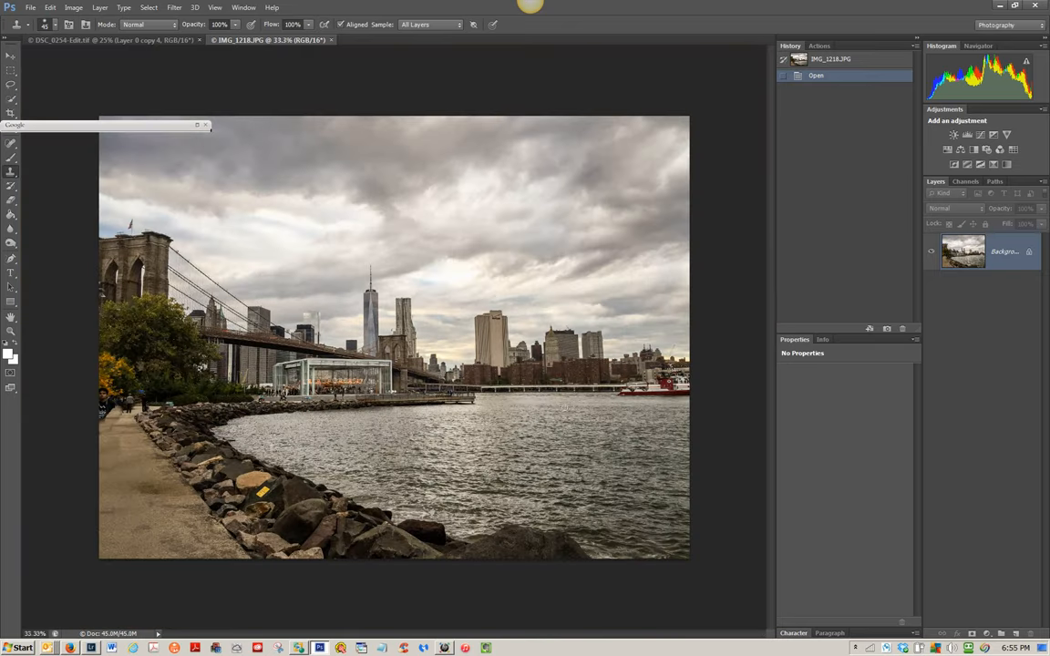
mouse_move(578, 418)
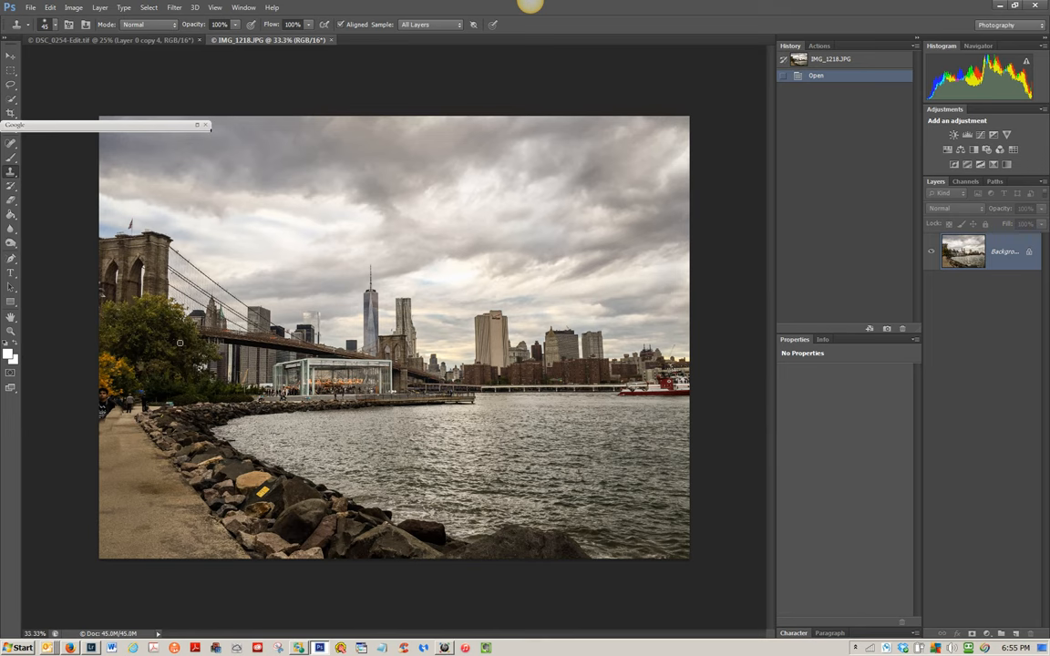
mouse_move(183, 347)
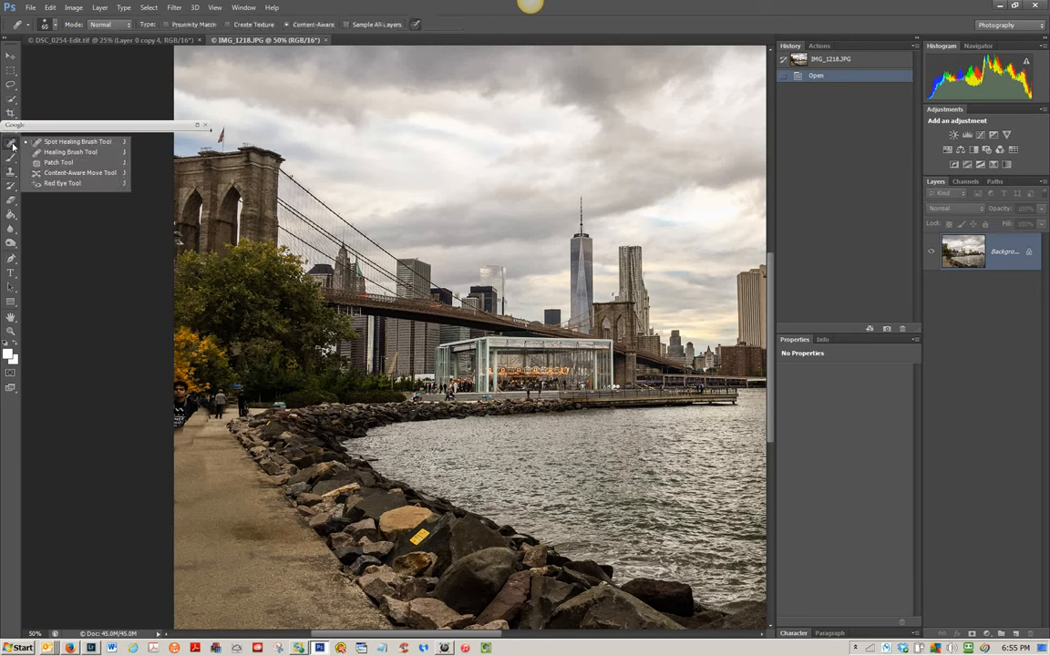
mouse_move(76, 142)
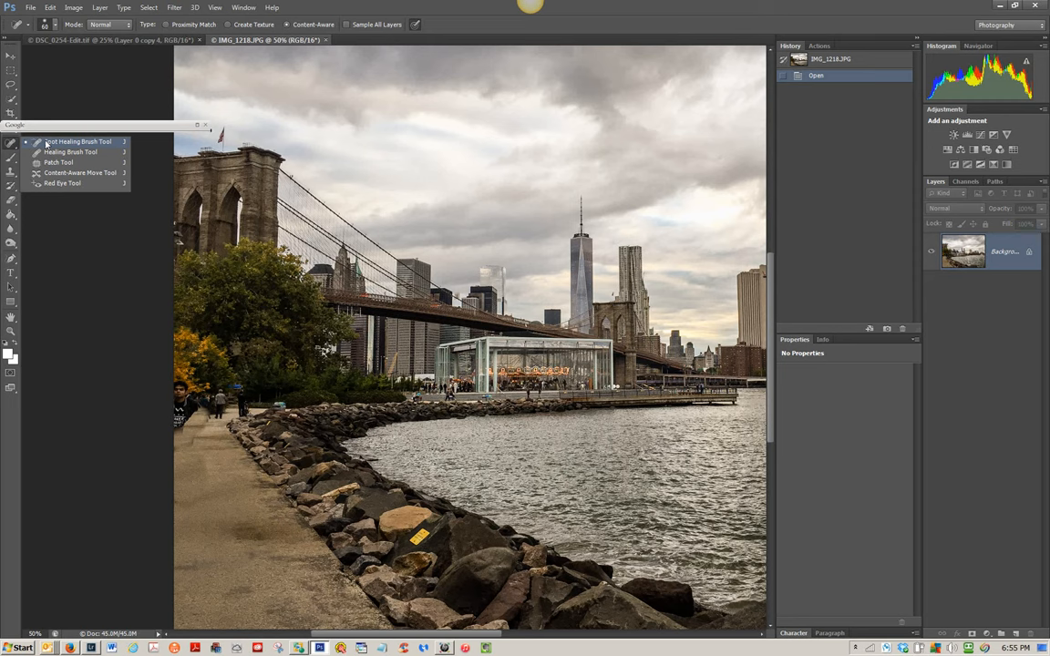
Step: Spot-heal the blemishes and dark blotch along the left walkway edge
left_click(76, 142)
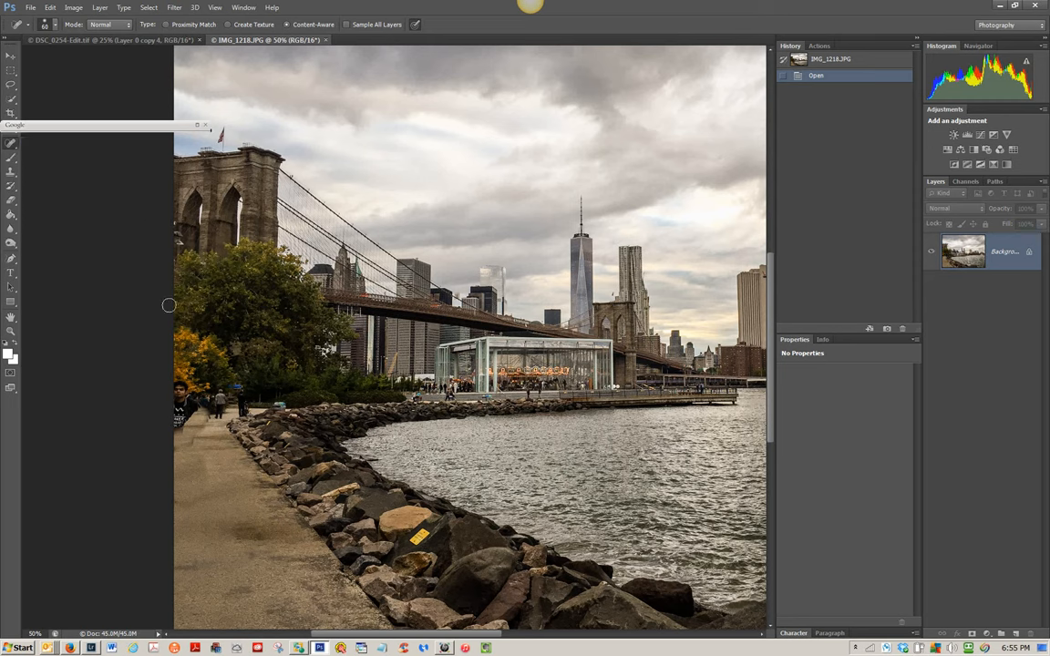
mouse_move(210, 416)
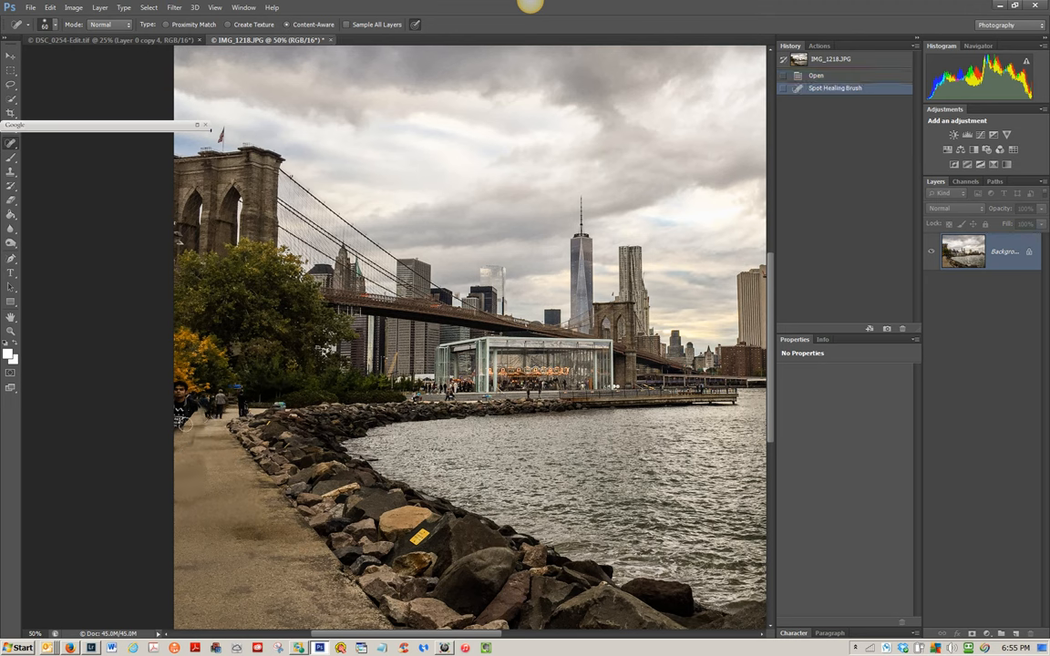
left_click(186, 428)
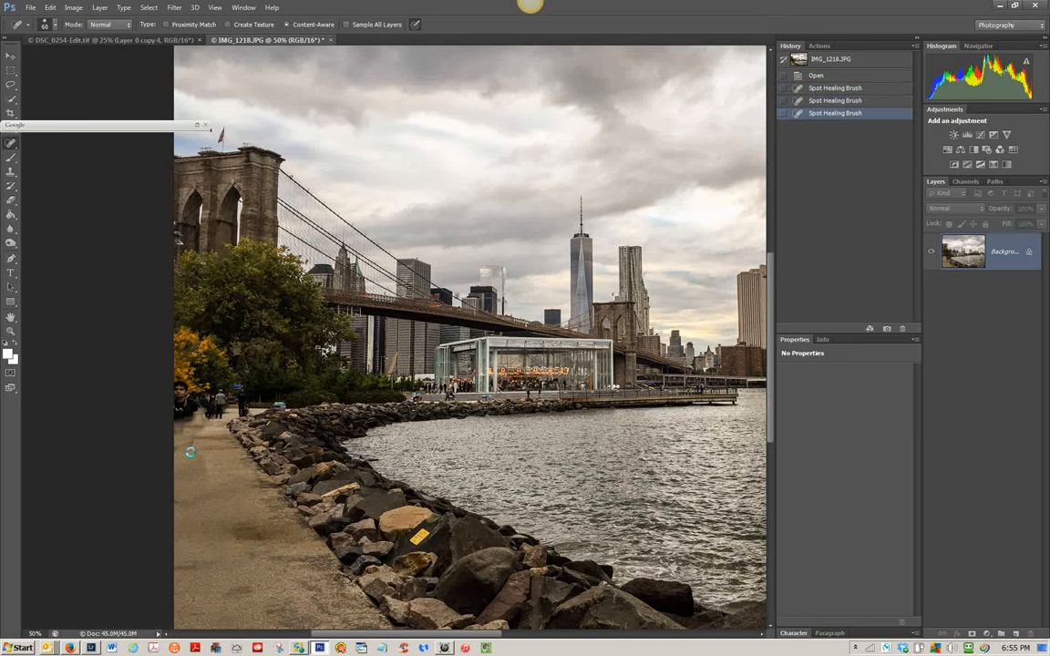
left_click(182, 416)
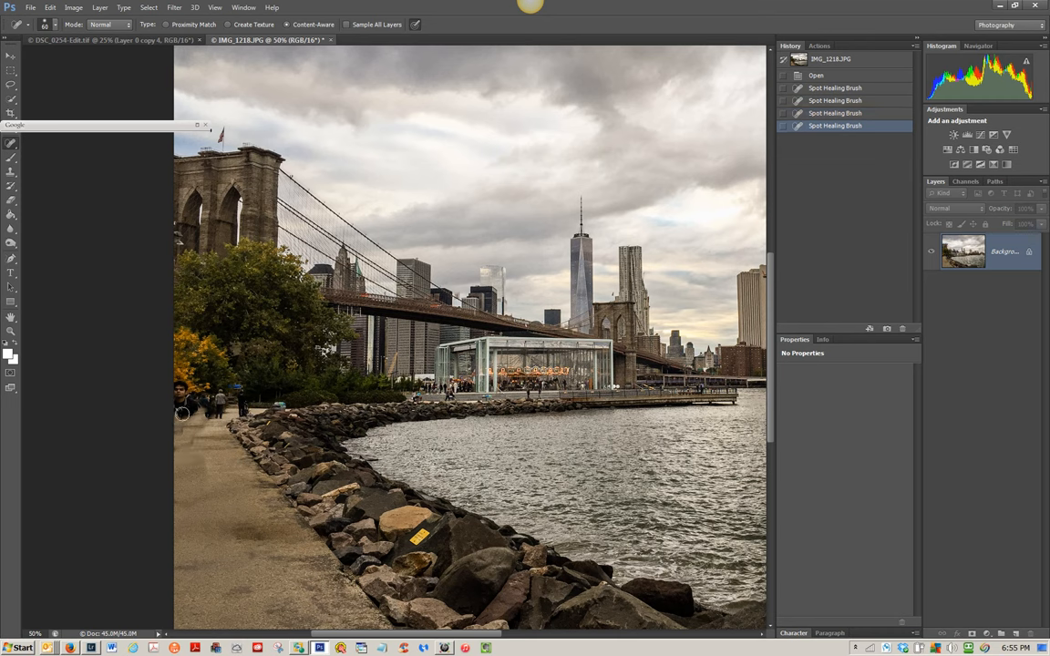
left_click(182, 415)
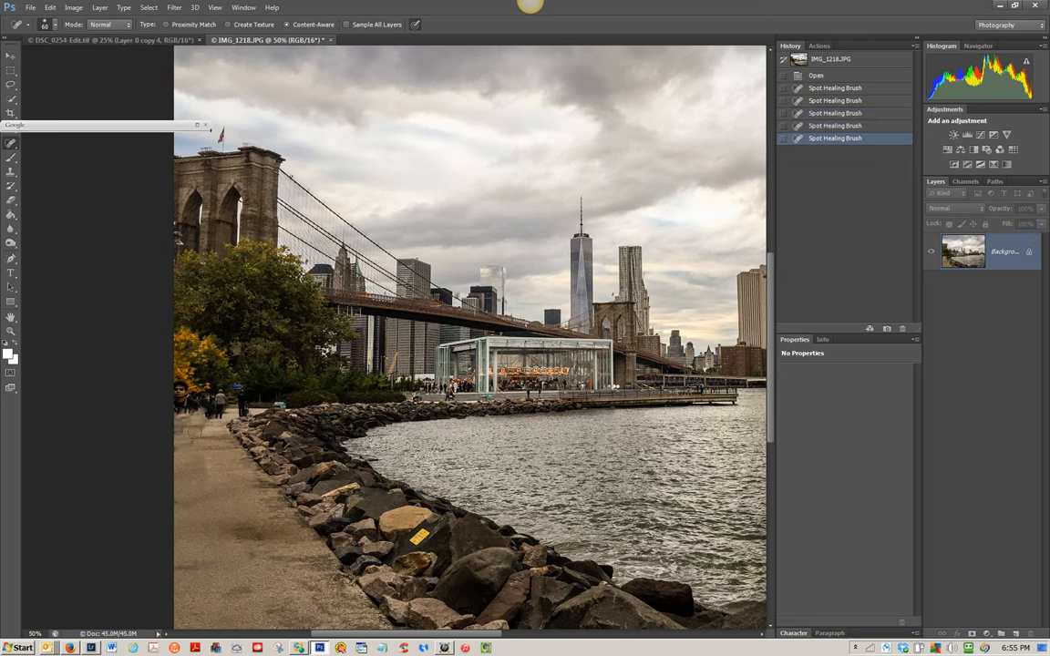
left_click(182, 415)
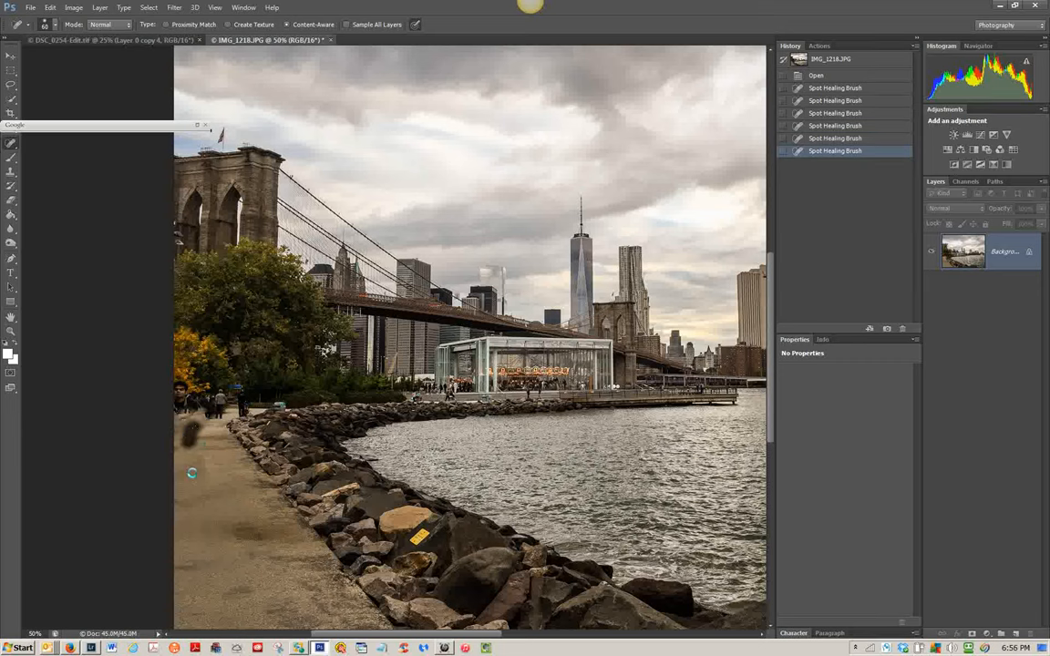
left_click(192, 434)
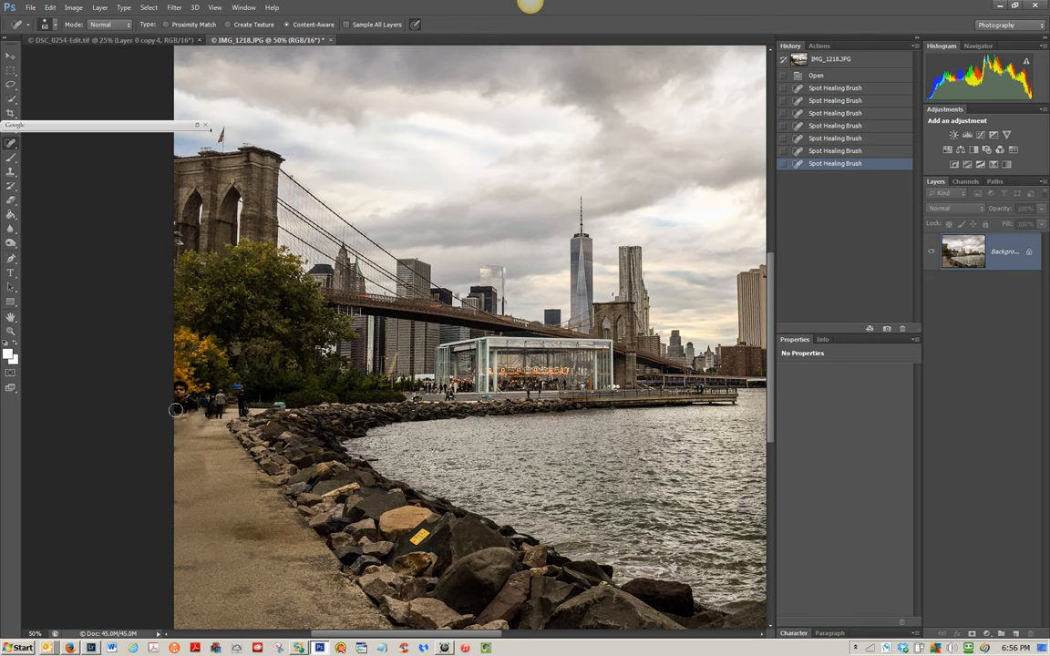
Step: Spot-heal the remaining spots beside and below the trees at the left edge
left_click(181, 416)
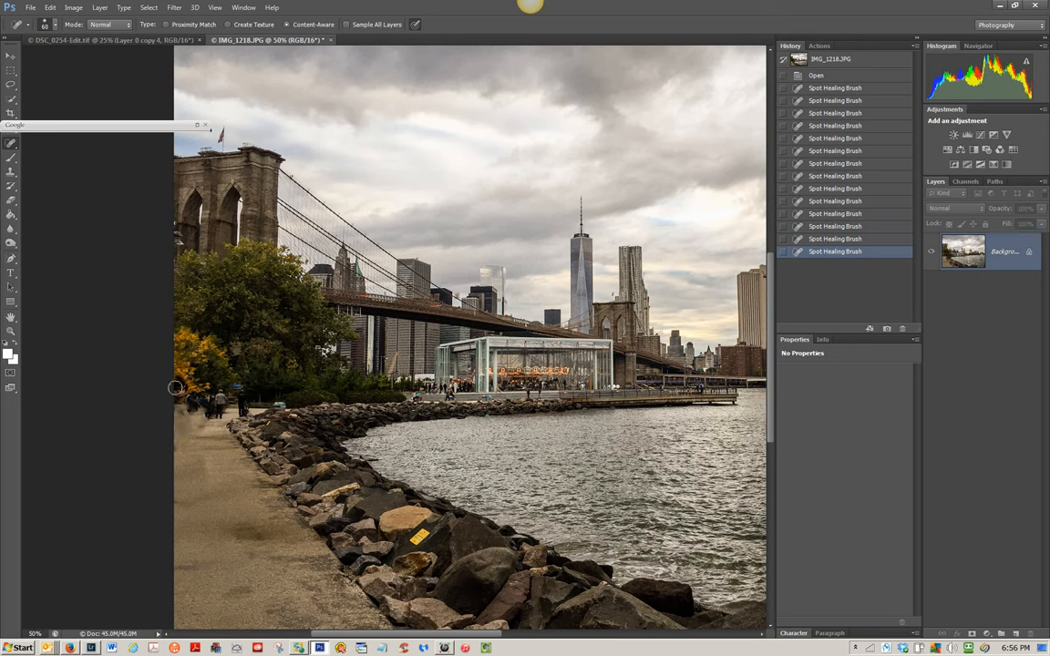
left_click(177, 388)
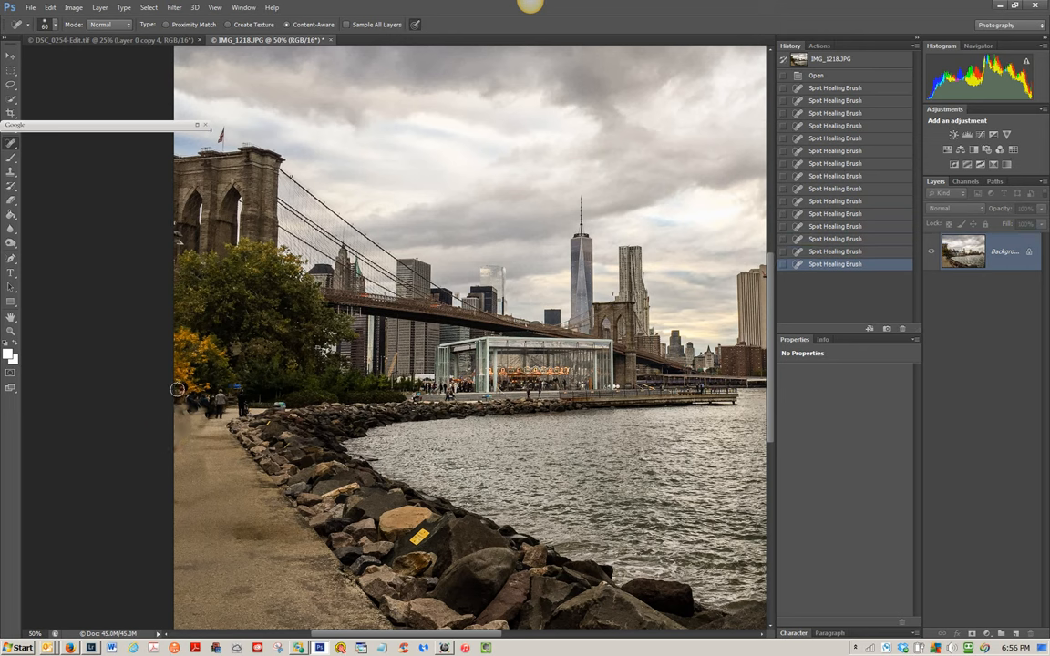
left_click(178, 390)
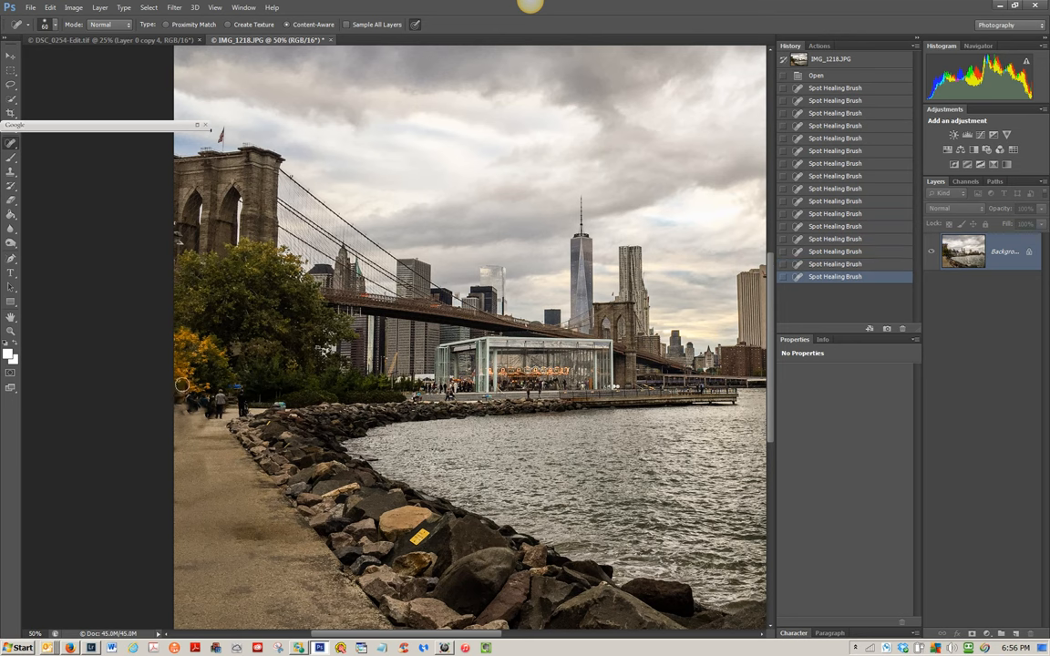
left_click(179, 384)
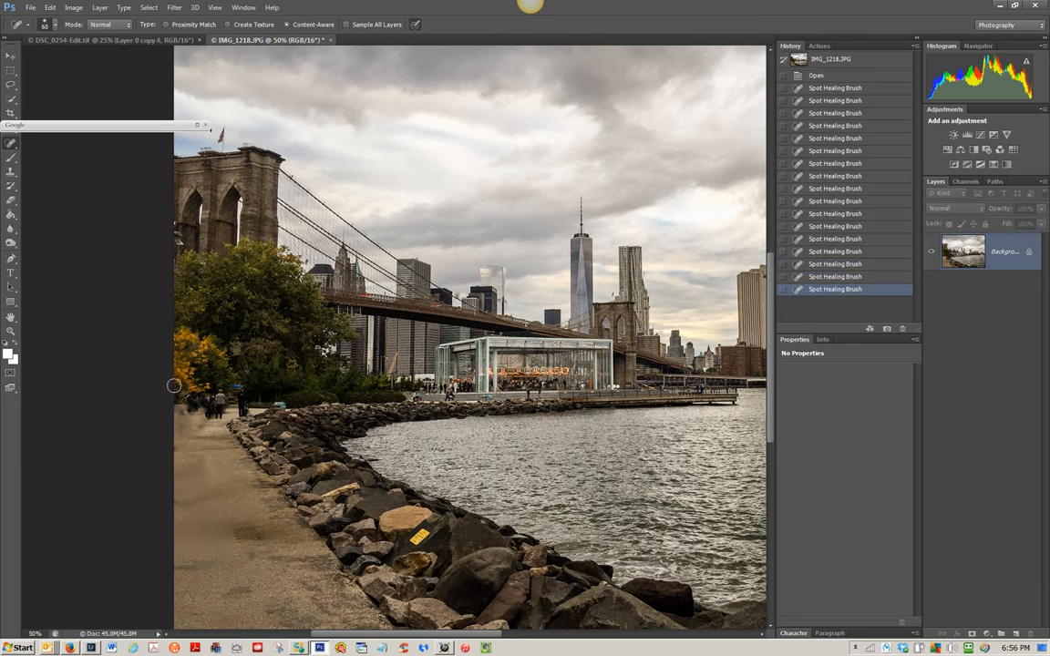
left_click(174, 426)
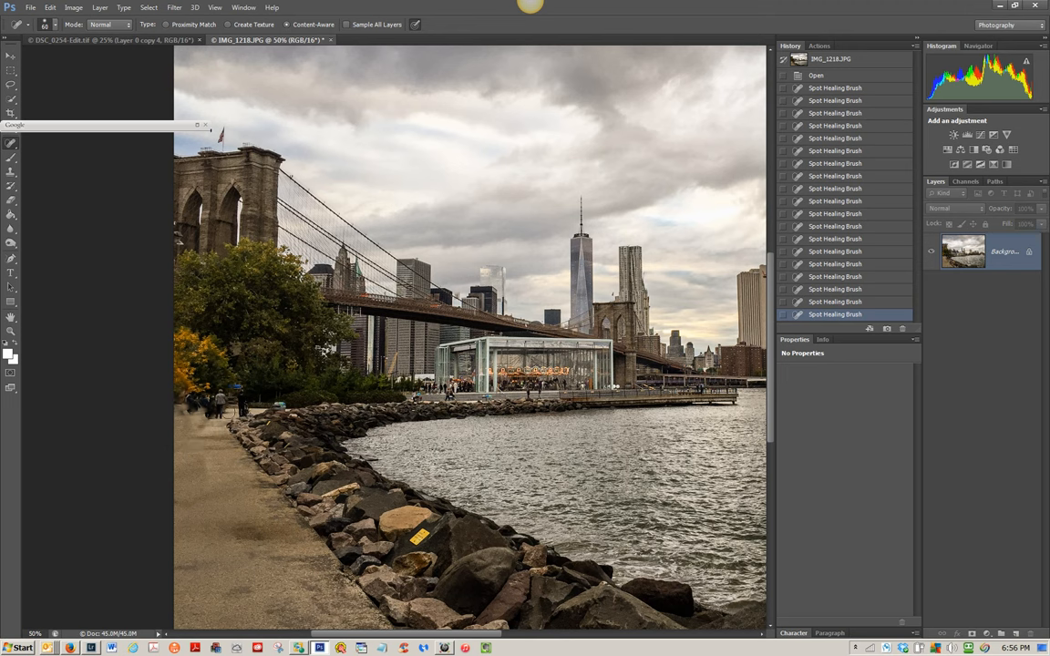
mouse_move(186, 423)
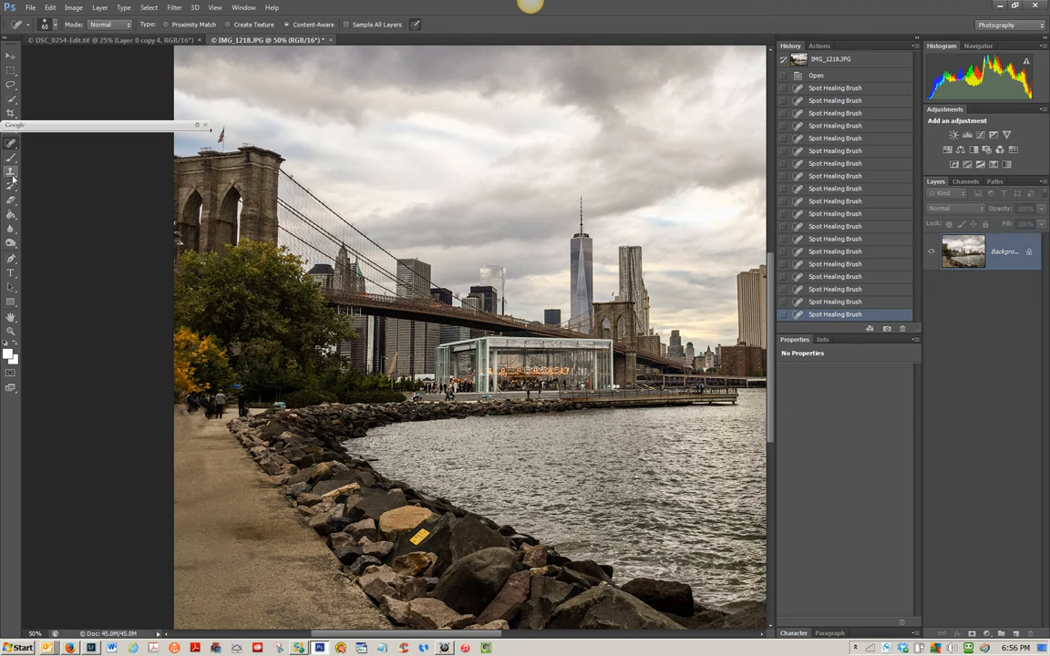
Step: Select the Clone Stamp Tool and scroll down to the yellow sign on the rocks
left_click(11, 173)
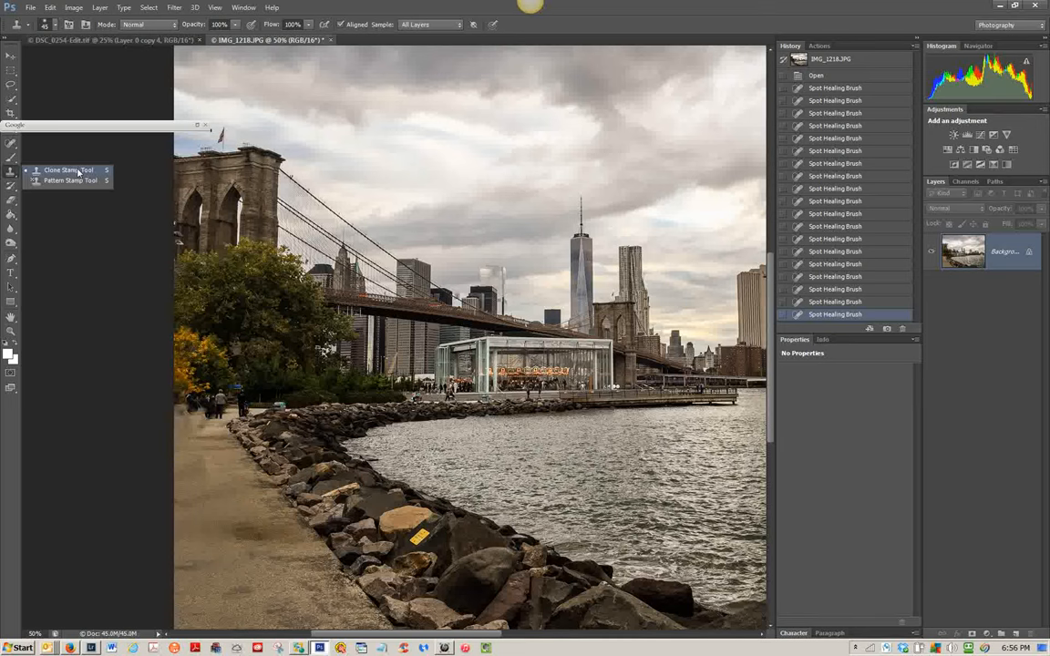
left_click(68, 171)
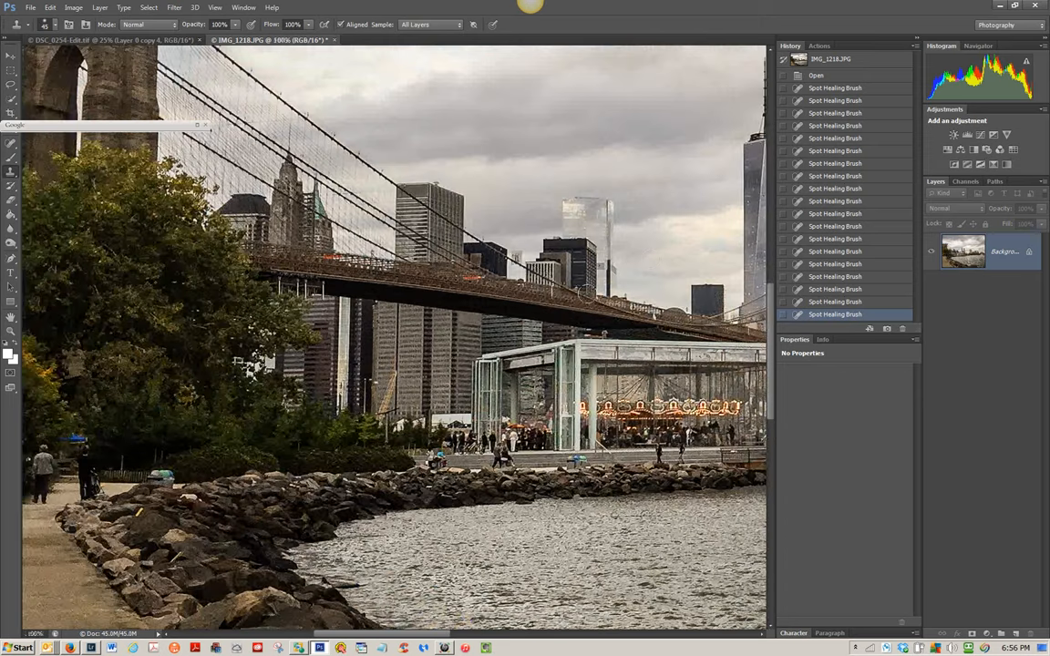
scroll("down", 3)
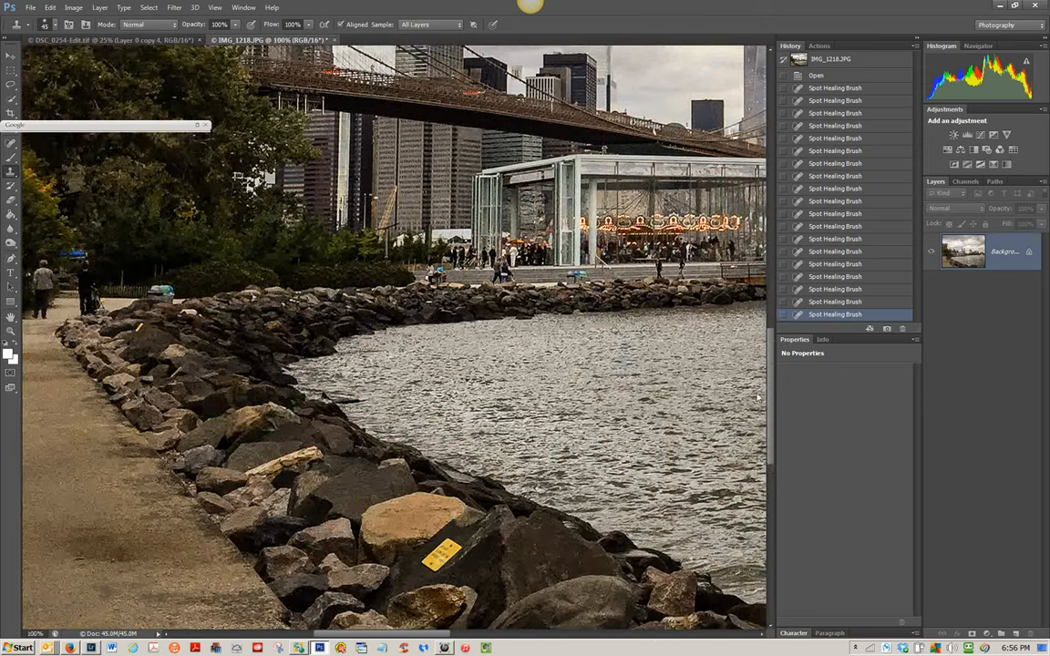
scroll("down", 3)
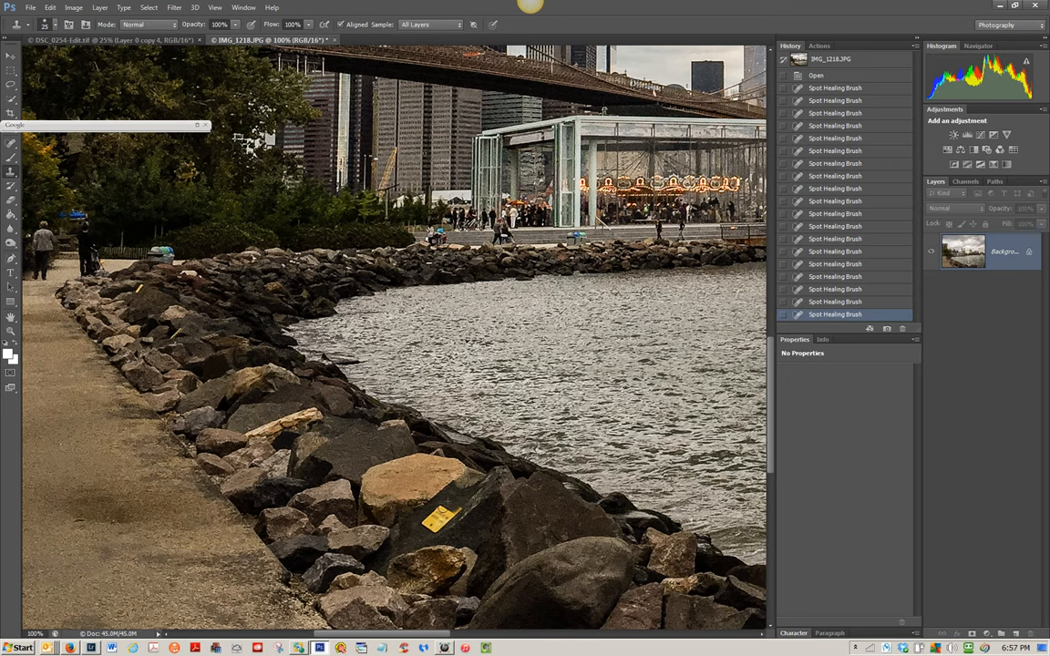
Step: Clone nearby rock texture over the yellow sign on the foreground rocks
left_click(452, 500)
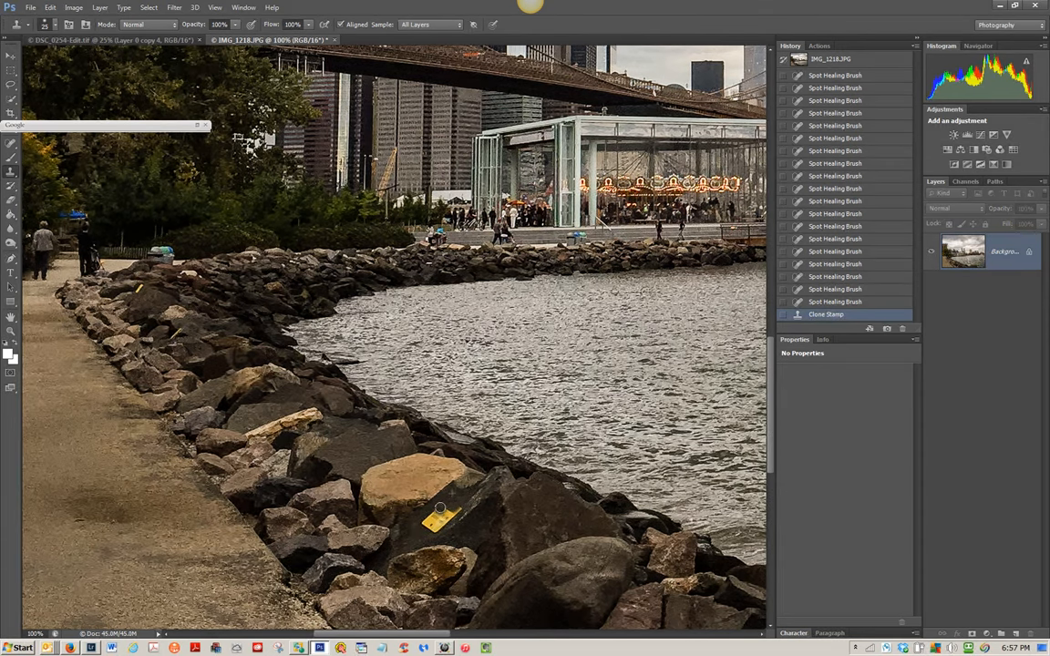
left_click(441, 510)
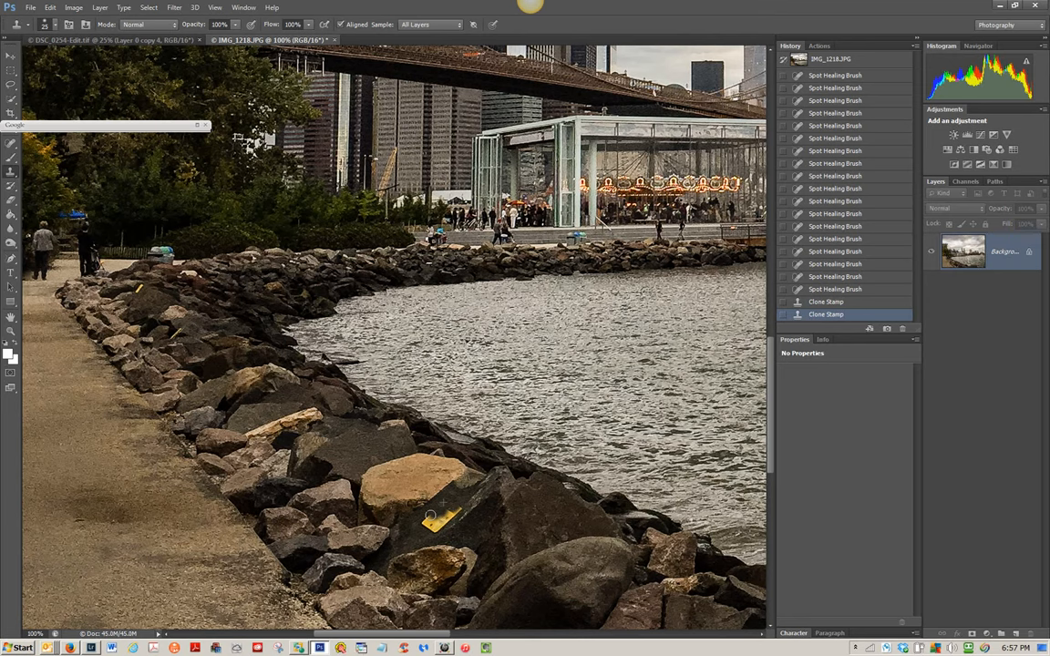
mouse_move(430, 518)
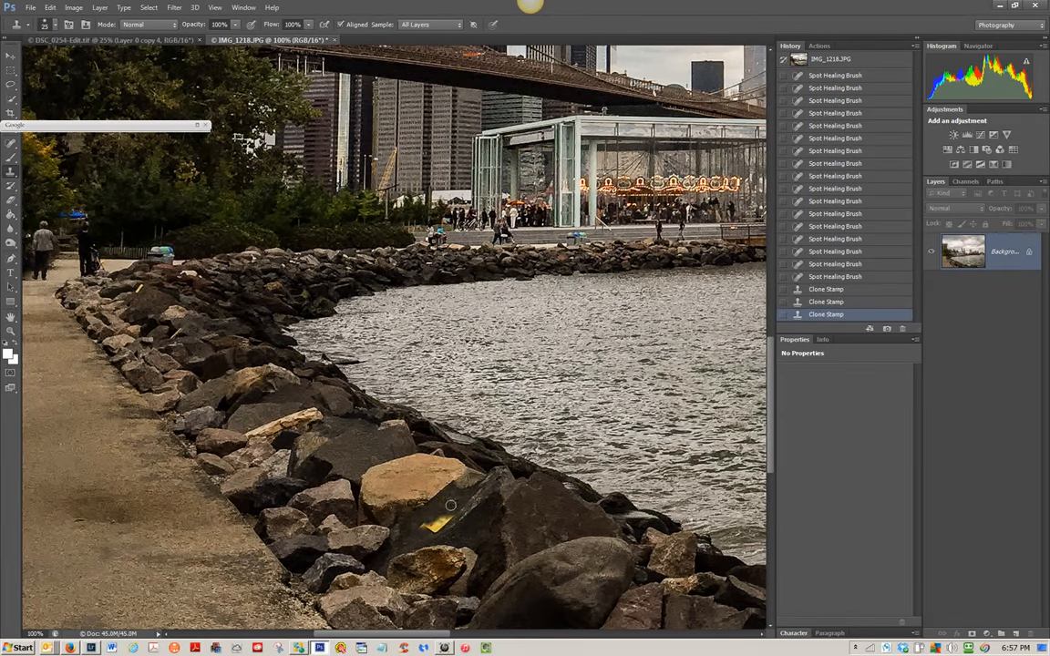
mouse_move(443, 495)
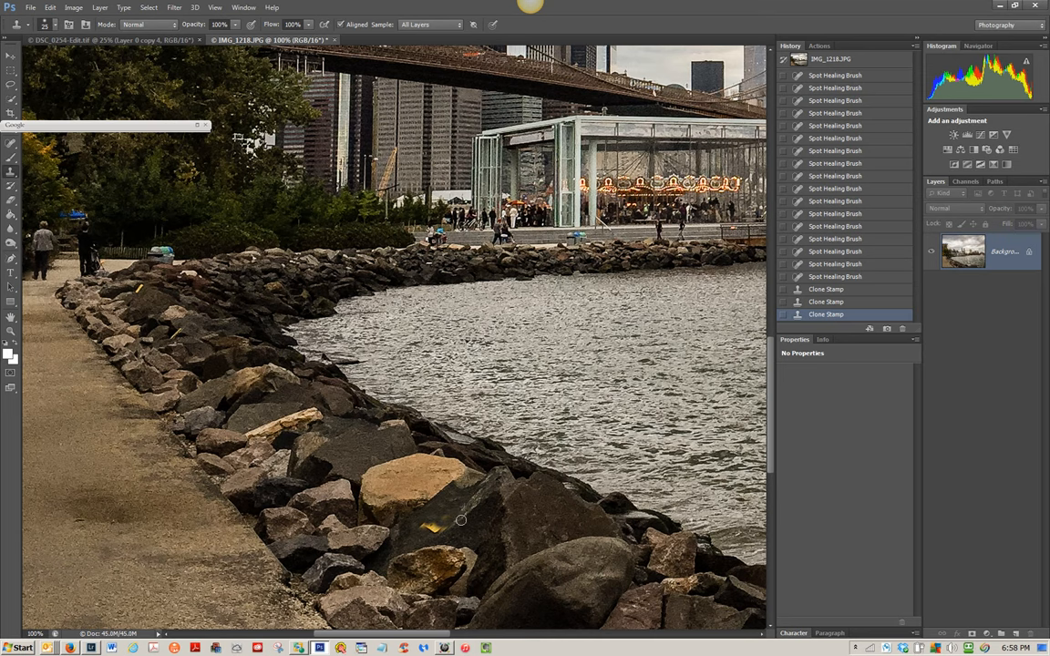
mouse_move(459, 524)
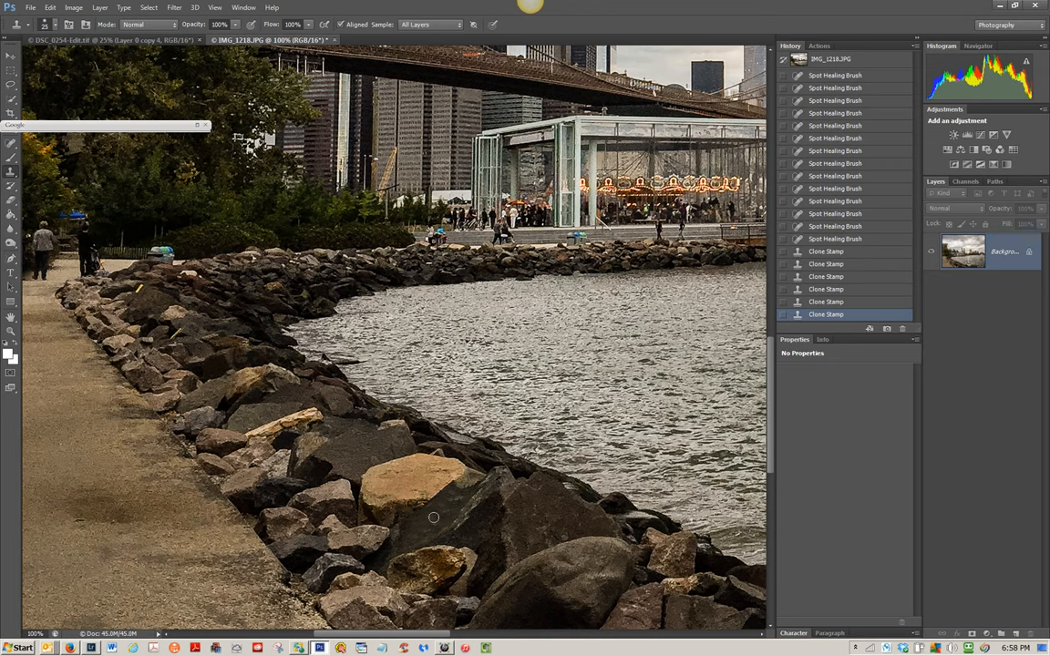
mouse_move(435, 525)
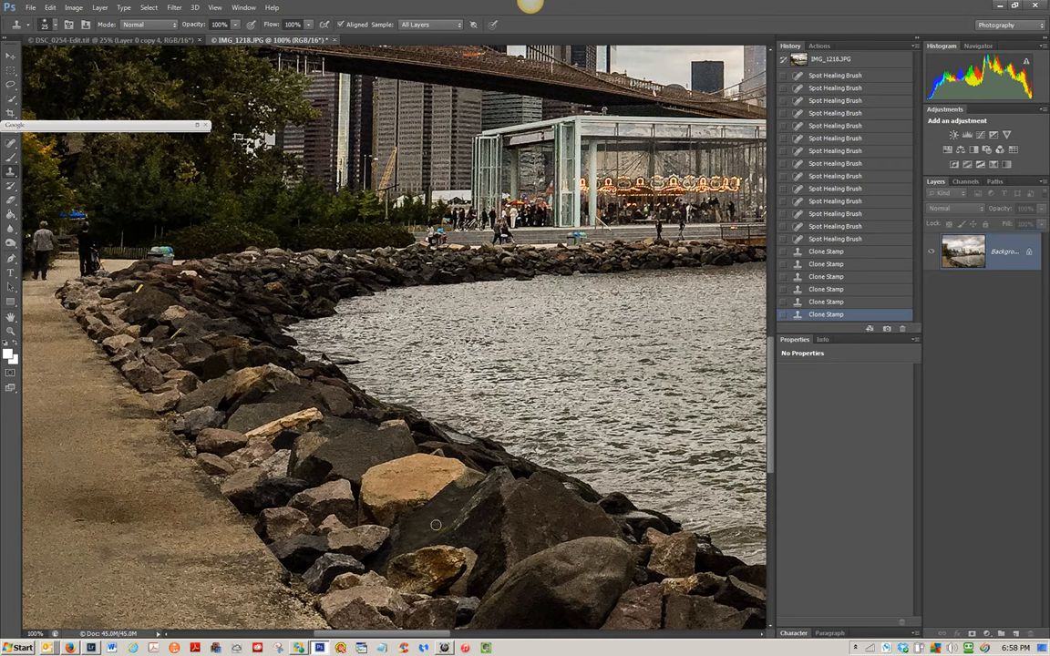
mouse_move(445, 511)
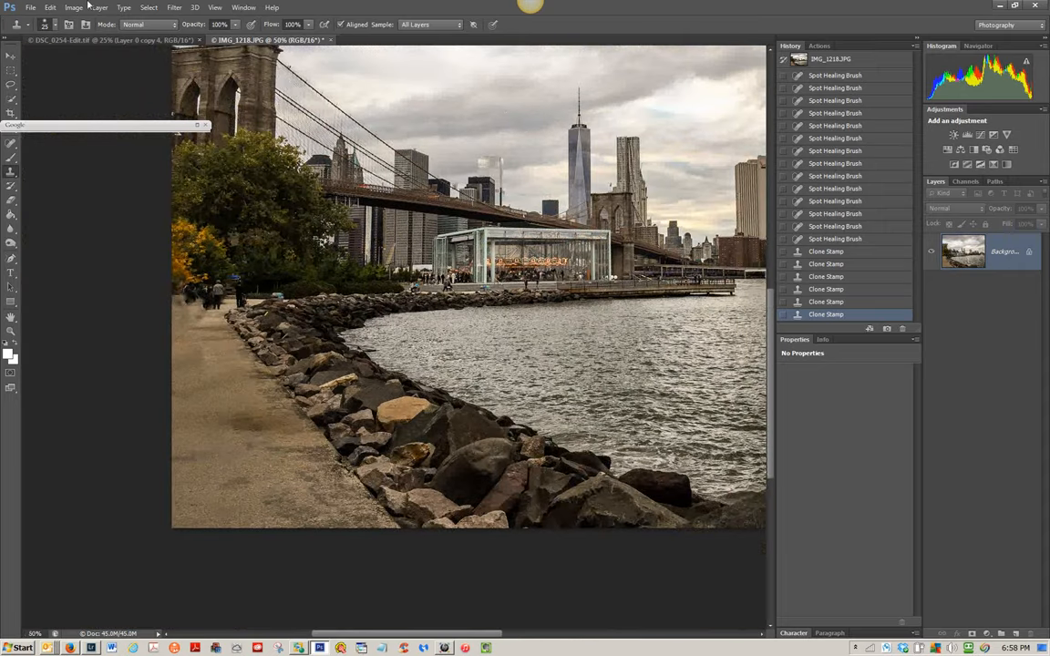
Step: Fit the retouched photo on screen, then save and return it to Lightroom
left_click(30, 7)
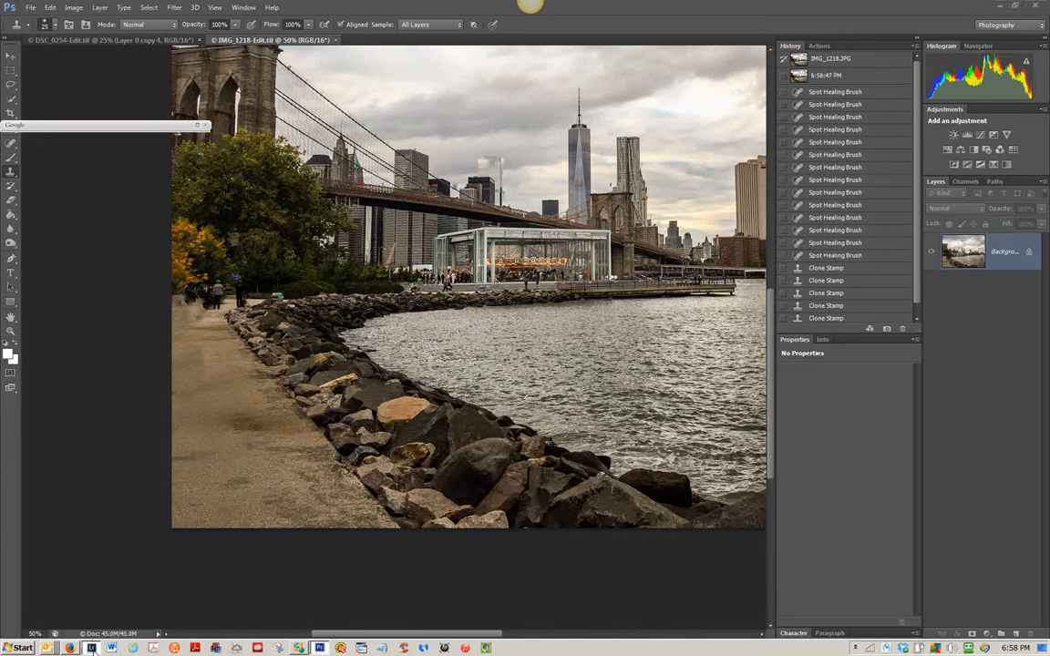
left_click(91, 648)
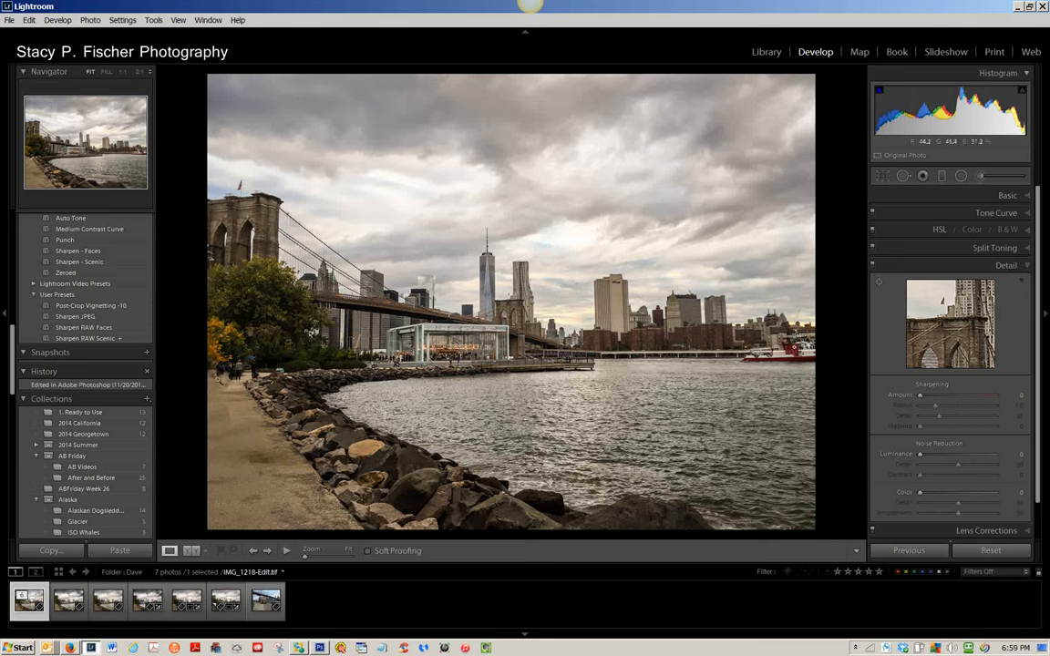
mouse_move(365, 448)
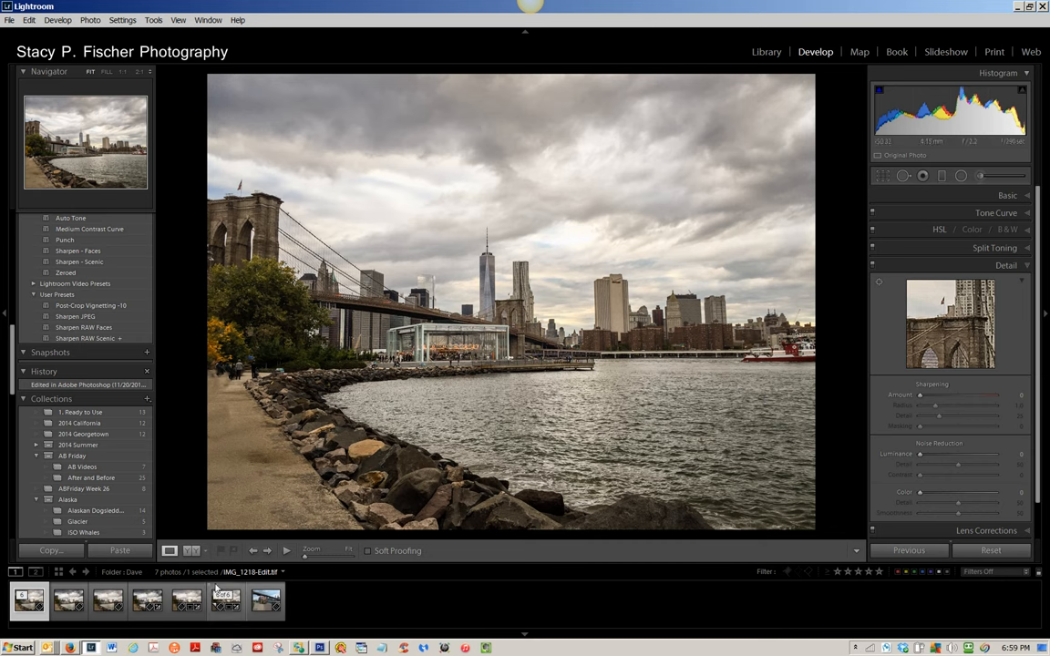
Step: Flip between filmstrip thumbnails to compare the edited versions with the original skyline photo
left_click(108, 599)
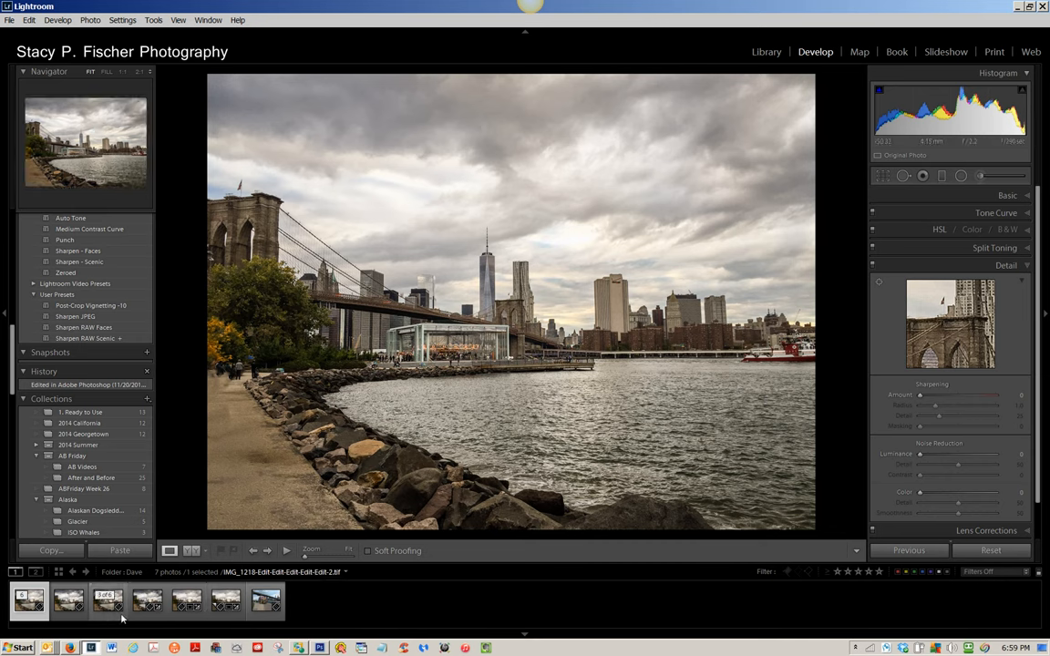
left_click(70, 600)
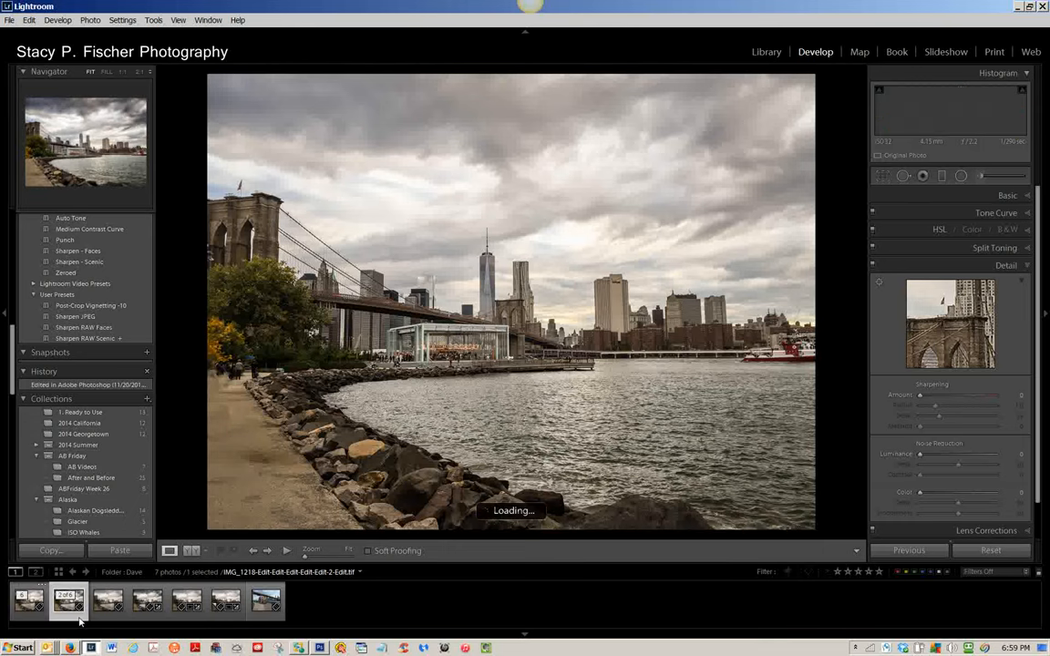
left_click(69, 600)
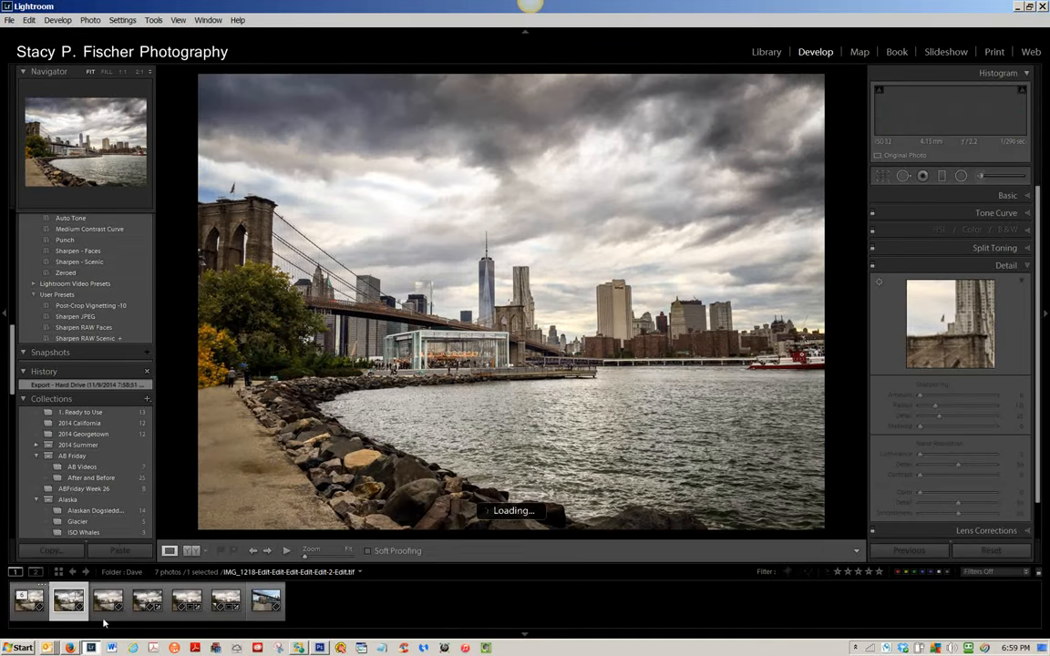
left_click(107, 599)
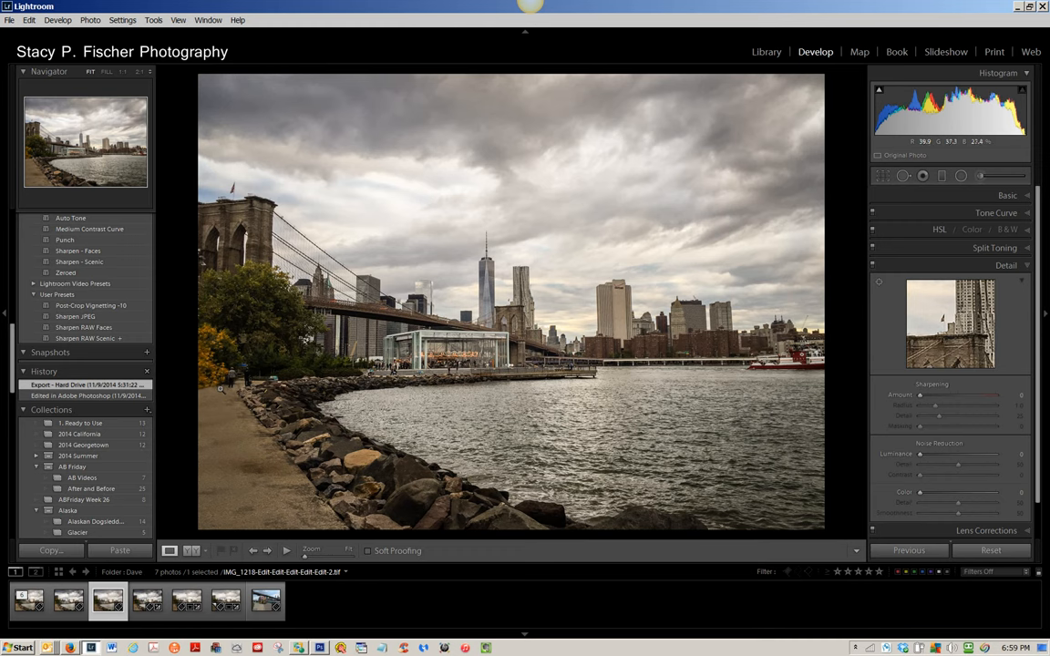
mouse_move(503, 426)
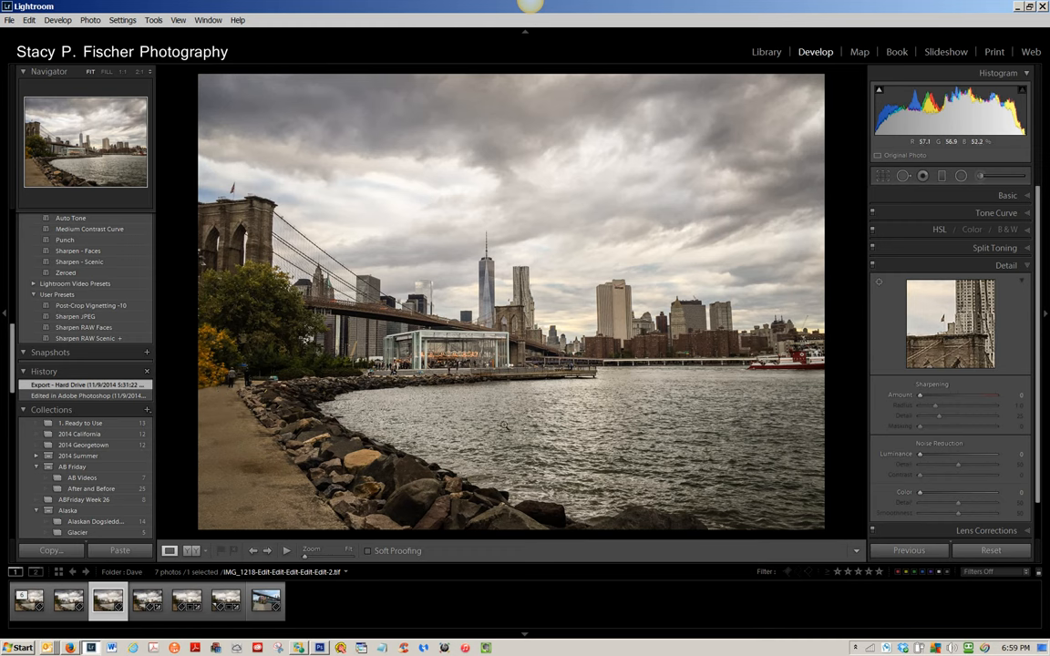
mouse_move(506, 427)
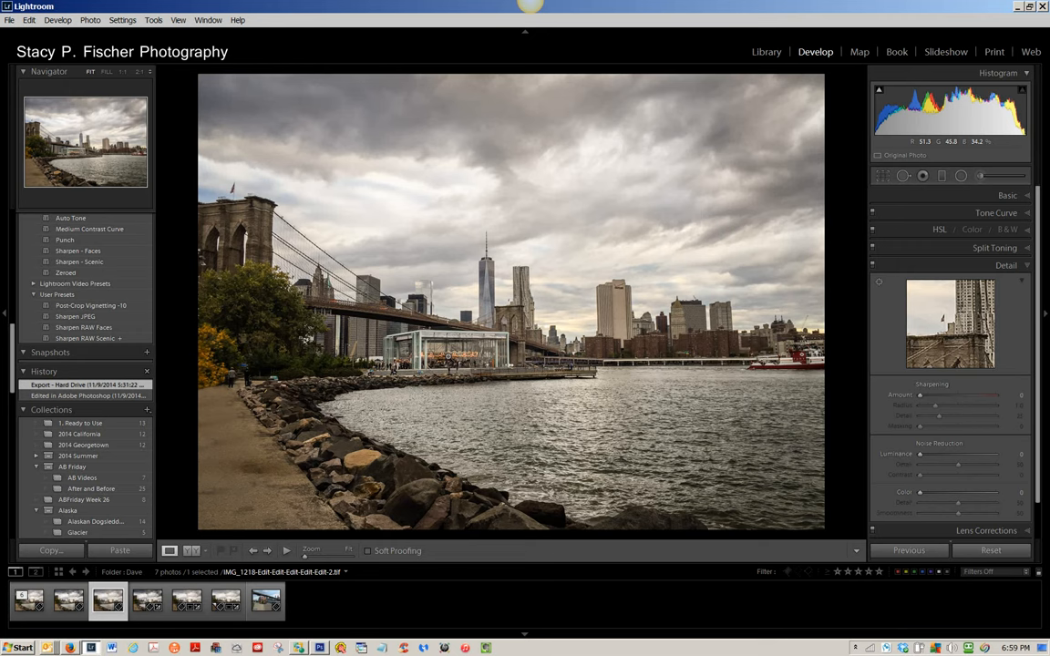
left_click(69, 599)
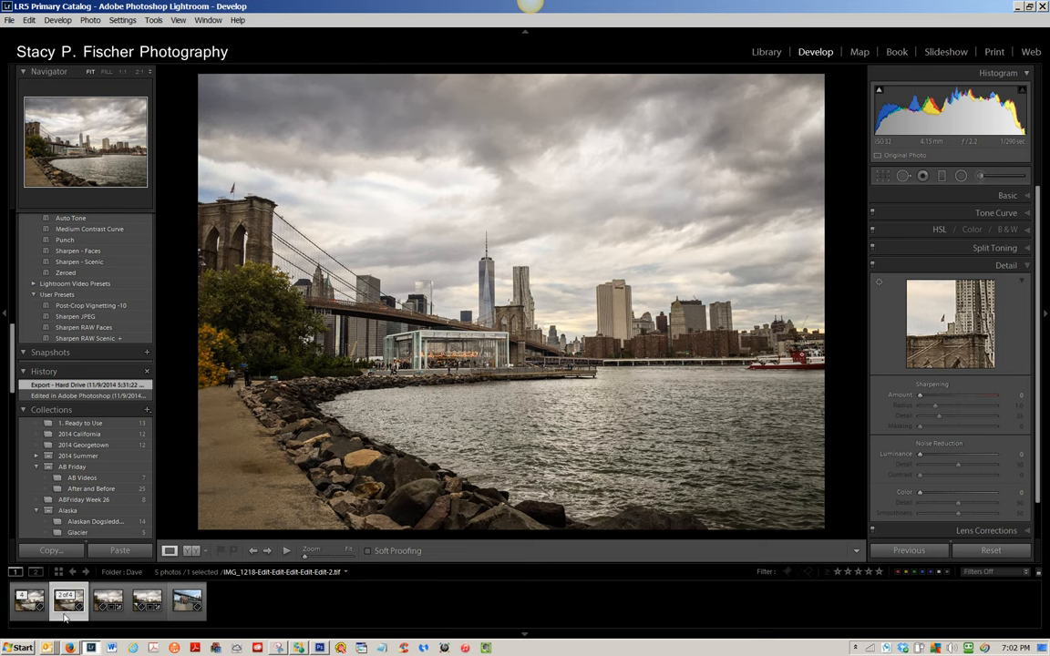
Step: Send a copy with Lightroom adjustments of the skyline photo to Color Efex Pro 4 via Edit In
right_click(69, 600)
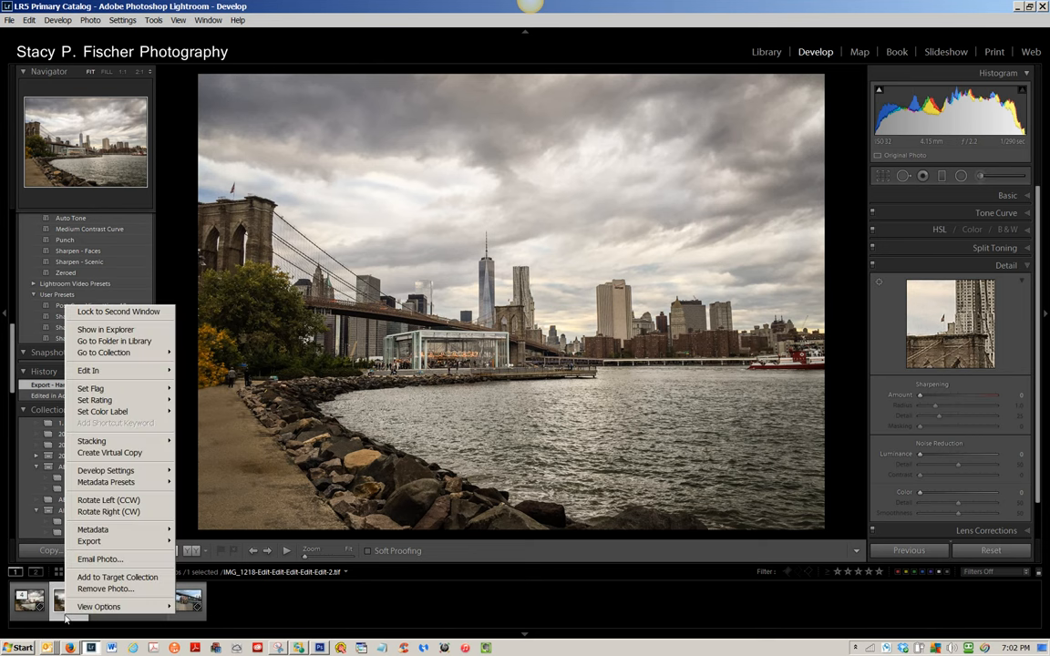
mouse_move(95, 401)
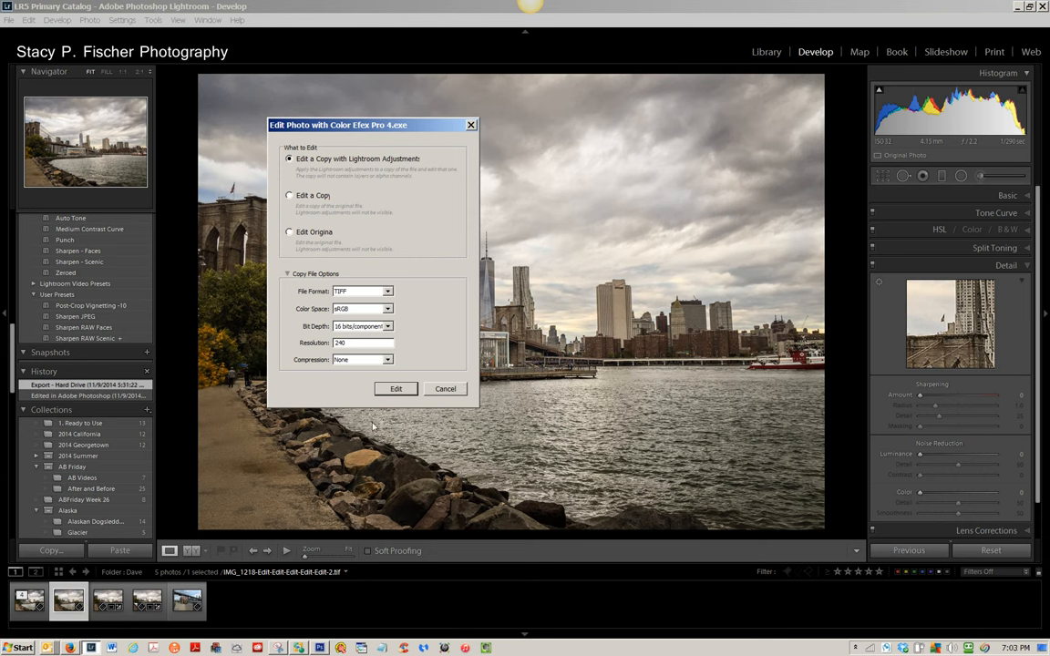
left_click(395, 390)
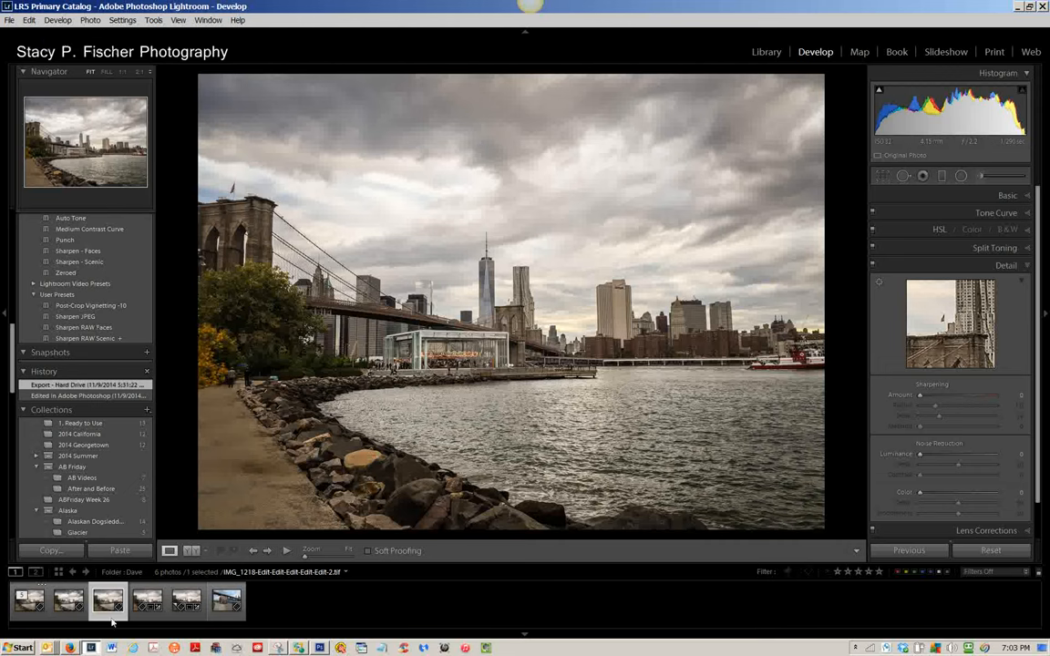
left_click(29, 600)
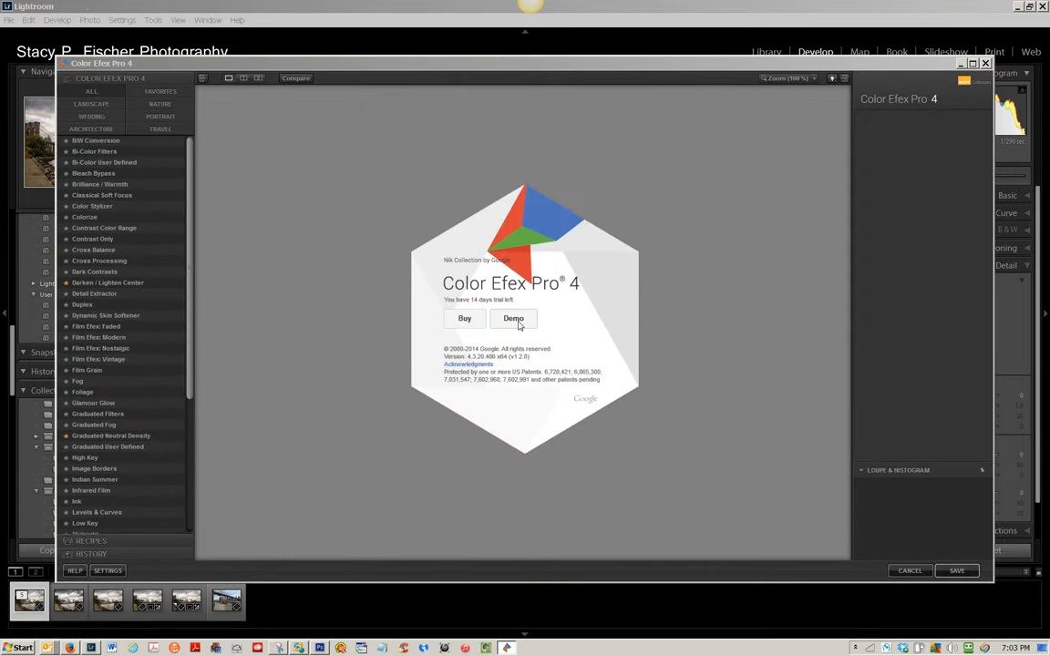
Step: Continue in demo mode and remove the existing Darken/Lighten Center filter
left_click(514, 317)
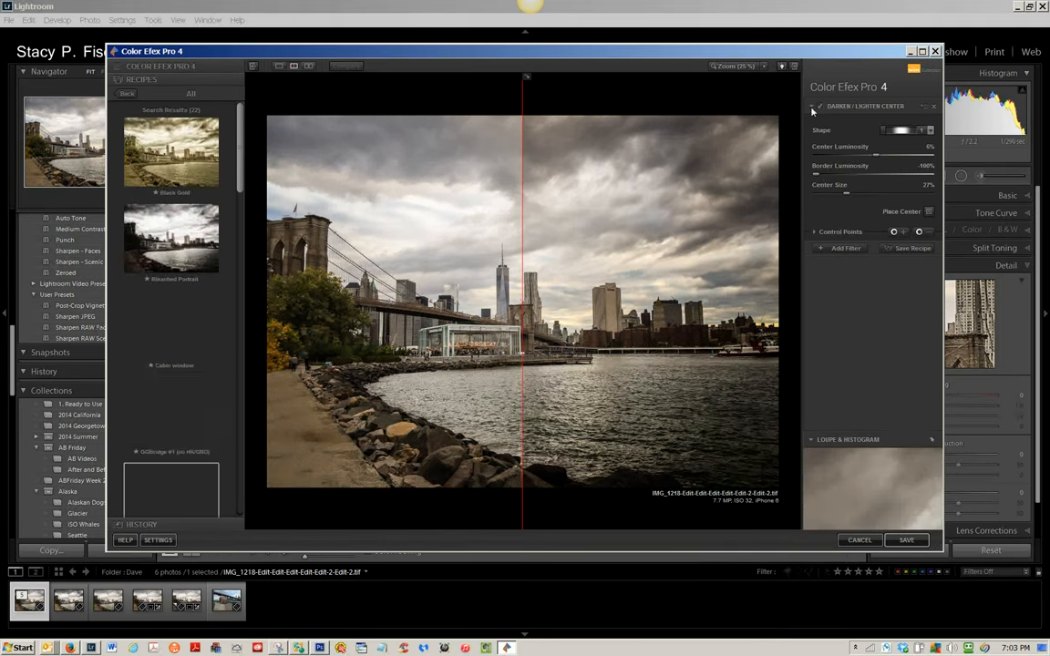
scroll("down", 3)
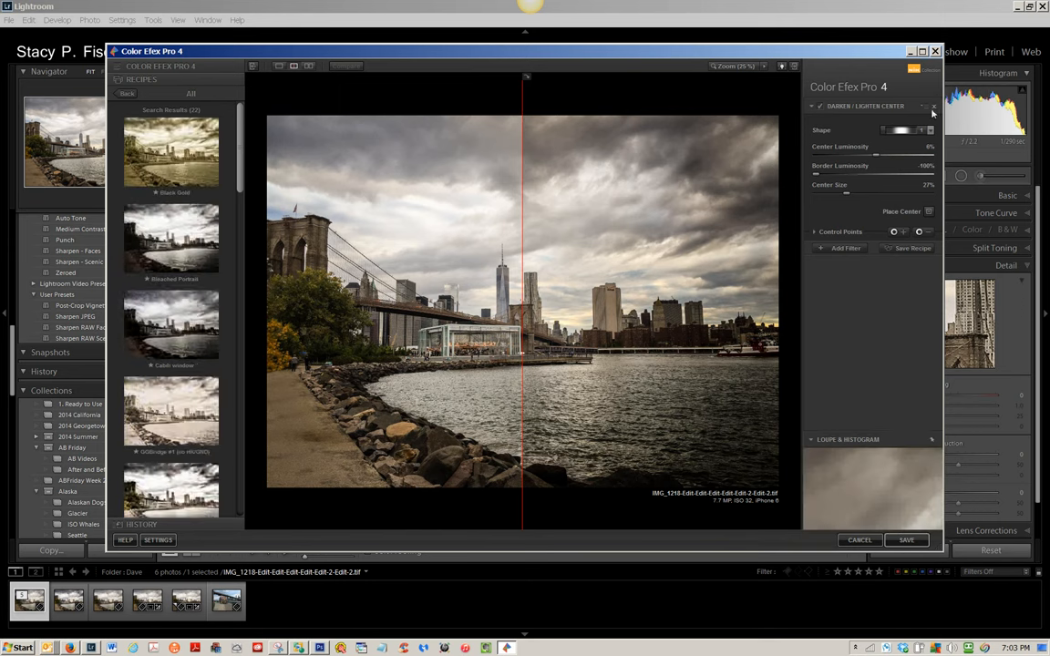
left_click(934, 113)
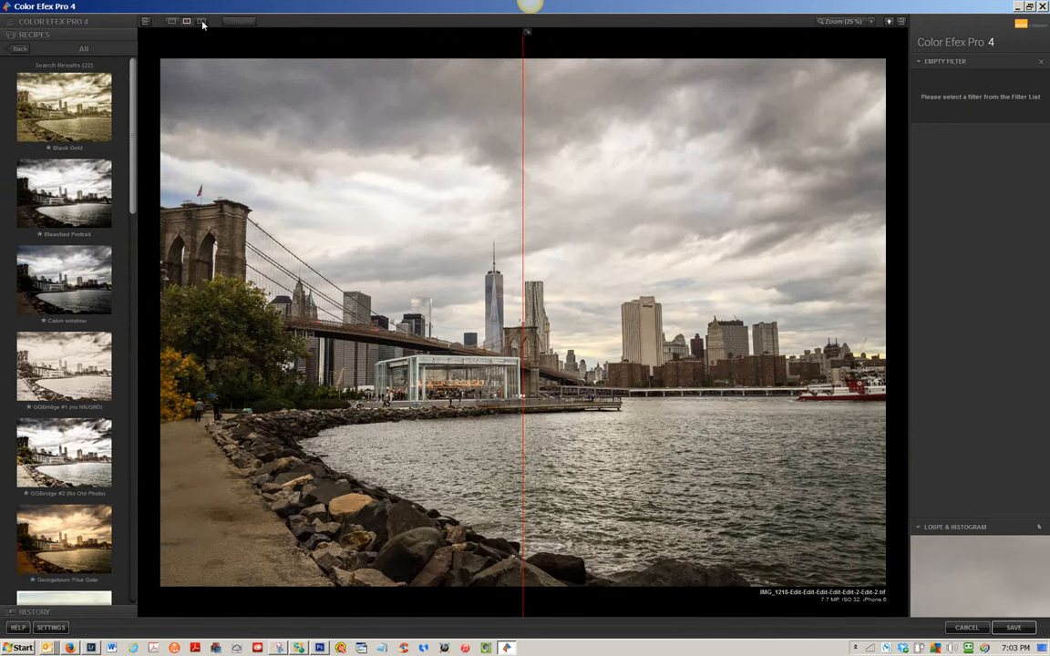
Step: Try the stacked before/after view, return to split preview with the divider at the photo centre
left_click(201, 21)
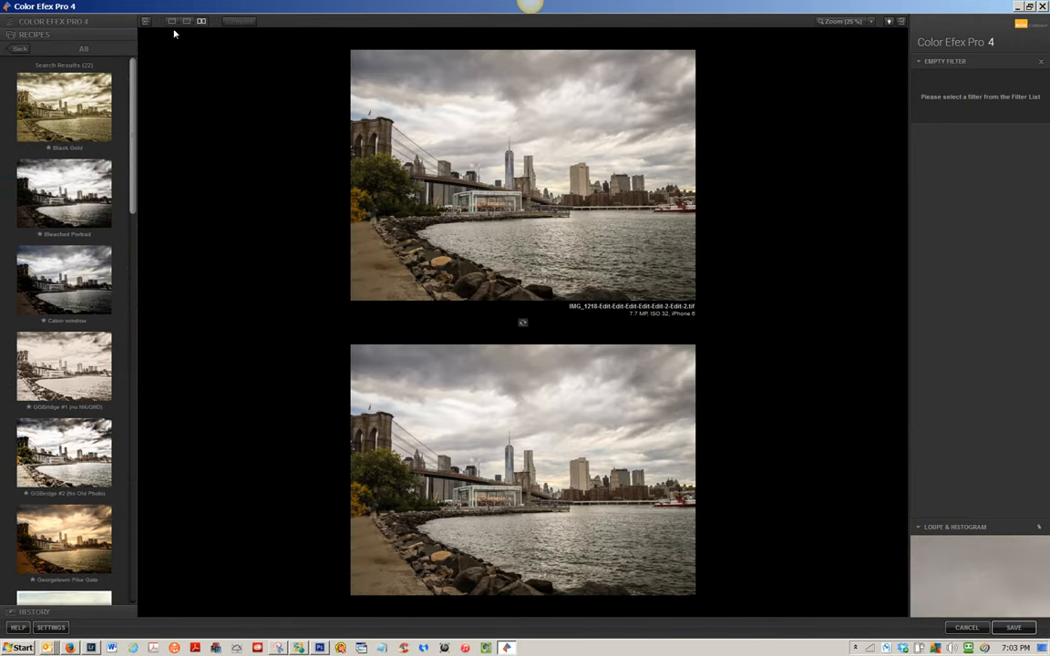
left_click(172, 22)
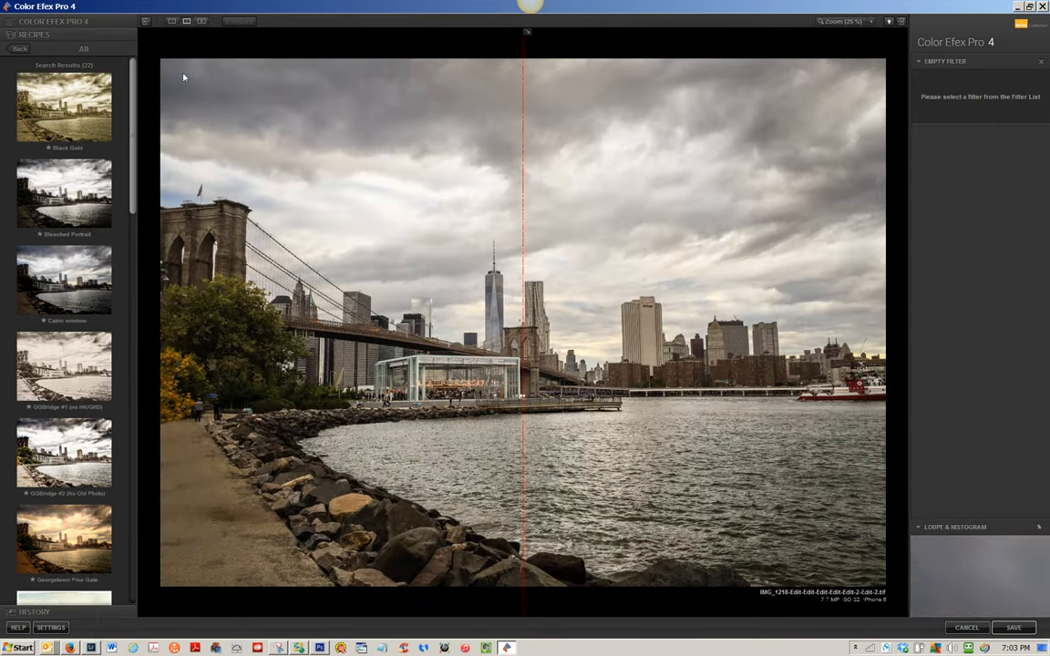
left_click(84, 48)
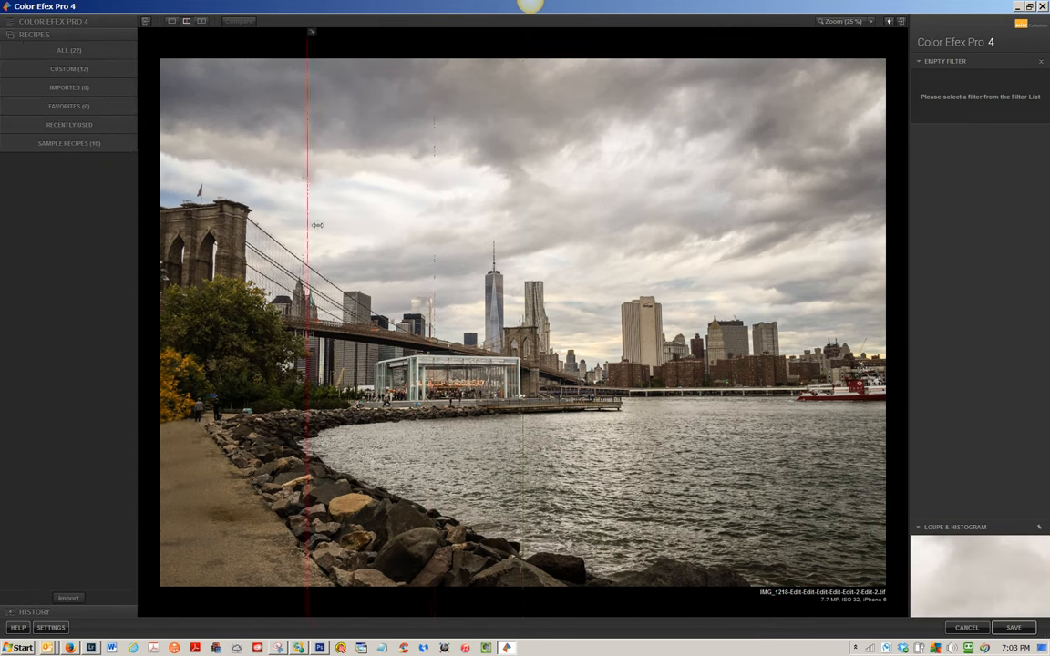
left_click_drag(308, 226, 512, 226)
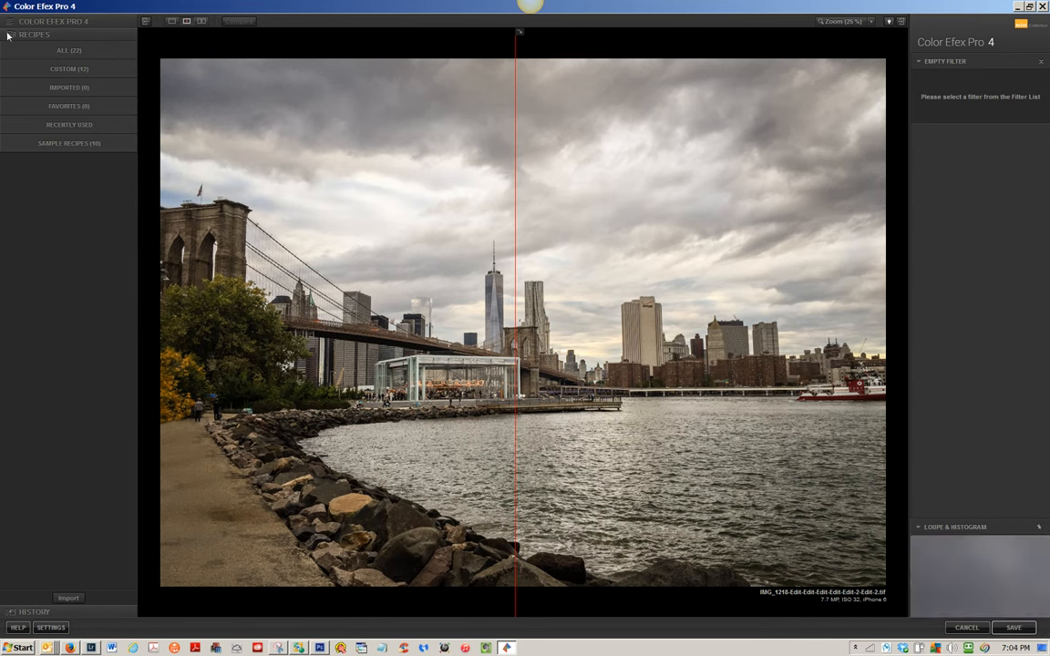
Step: Leave the recipe results and browse the full All filters list
left_click(11, 22)
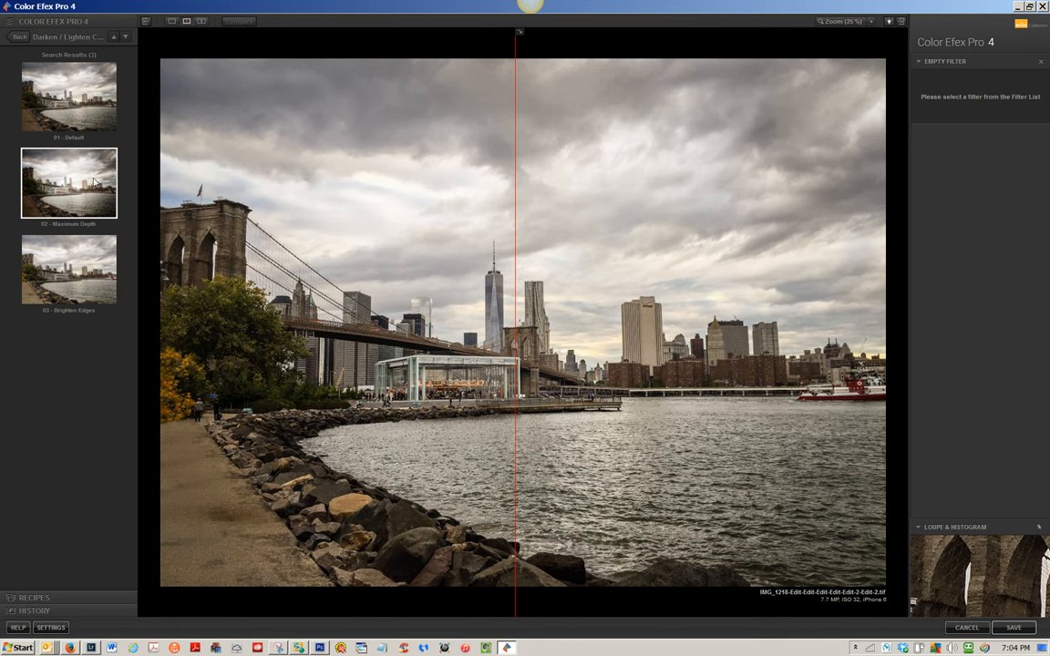
mouse_move(101, 100)
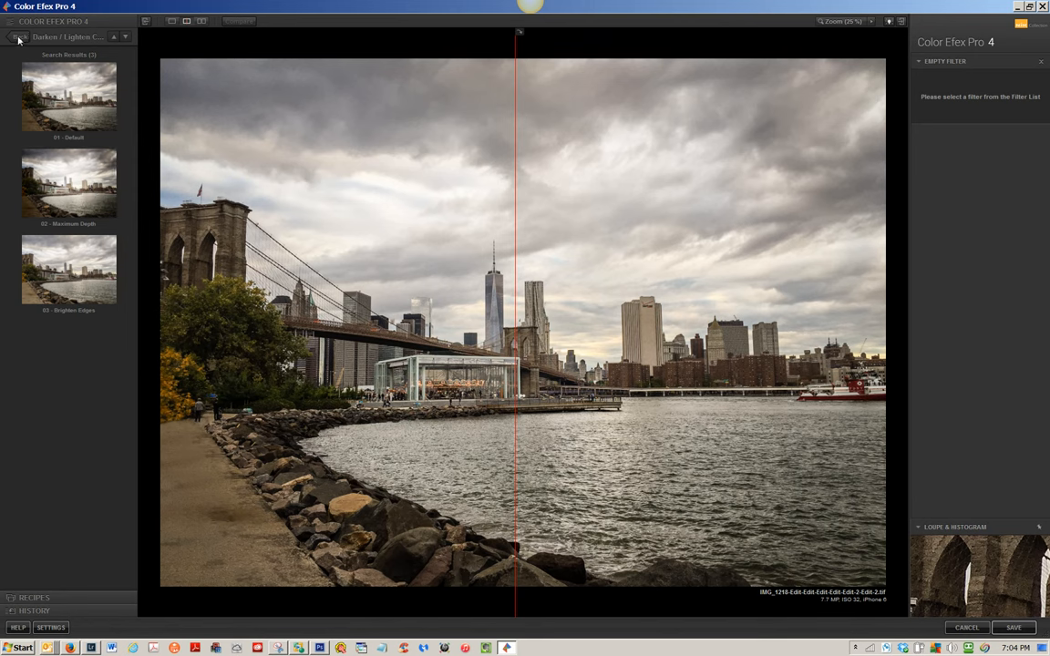
left_click(18, 36)
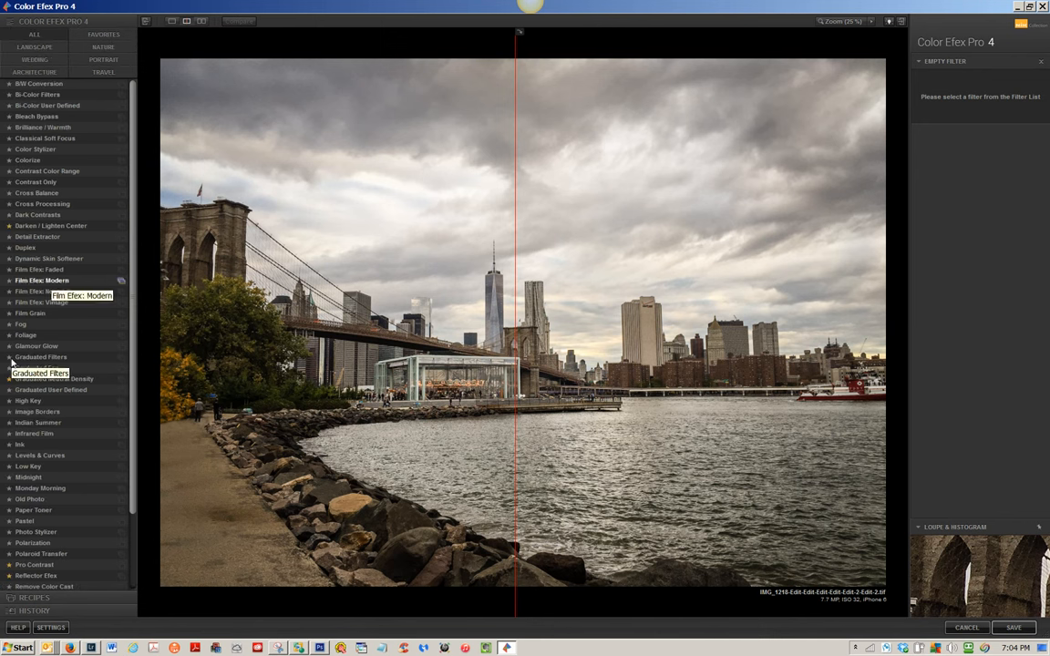
mouse_move(131, 392)
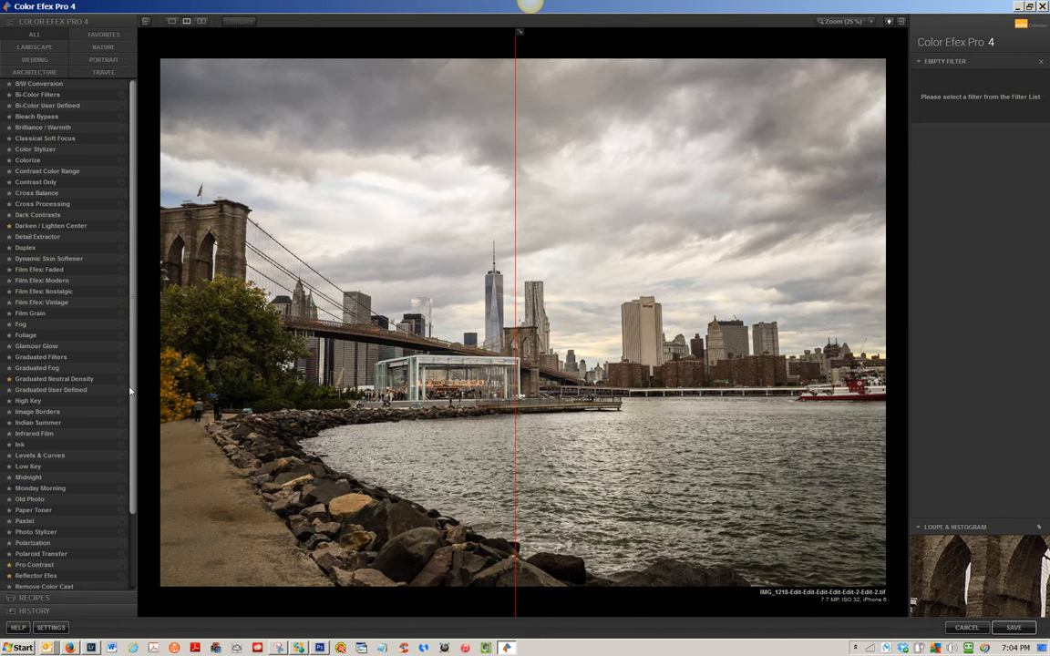
scroll("down", 3)
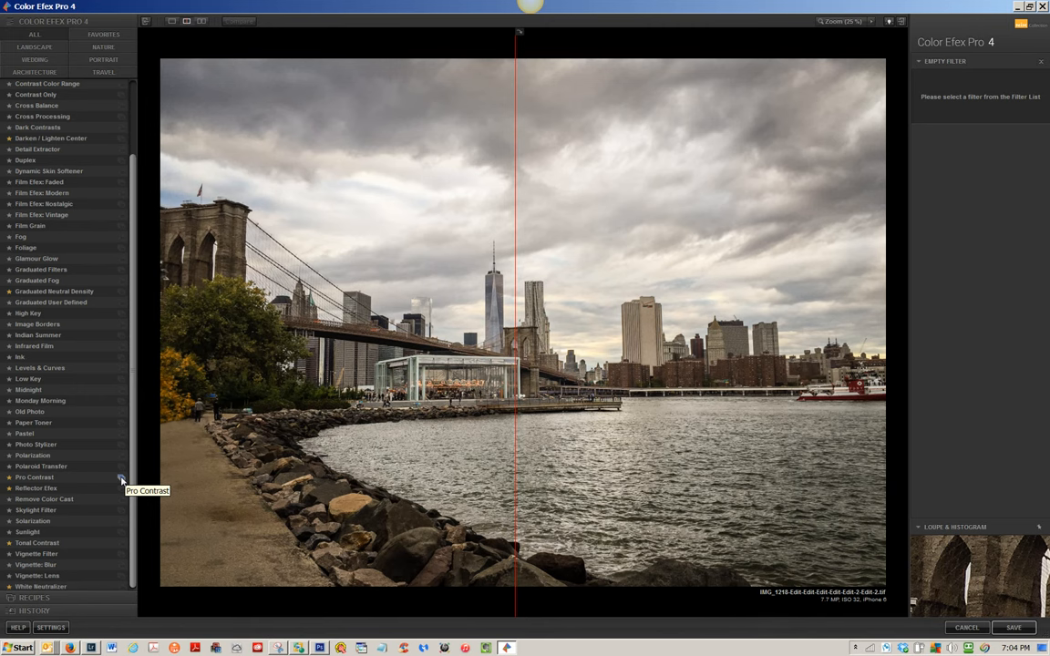
Step: Apply the Pro Contrast Dynamic Contrast preset and move the before/after divide to the left edge
left_click(33, 478)
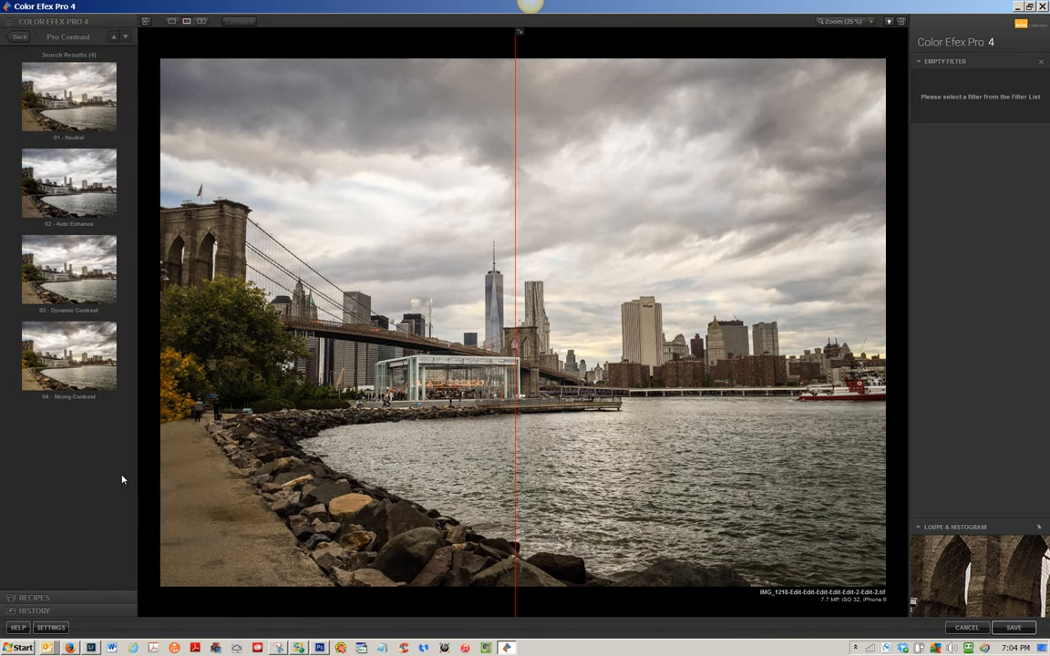
mouse_move(131, 444)
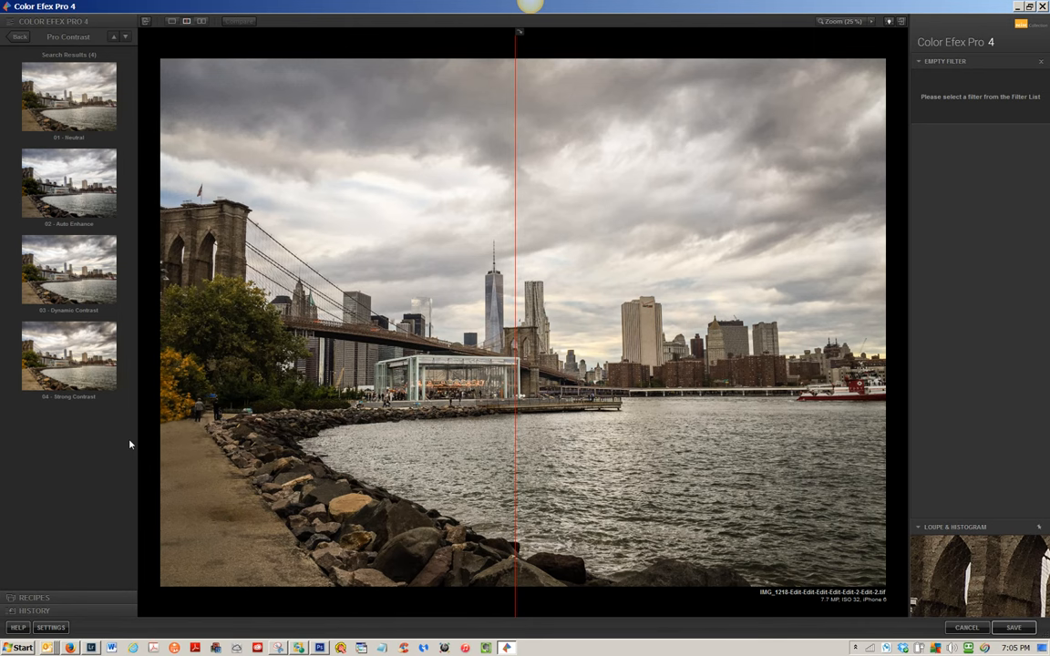
left_click(69, 270)
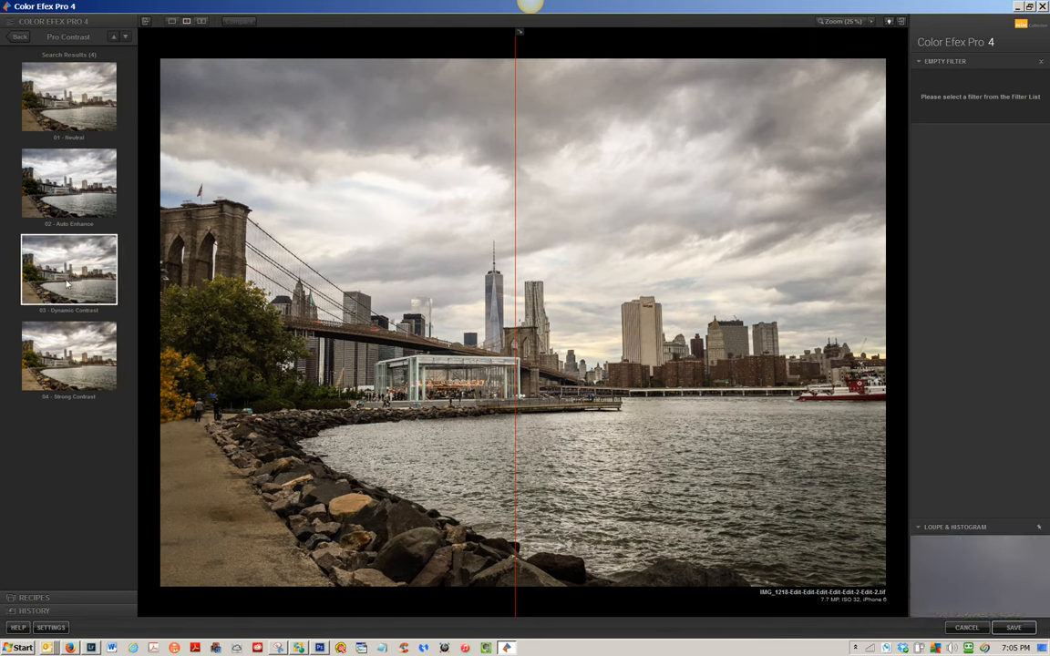
left_click(70, 270)
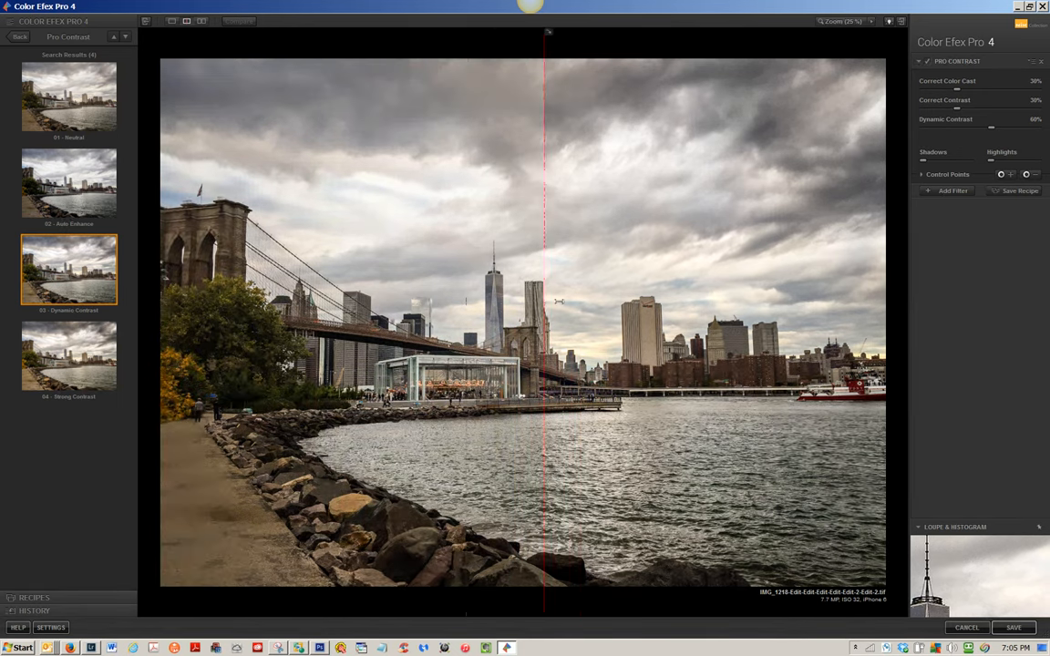
left_click_drag(547, 319, 335, 319)
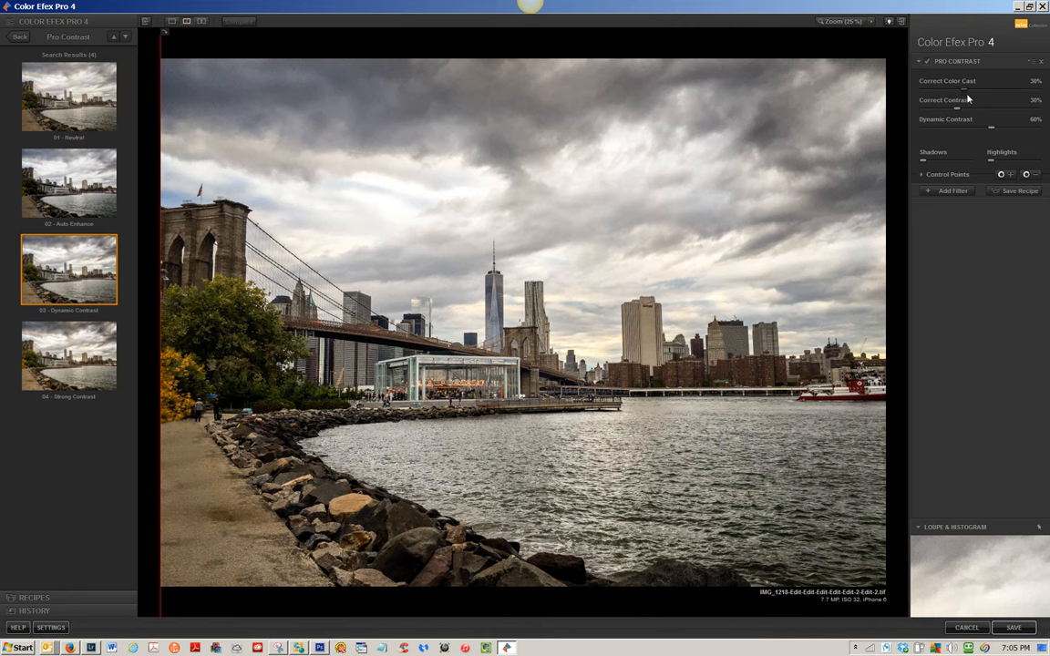
Step: Raise the Pro Contrast contrast and dynamic contrast sliders for a stronger effect
left_click_drag(955, 89, 964, 90)
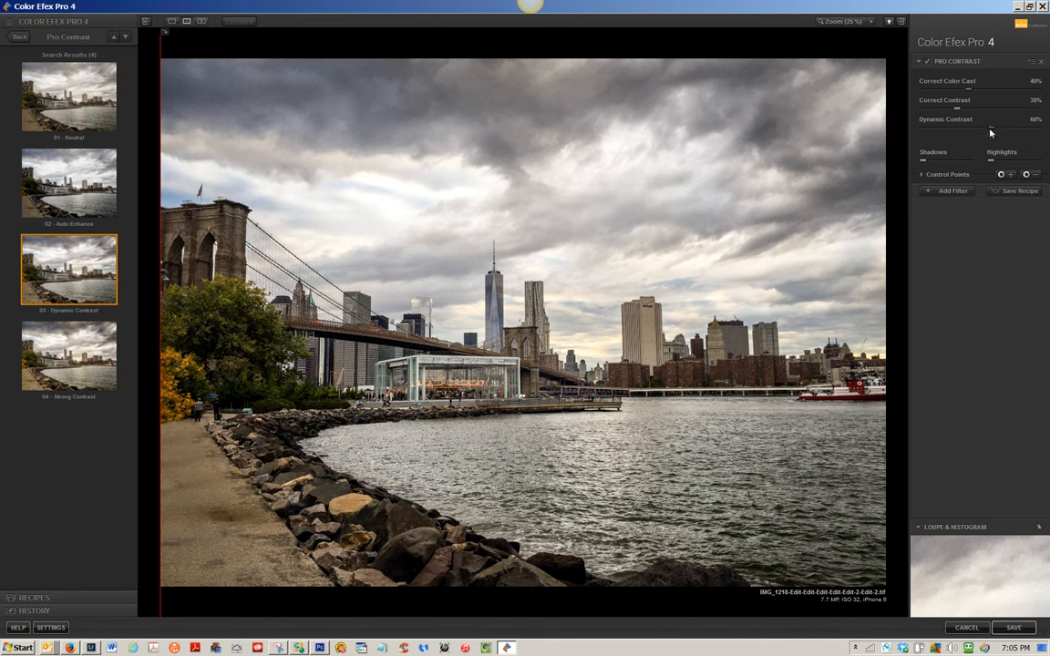
left_click_drag(987, 129, 995, 130)
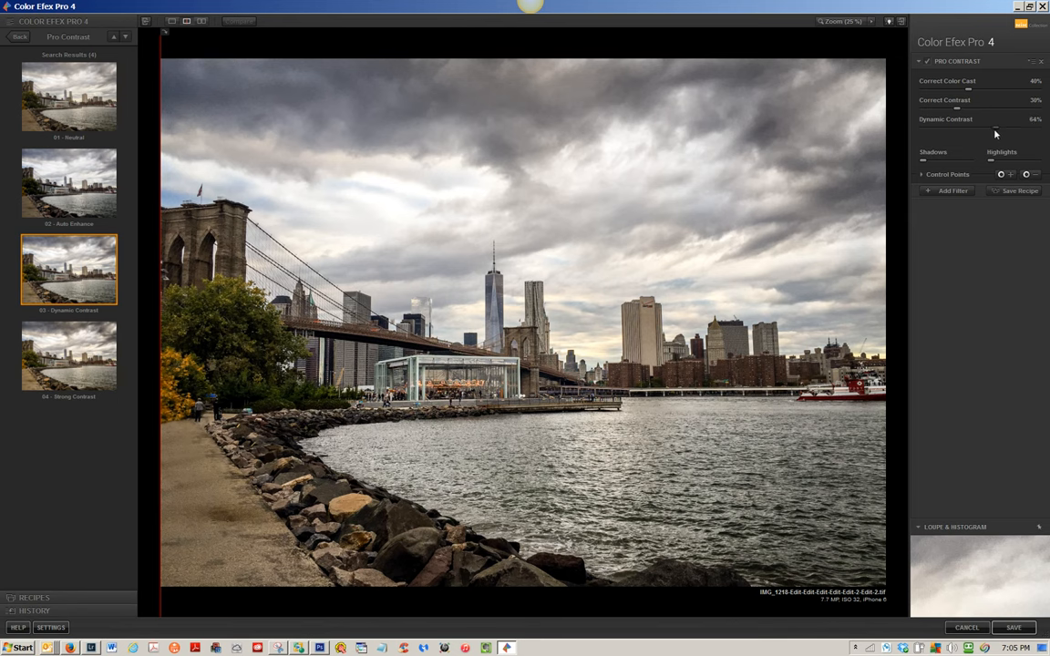
left_click_drag(995, 128, 999, 127)
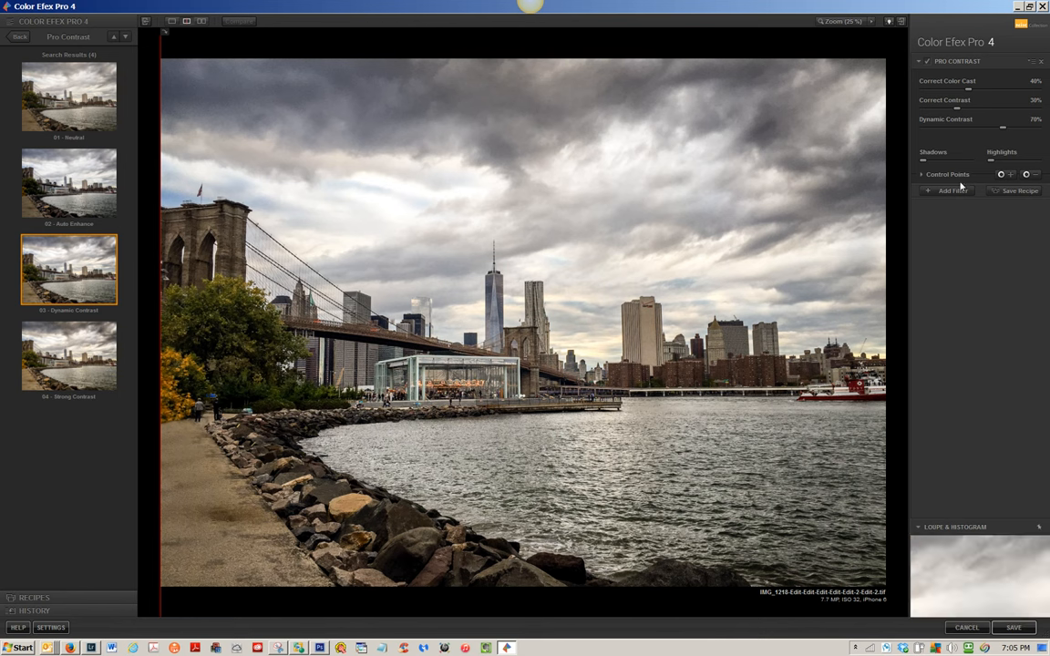
mouse_move(951, 191)
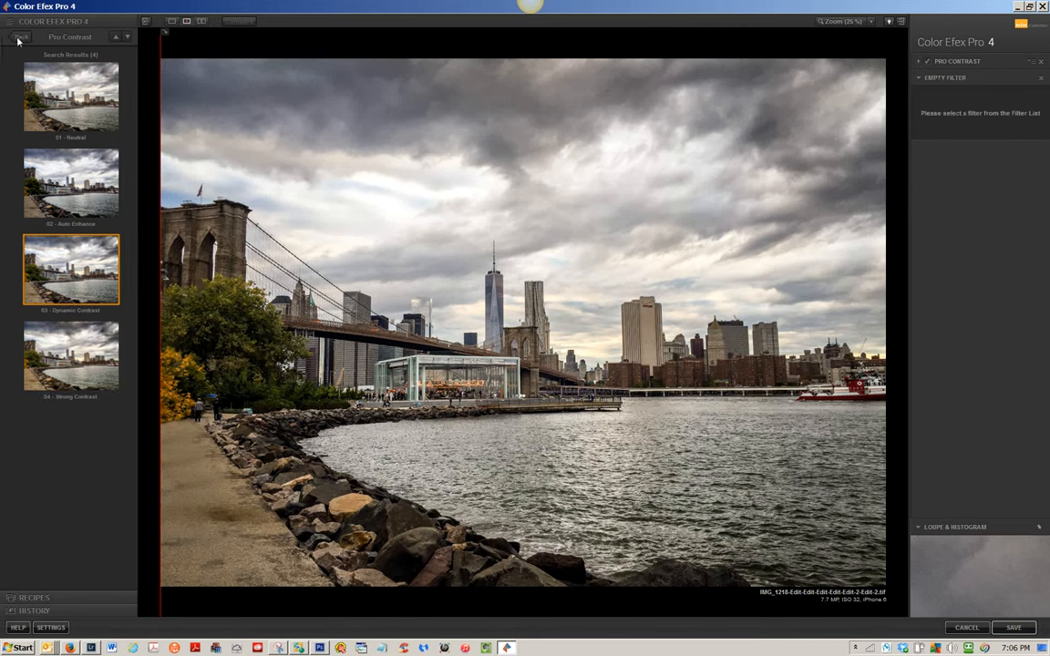
Step: Stack a Darken/Lighten Center filter using its second (Weathered Depth) preset
left_click(20, 36)
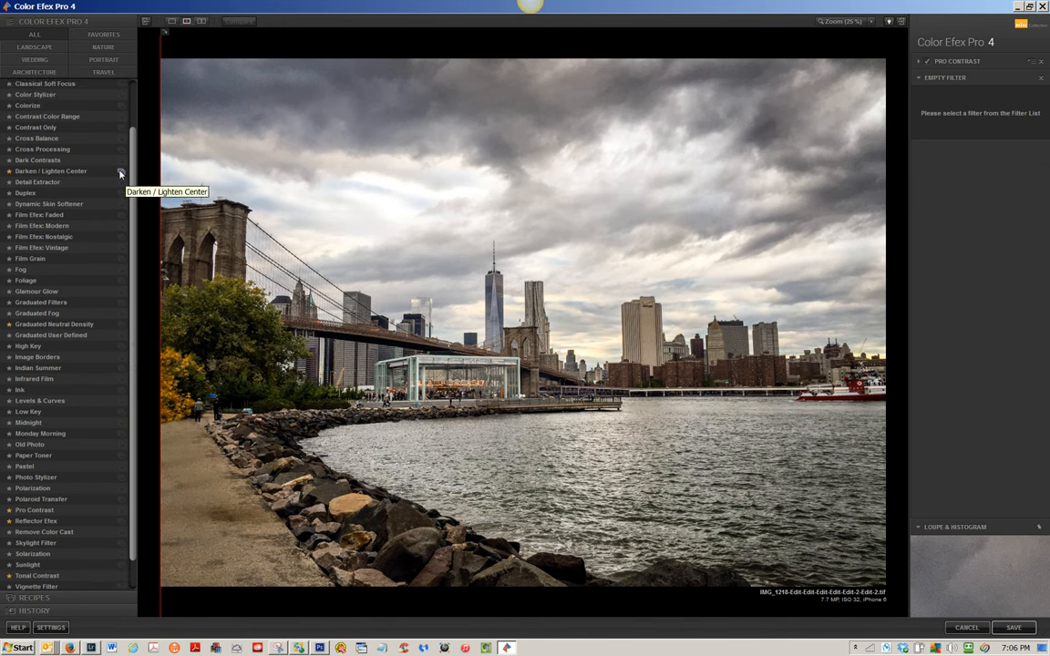
left_click(51, 172)
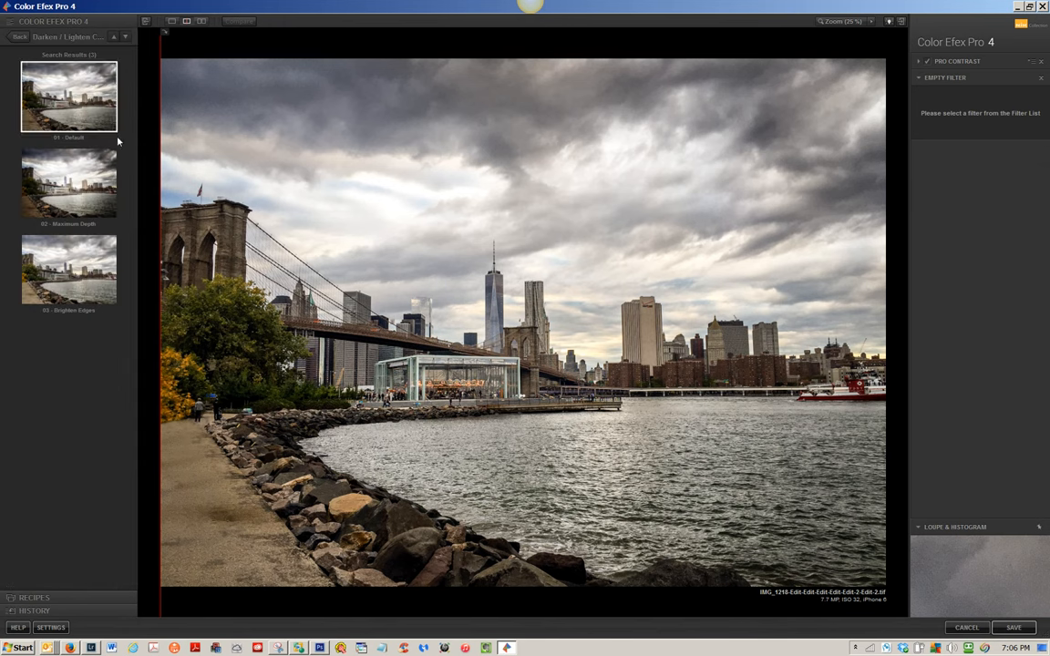
mouse_move(70, 183)
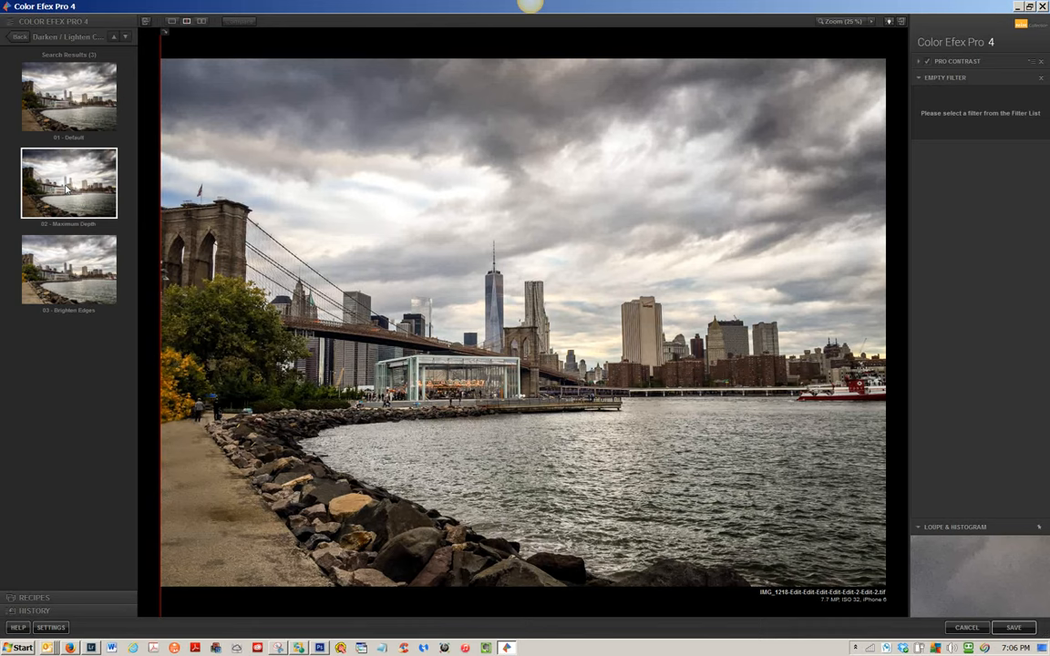
left_click(70, 182)
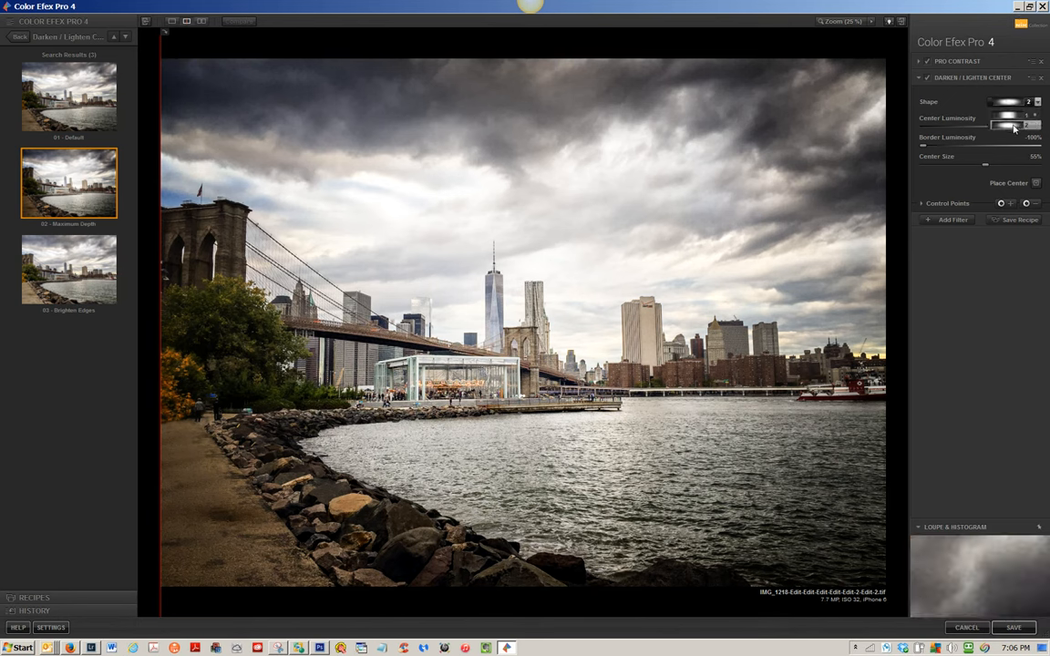
Step: Retune the border shape and center luminosity of the Darken/Lighten Center filter
left_click_drag(1013, 117, 1035, 116)
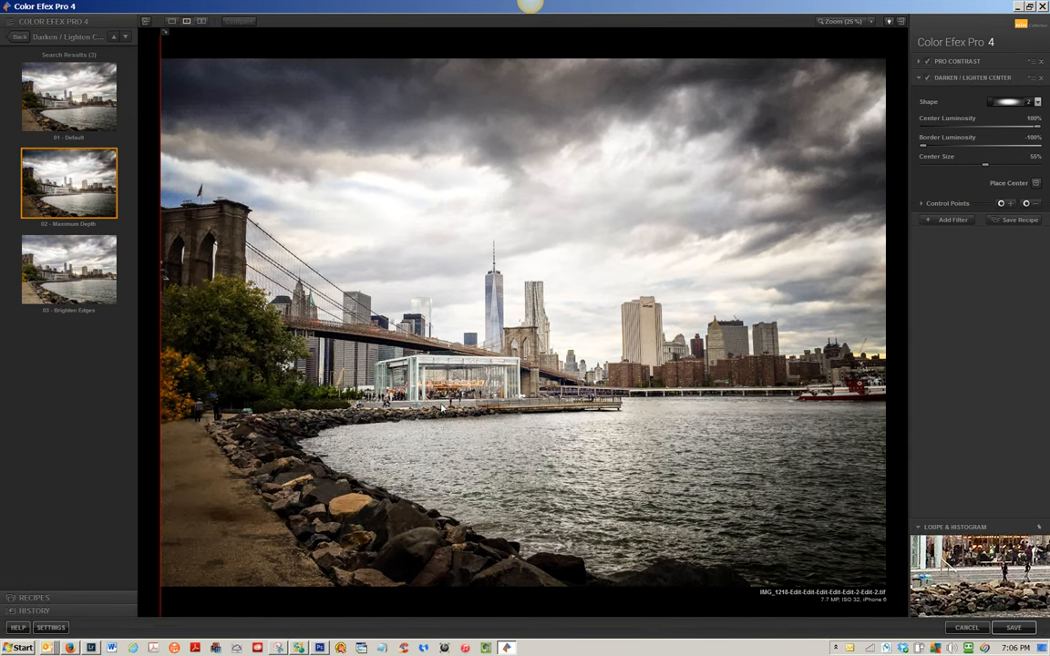
mouse_move(908, 230)
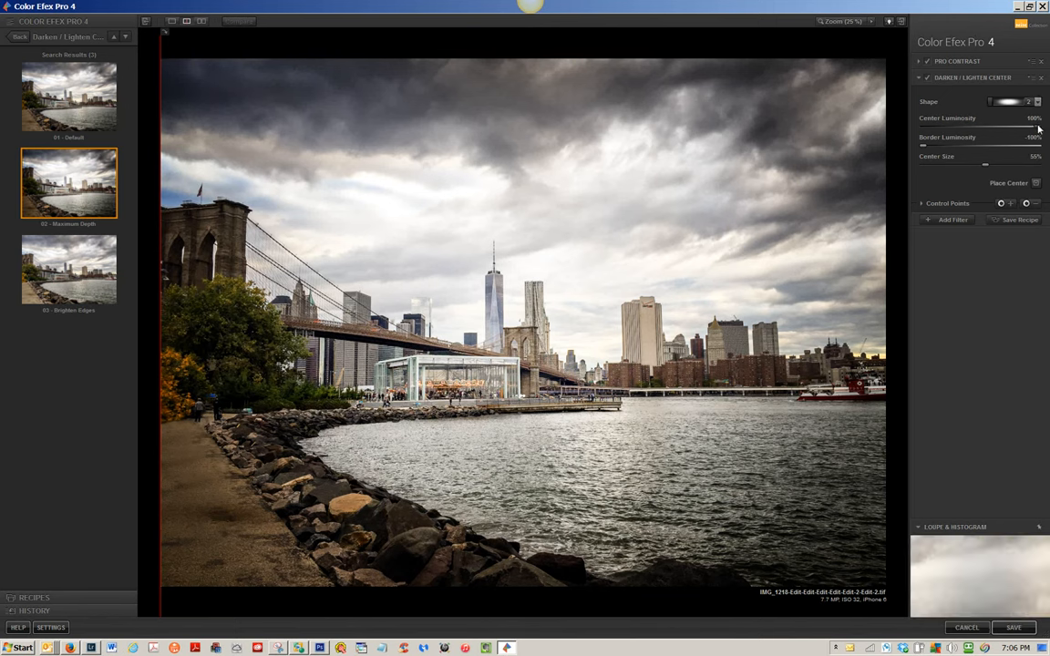
left_click_drag(1037, 119, 1024, 118)
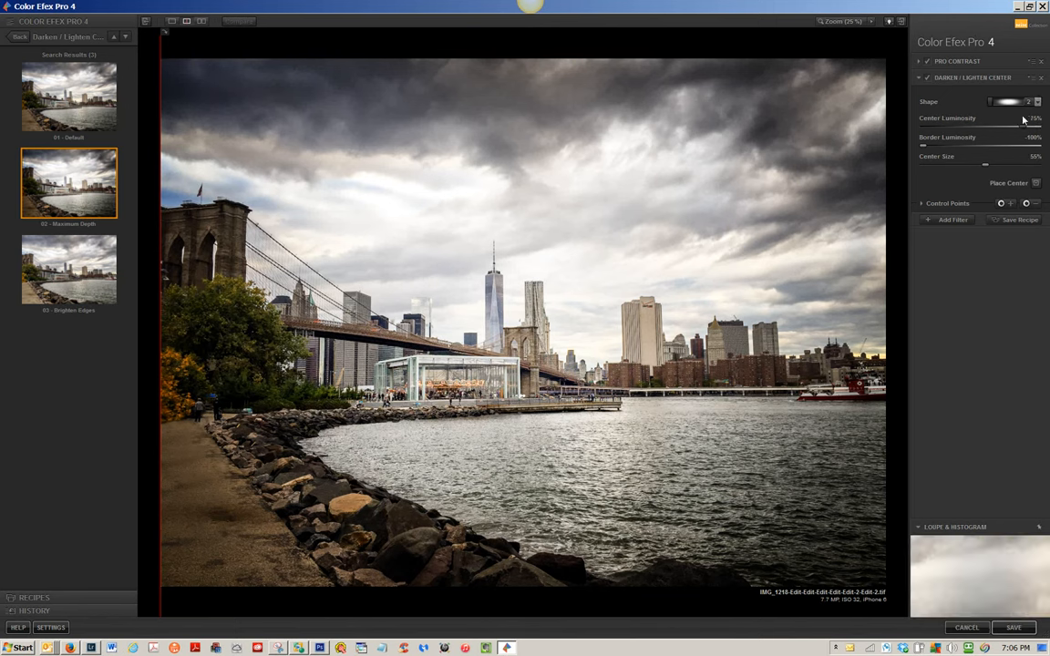
left_click_drag(1010, 117, 1024, 117)
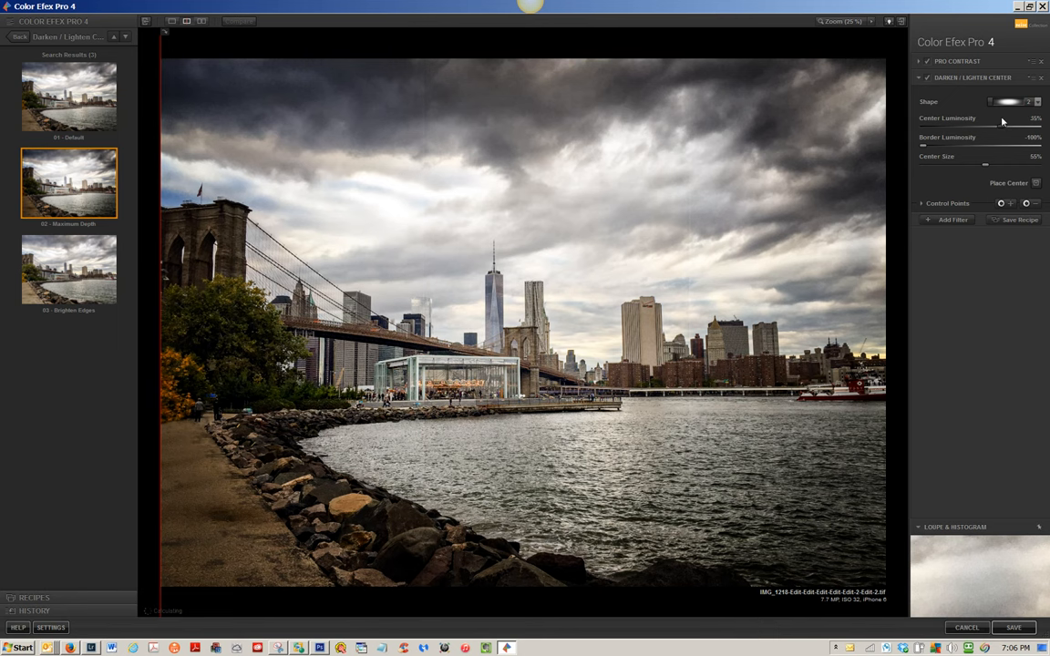
left_click_drag(1002, 110, 1004, 109)
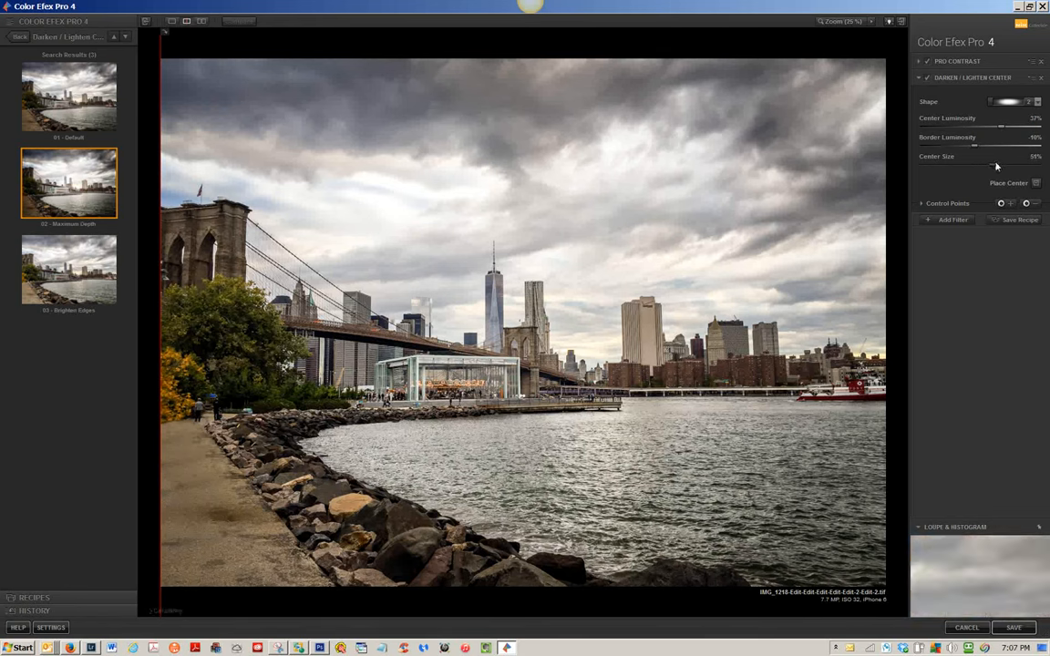
Step: Enlarge the bright center area and toggle the filter to compare before and after
left_click_drag(991, 164, 1003, 164)
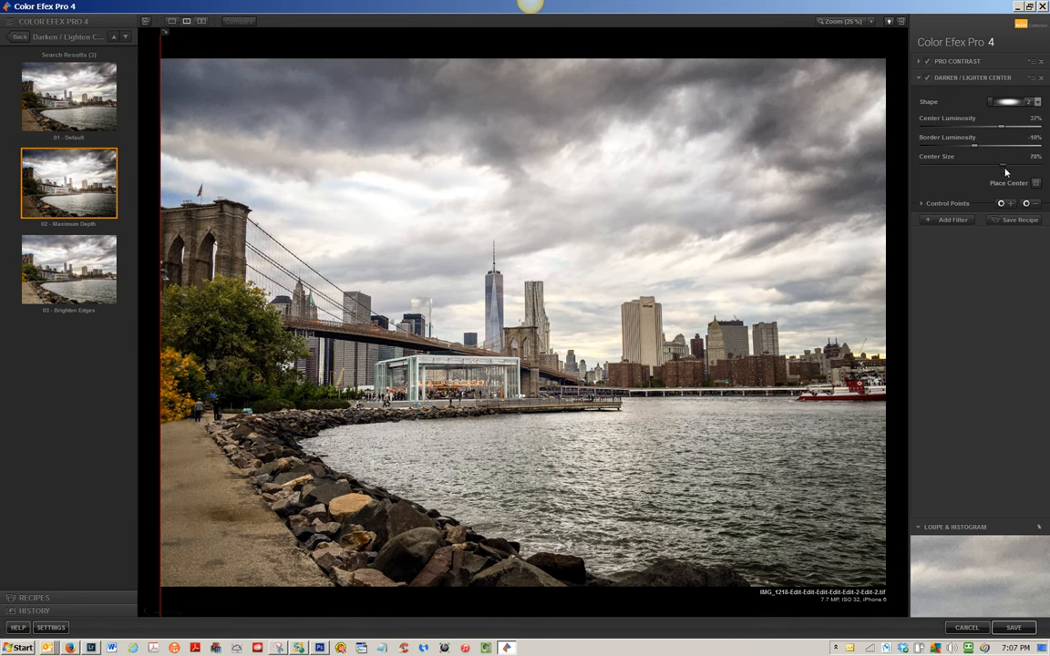
left_click_drag(1002, 164, 1006, 164)
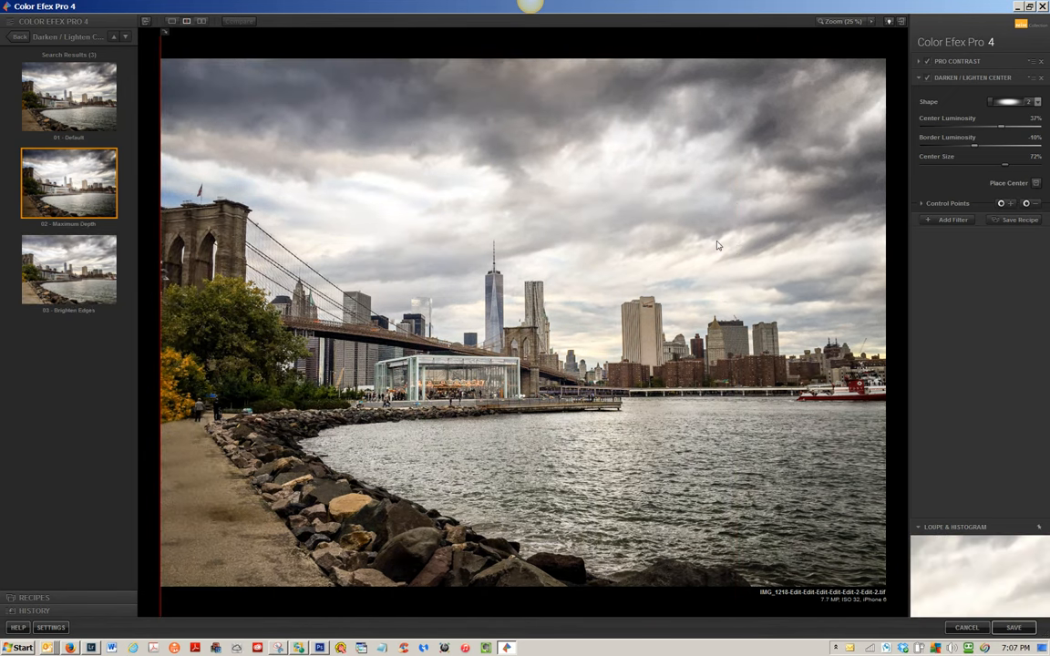
mouse_move(927, 77)
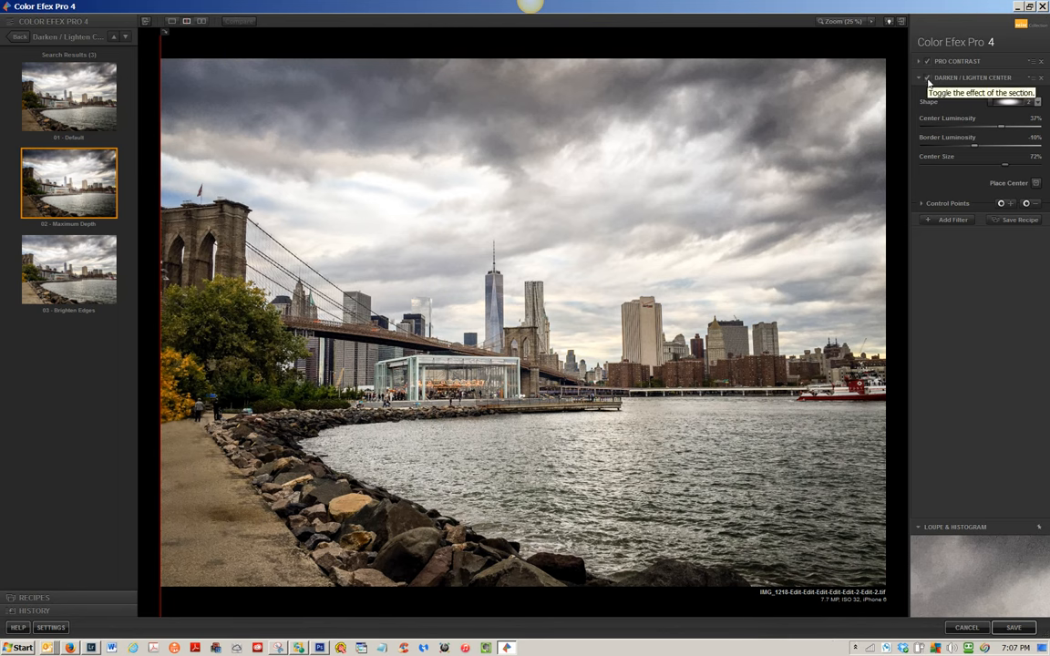
left_click(928, 77)
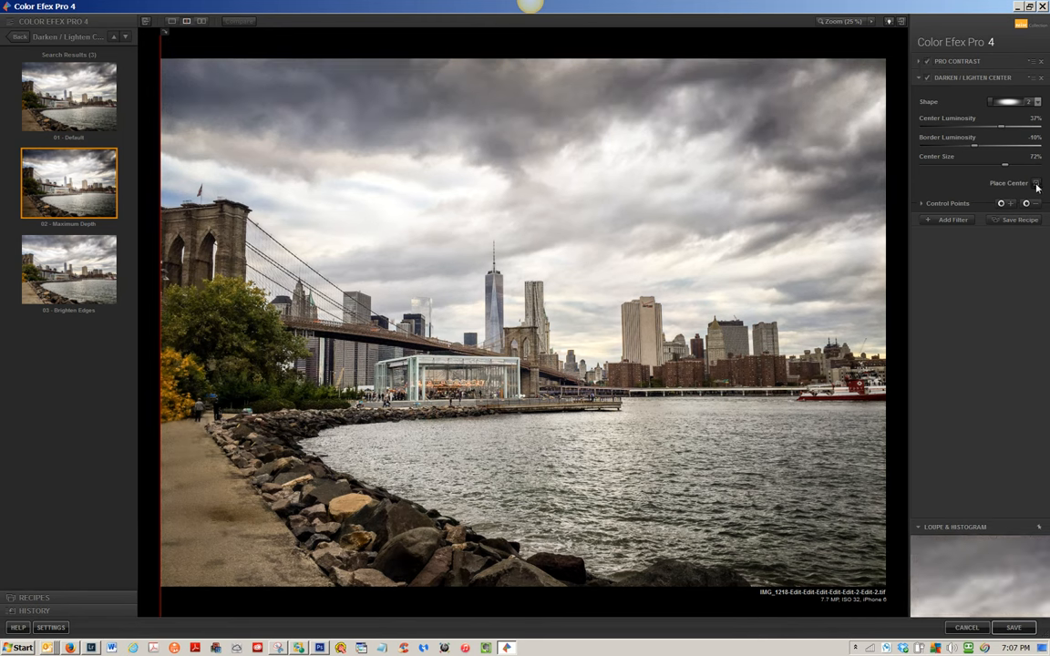
mouse_move(1036, 182)
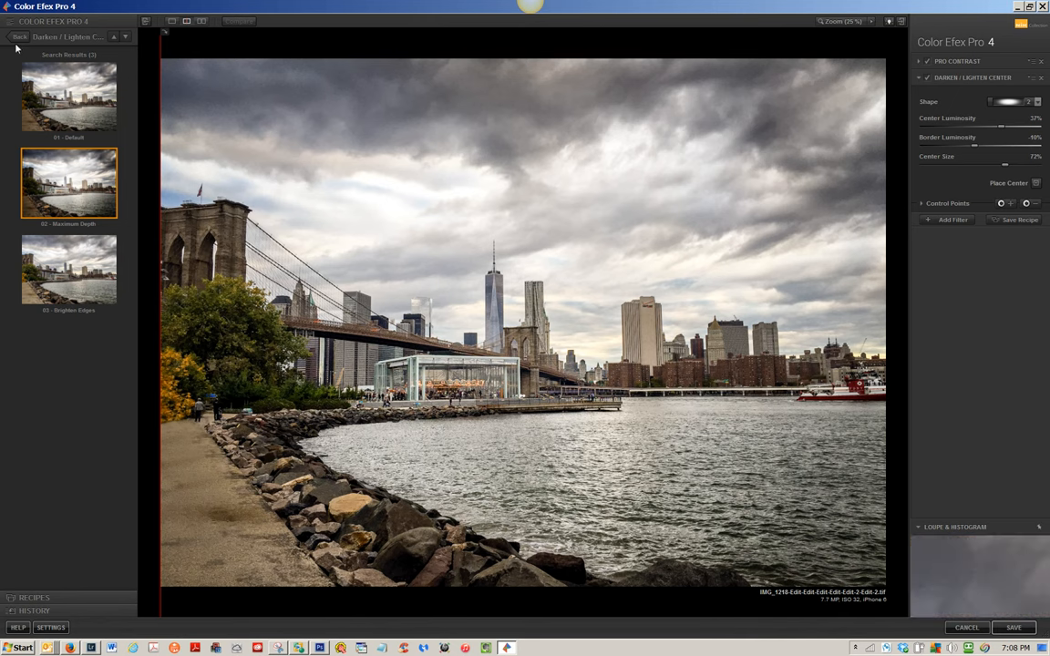
Step: Add a Graduated Neutral Density filter with its Dark Skies preset to darken the sky
left_click(20, 36)
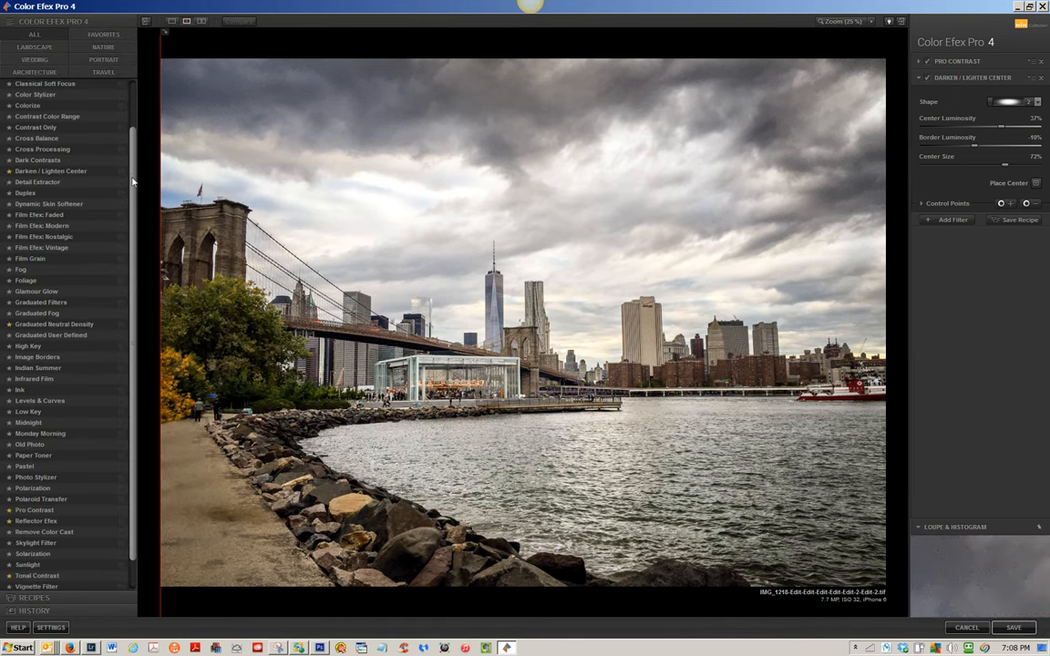
mouse_move(120, 326)
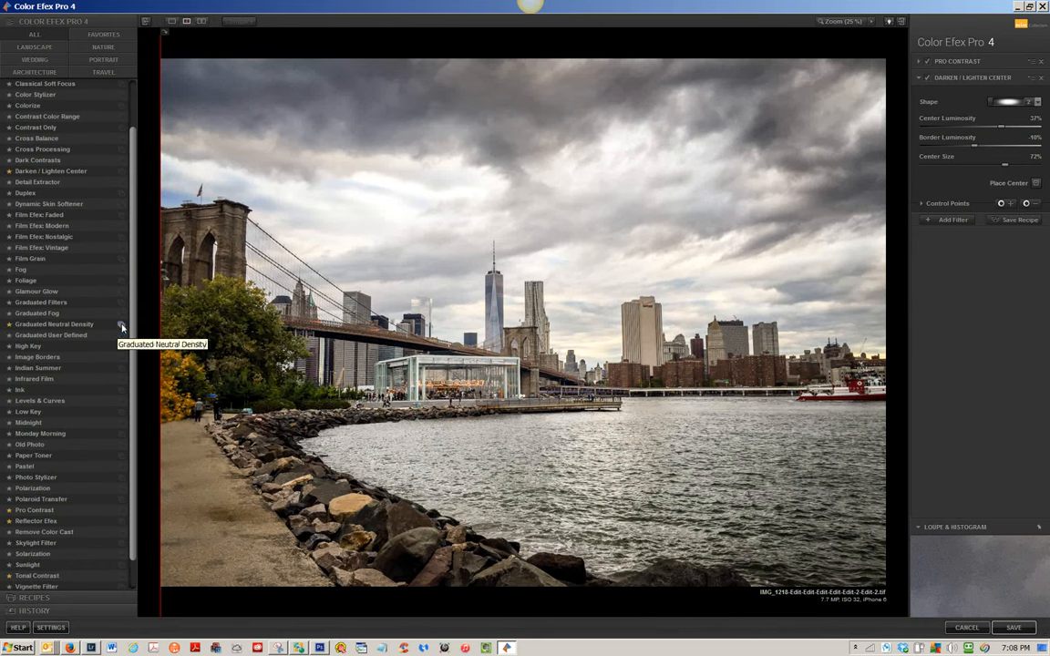
left_click(55, 324)
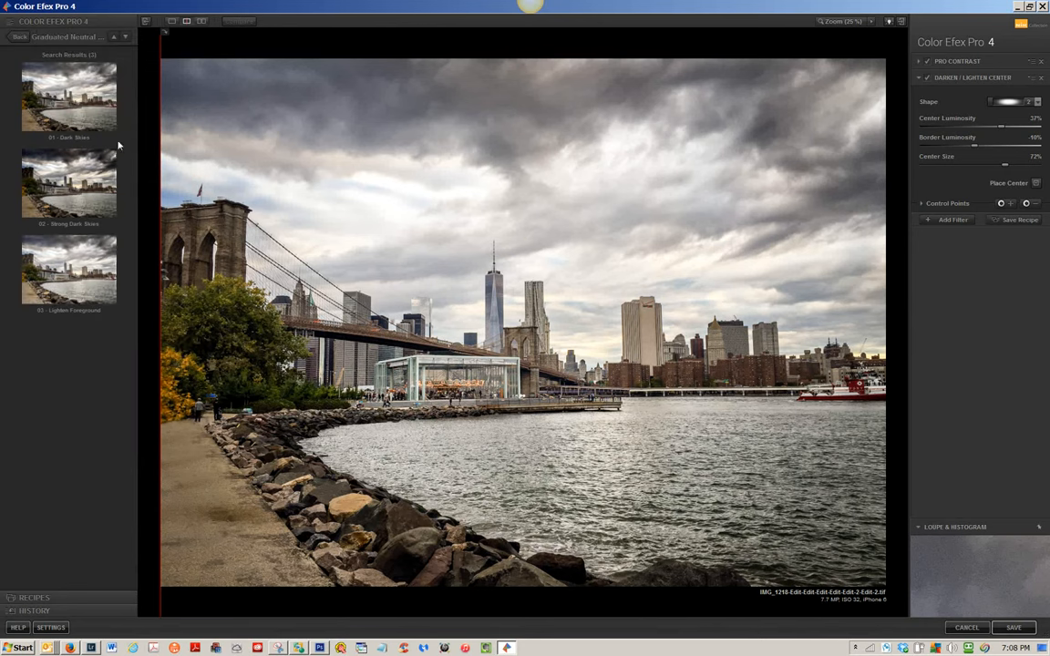
mouse_move(71, 95)
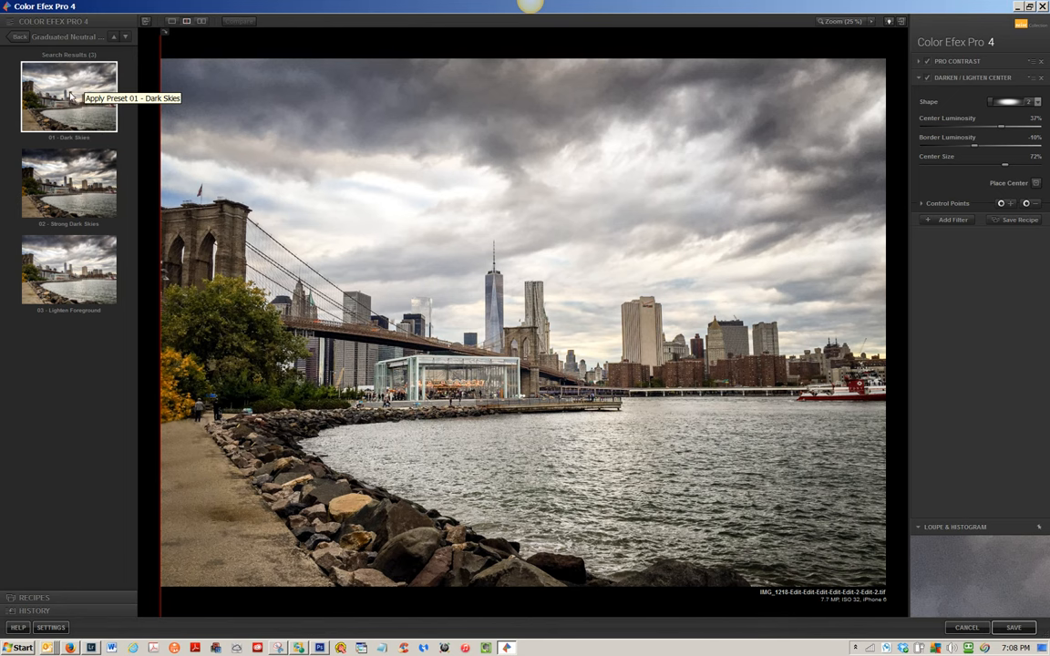
mouse_move(601, 308)
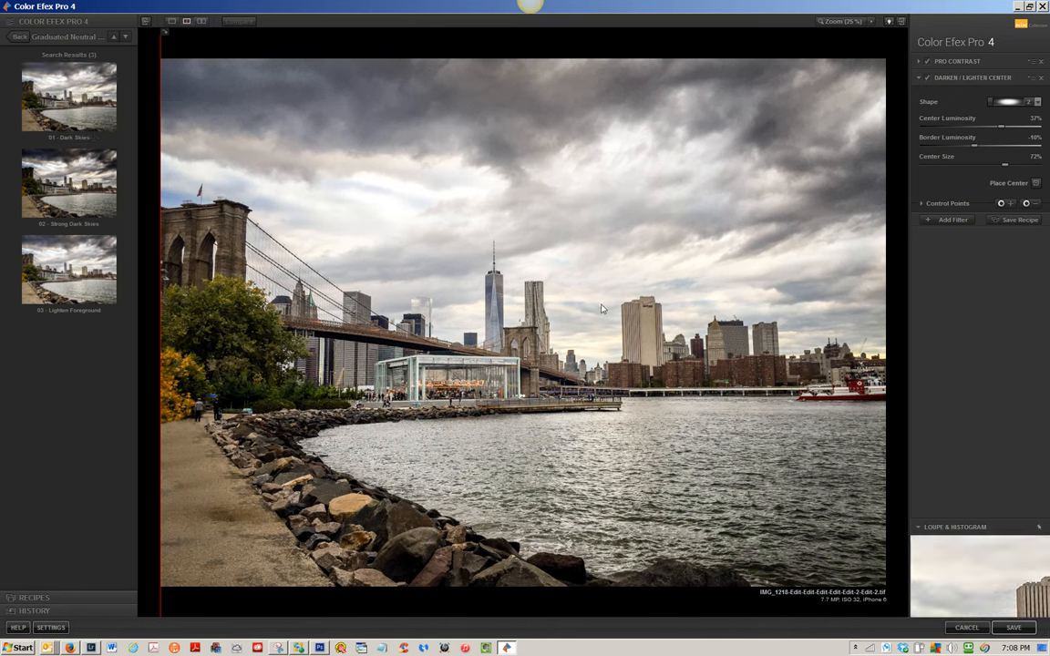
left_click(69, 97)
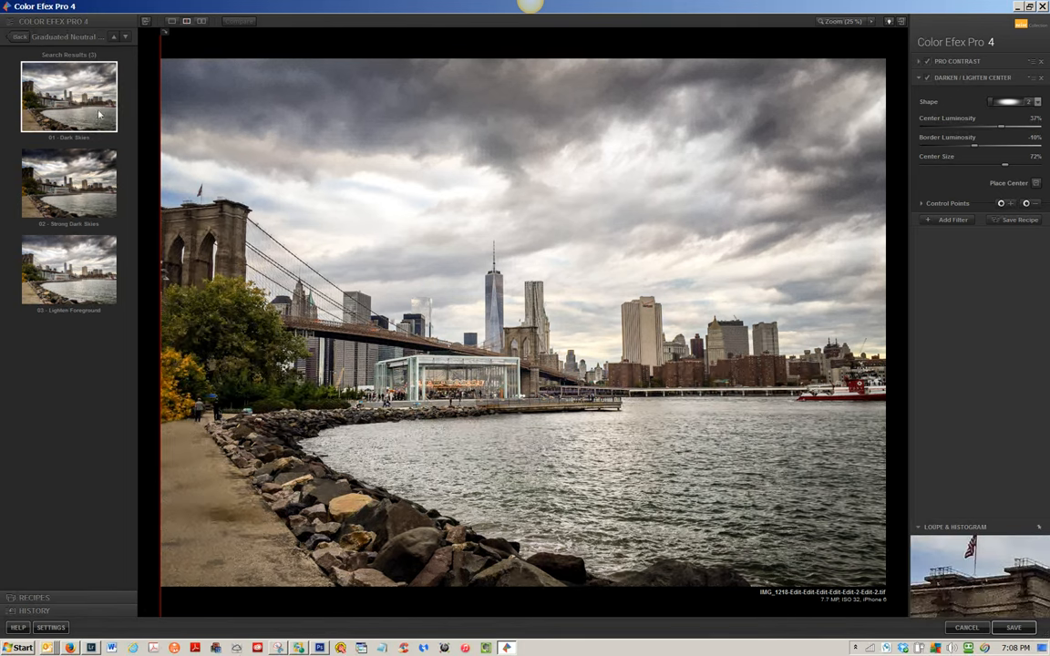
left_click(69, 95)
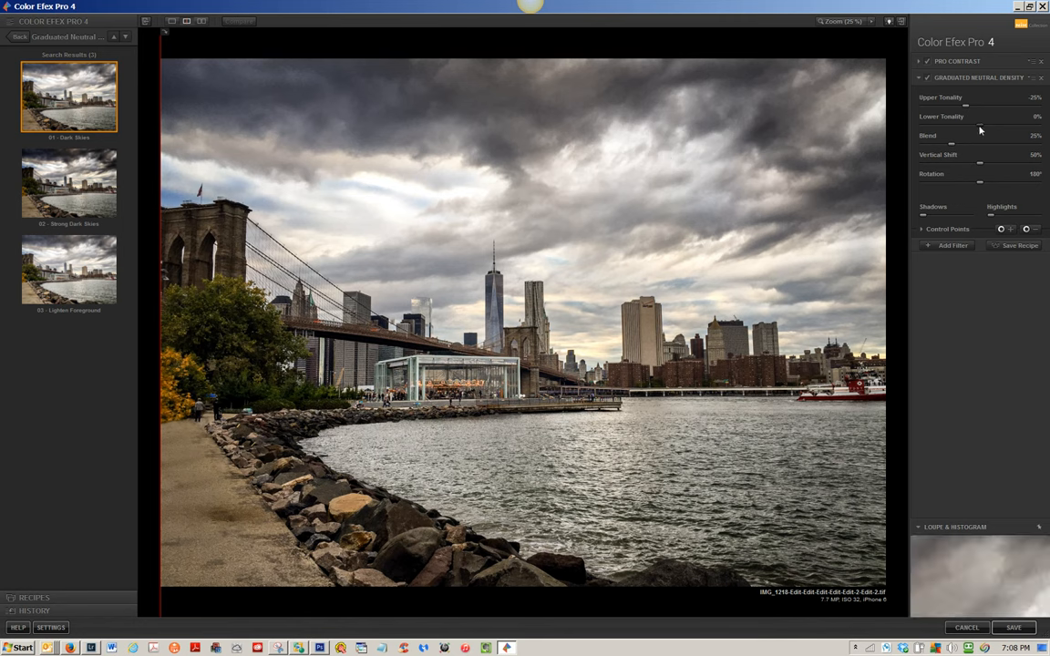
mouse_move(977, 157)
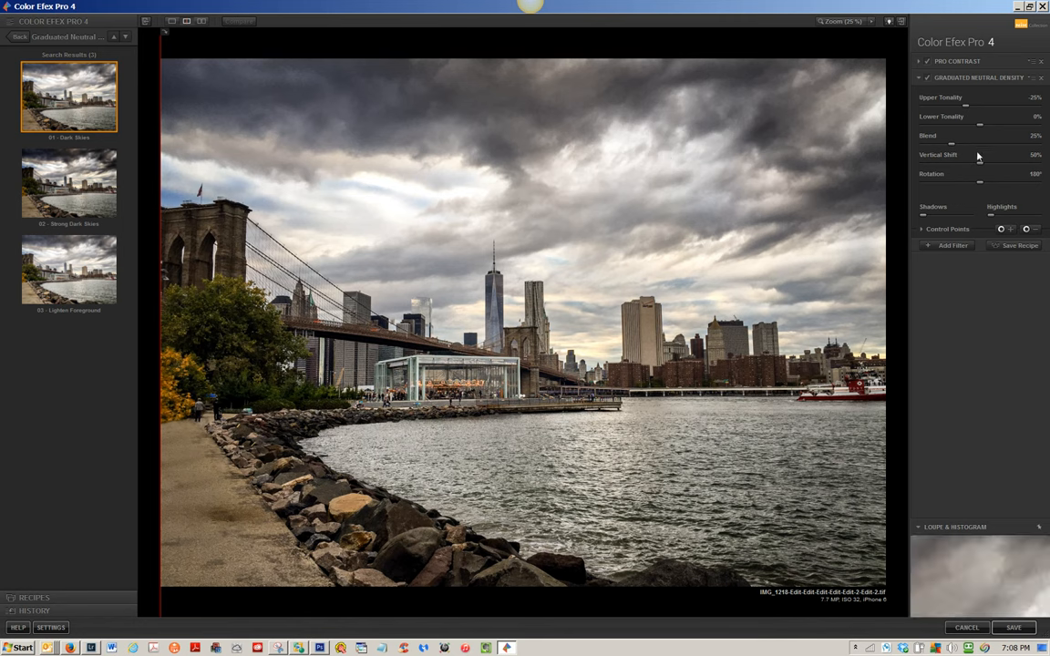
mouse_move(981, 186)
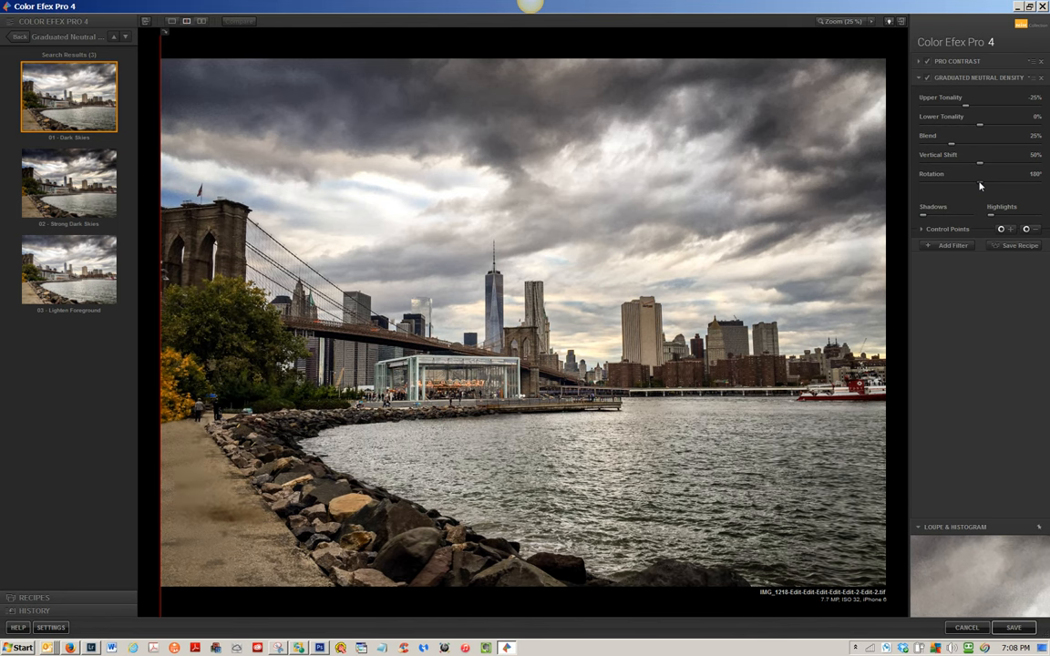
mouse_move(969, 131)
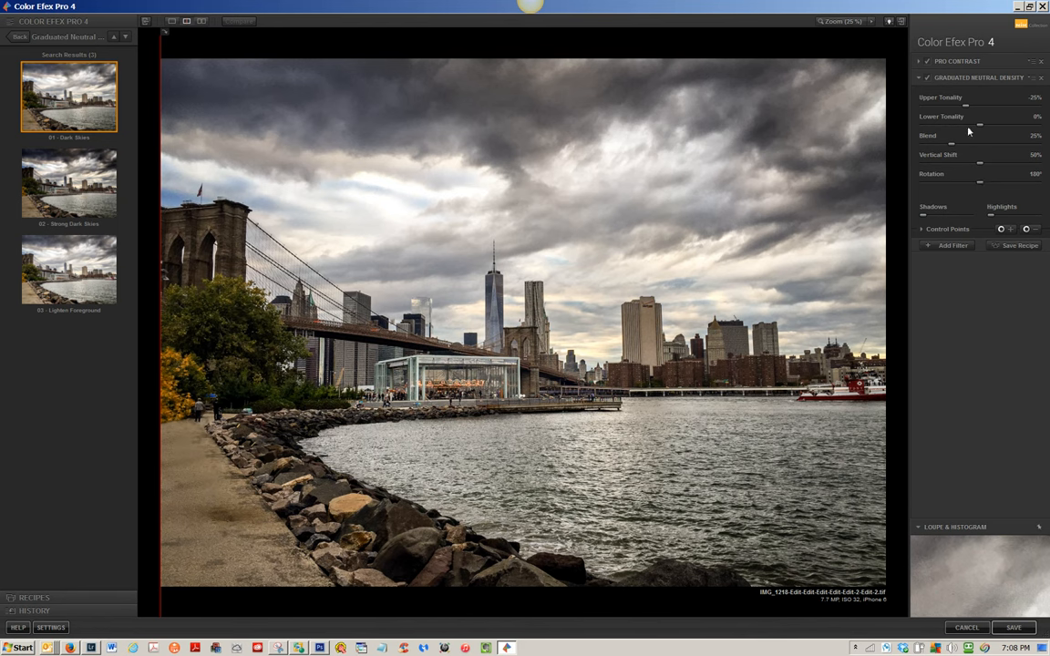
mouse_move(968, 110)
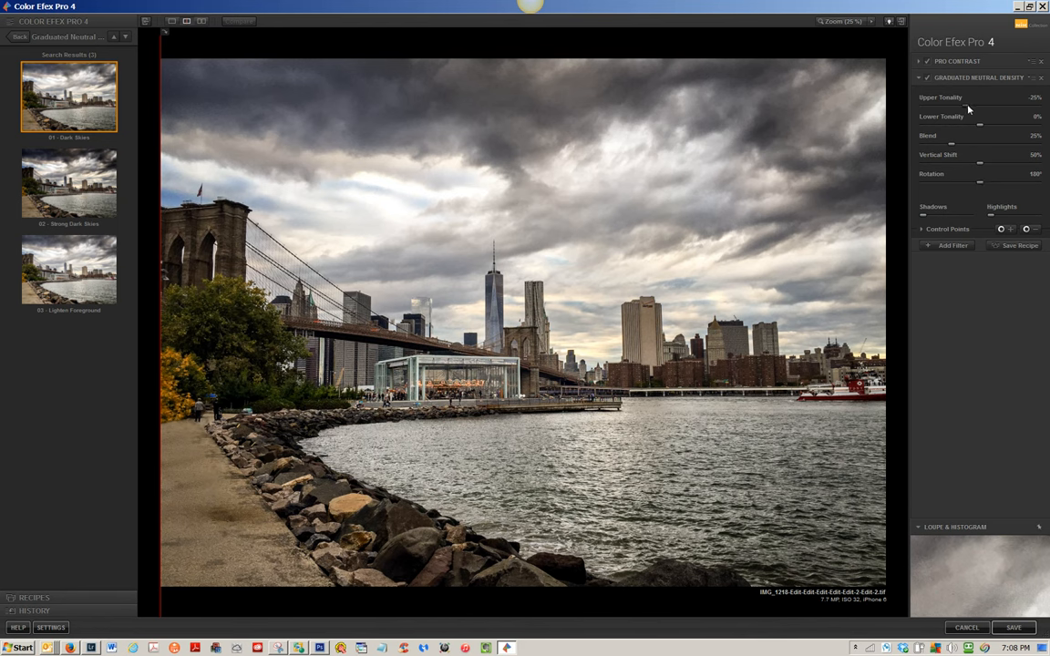
mouse_move(955, 144)
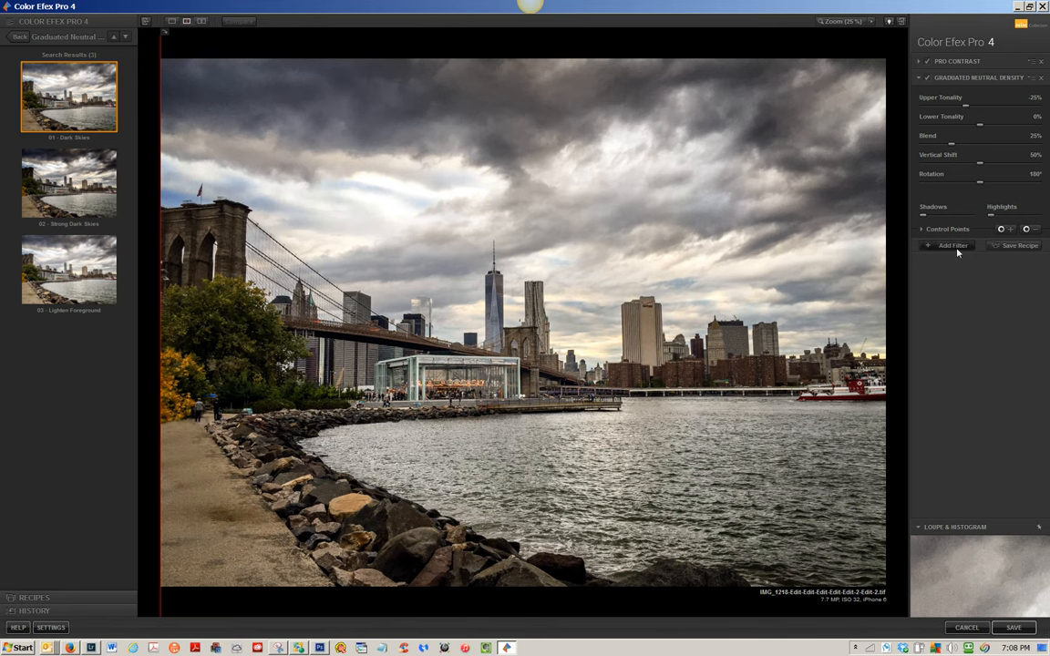
mouse_move(952, 244)
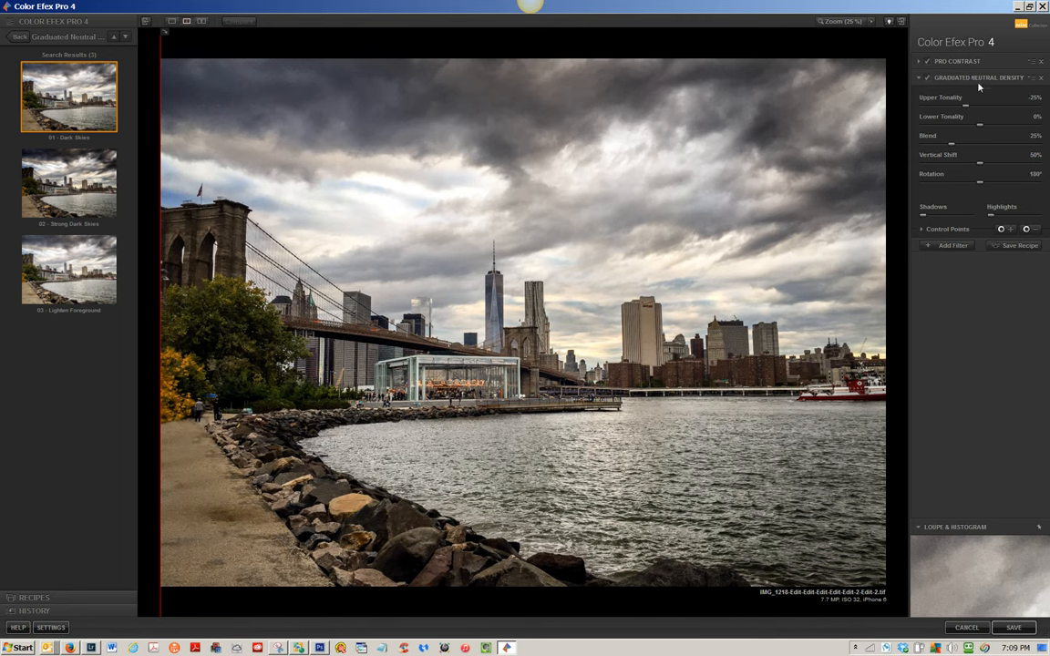
mouse_move(955, 246)
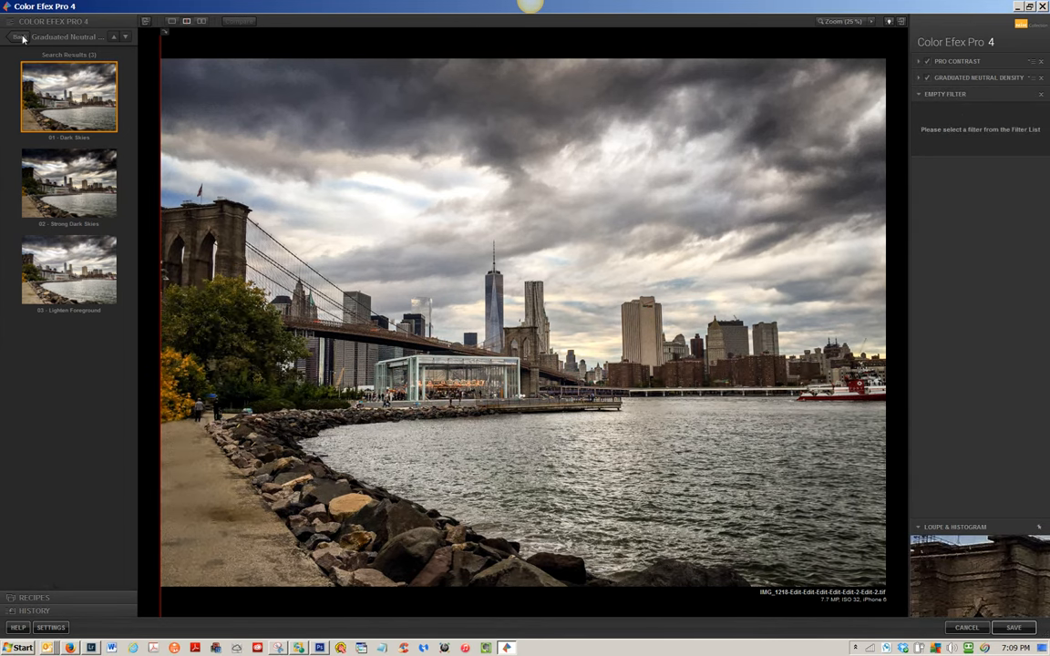
Step: Add a Darken/Lighten Center filter from a preset as the third stacked filter
left_click(22, 36)
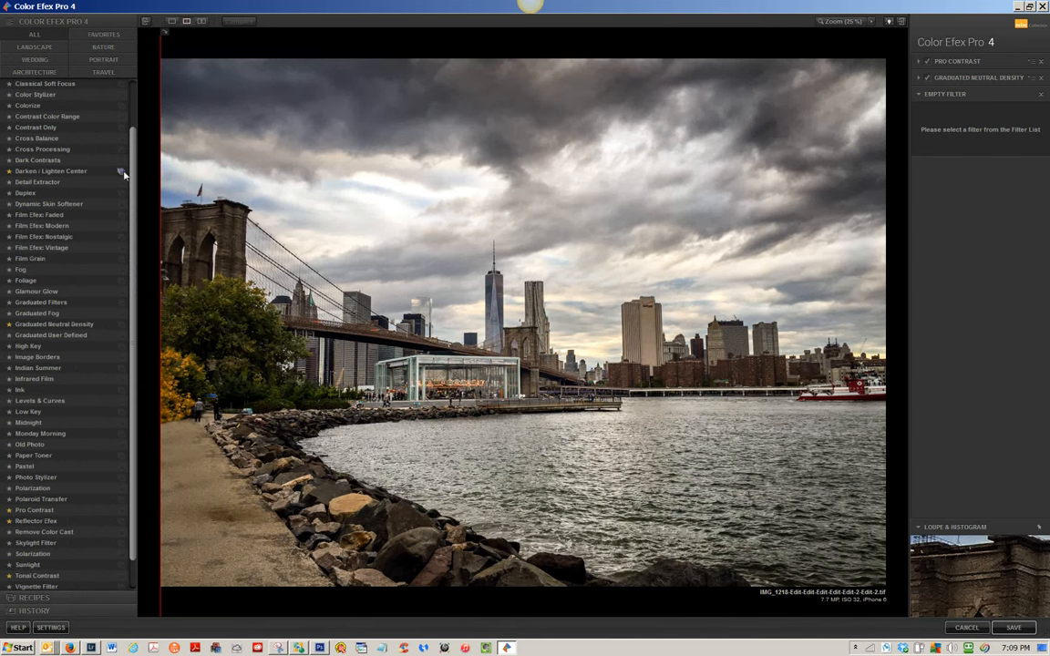
left_click(51, 171)
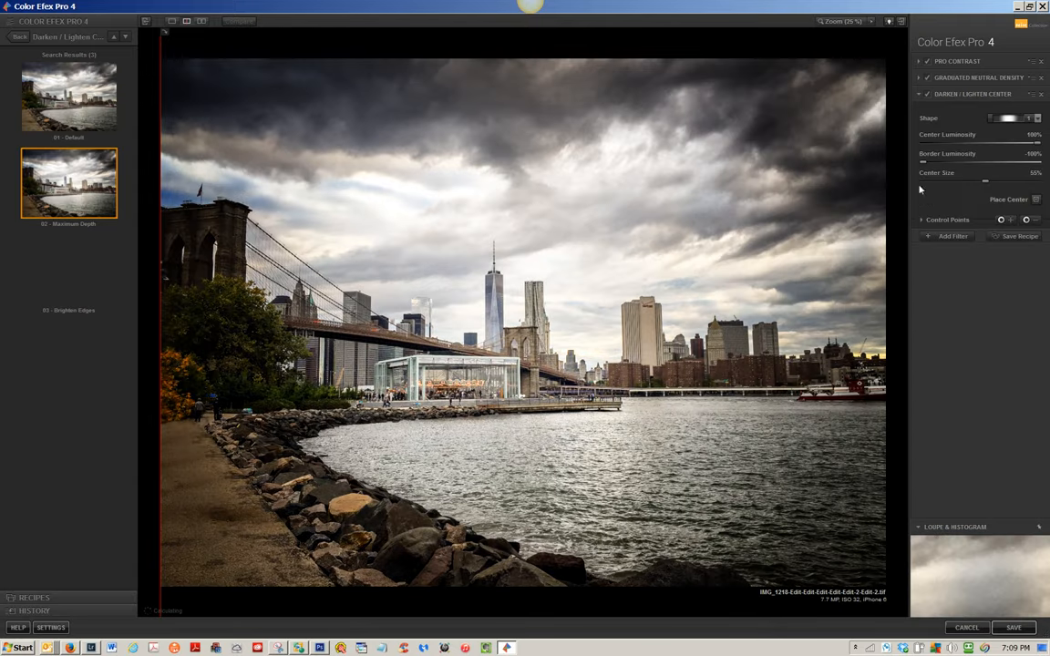
left_click(1037, 117)
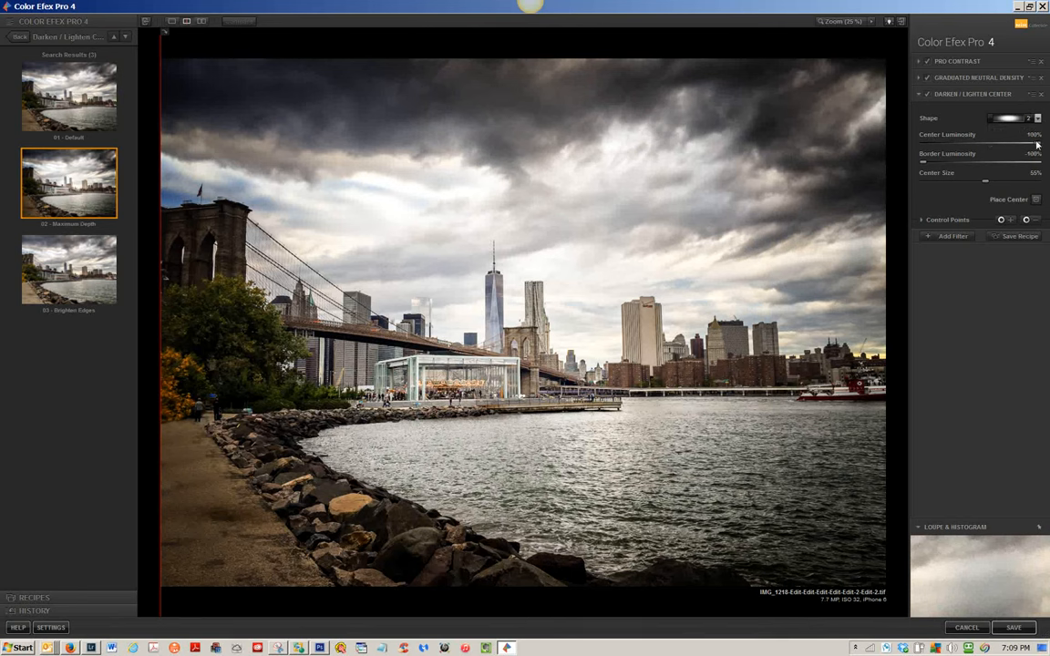
Step: Retune the Center Luminosity, Border Luminosity and Center Size of the new filter
left_click_drag(1035, 144, 994, 144)
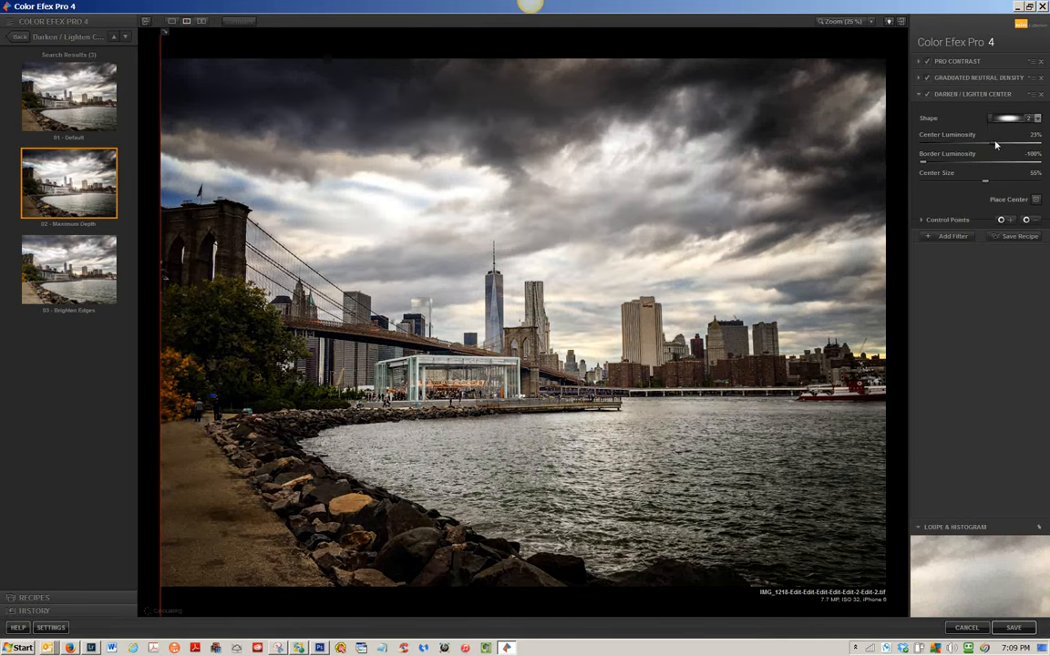
left_click_drag(1006, 117, 1020, 116)
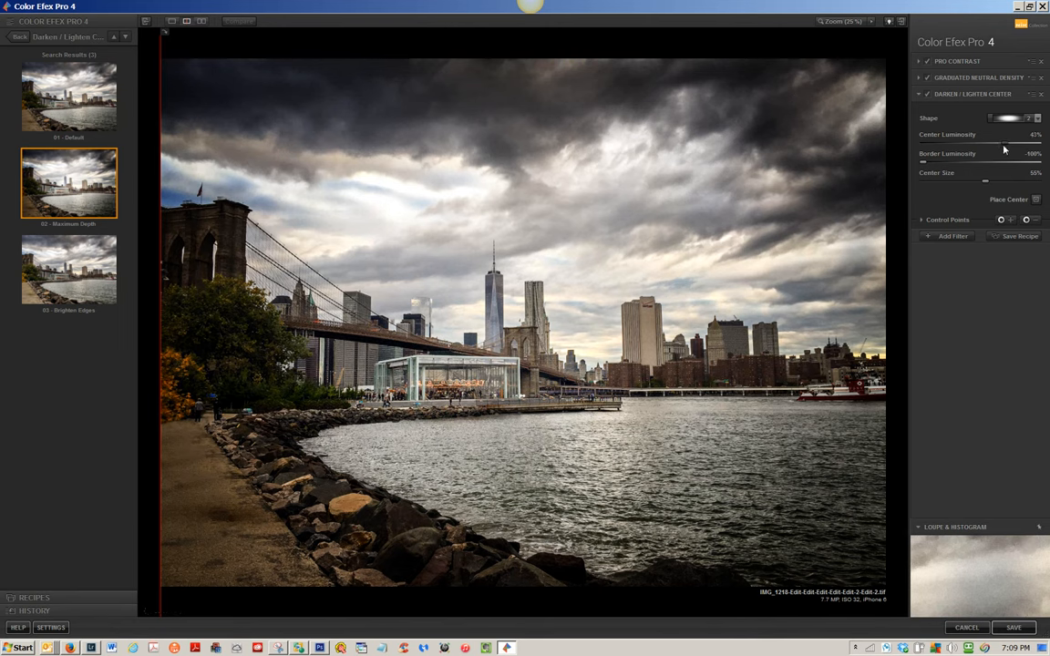
left_click_drag(1012, 134, 1001, 134)
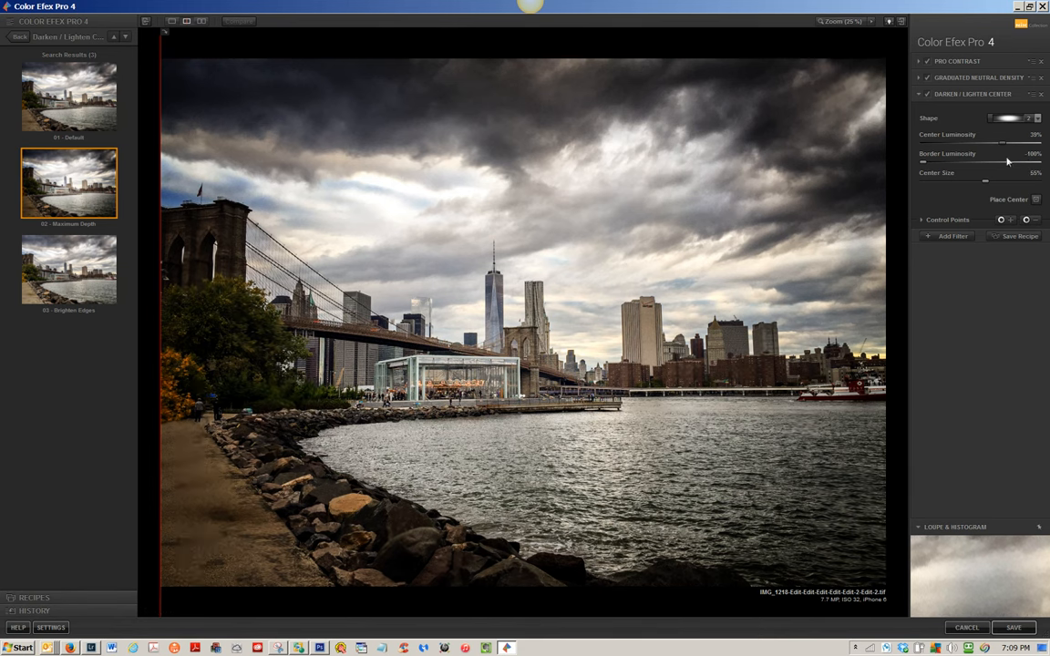
left_click_drag(1006, 162, 982, 162)
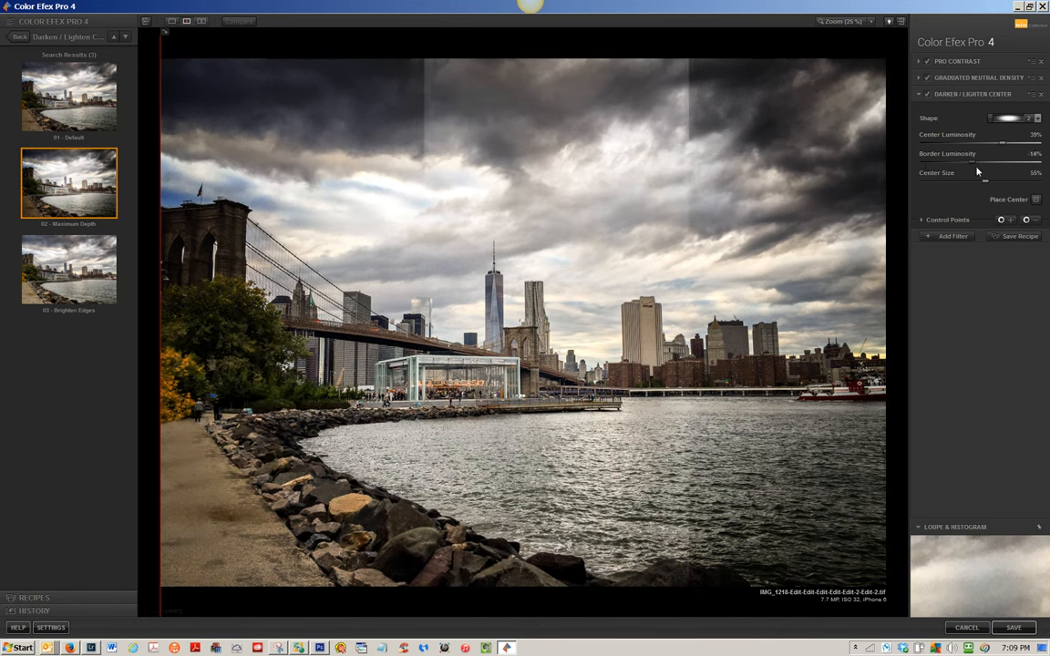
left_click_drag(981, 164, 993, 164)
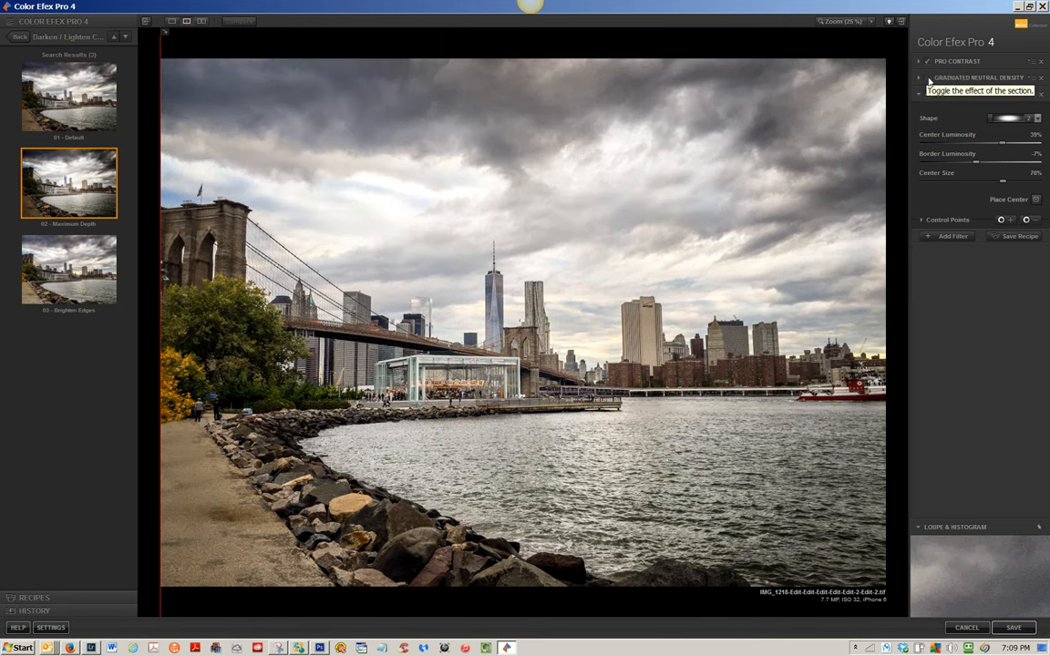
Step: Compare the Graduated Neutral Density filter on and off, then retune its Upper Tonality
left_click(926, 76)
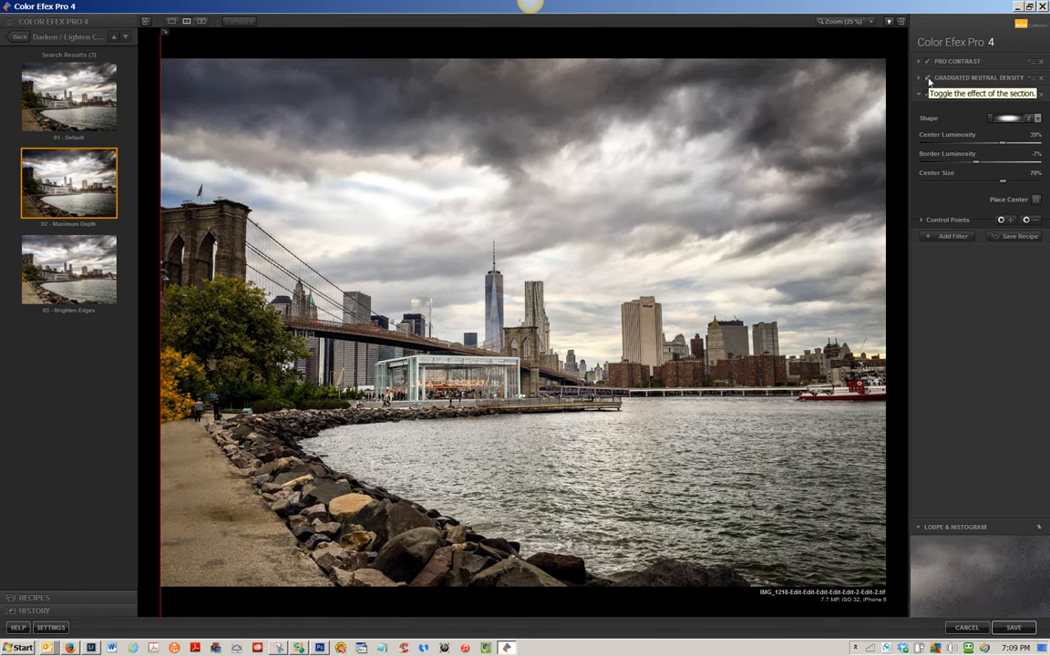
left_click(928, 95)
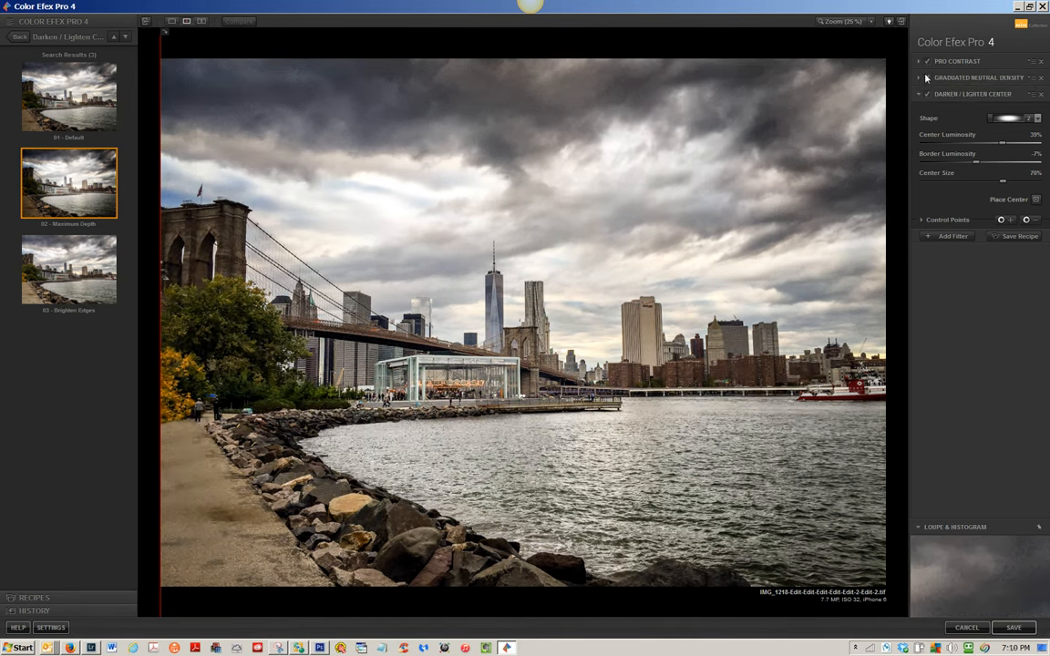
left_click(918, 77)
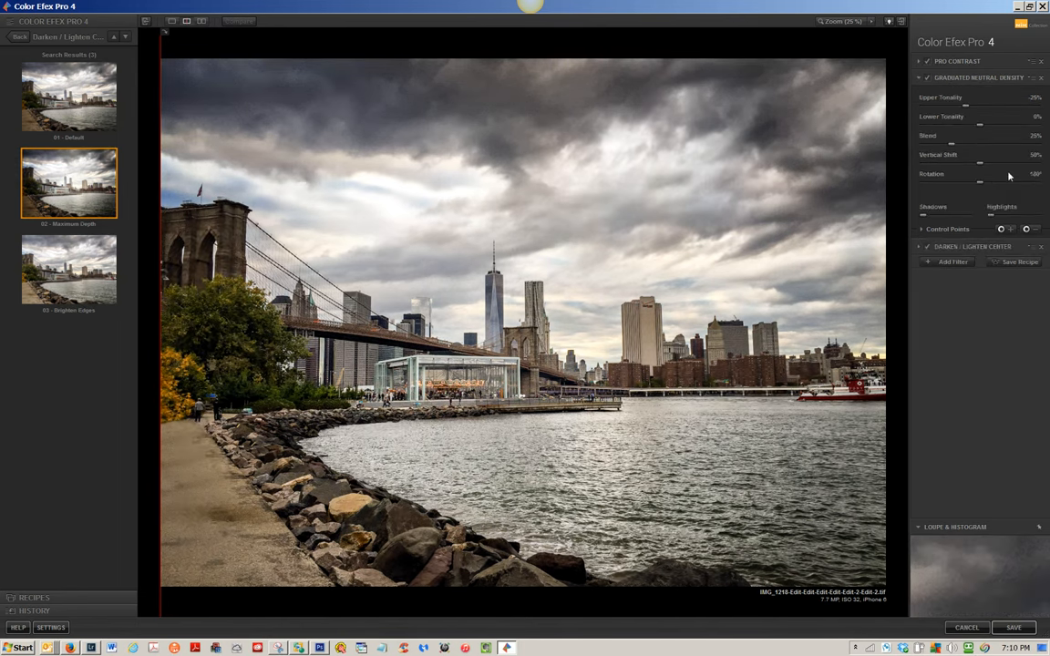
mouse_move(966, 107)
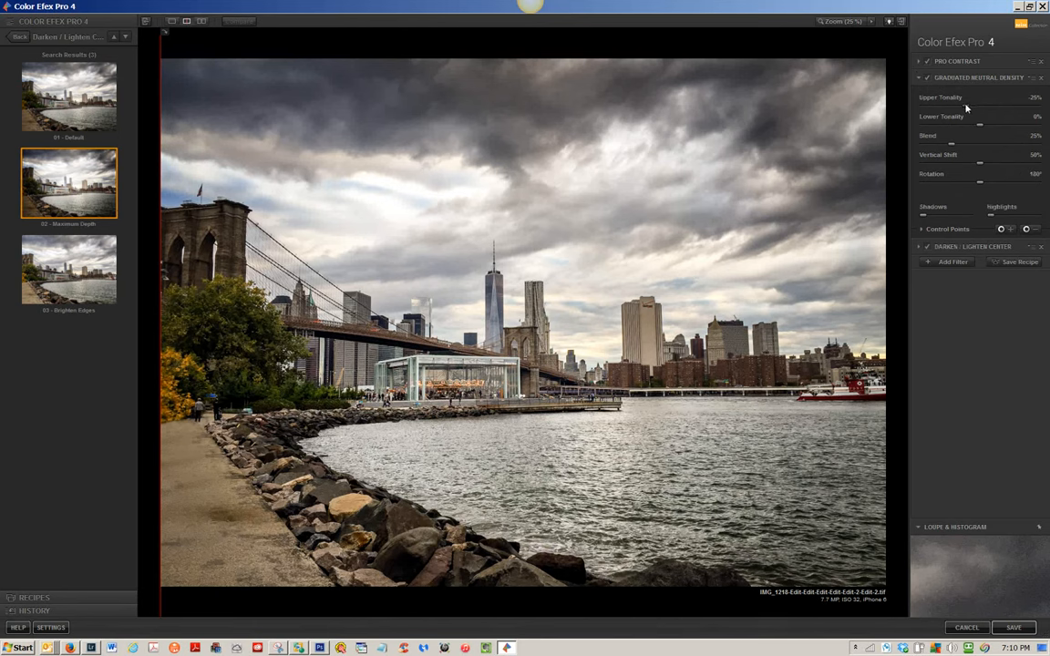
left_click_drag(980, 106, 993, 106)
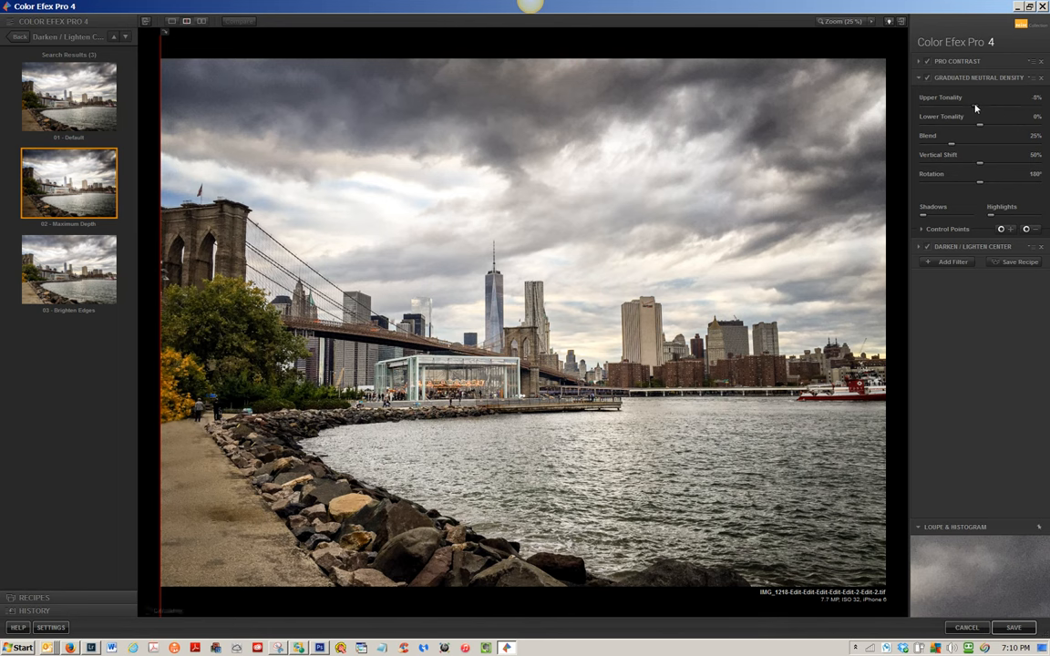
left_click_drag(994, 105, 990, 106)
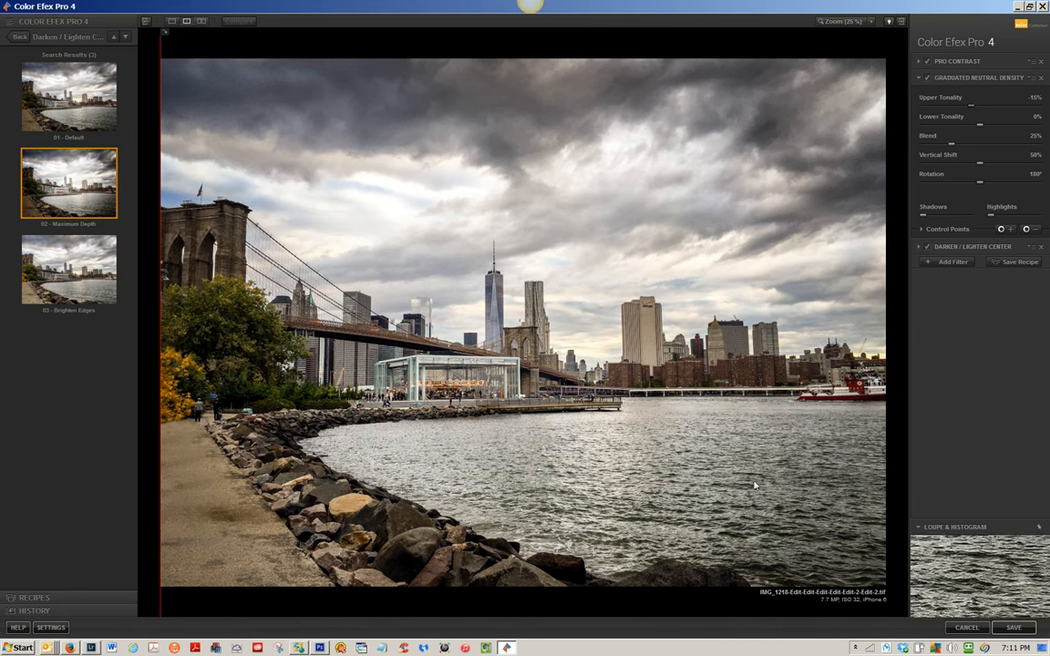
mouse_move(1014, 627)
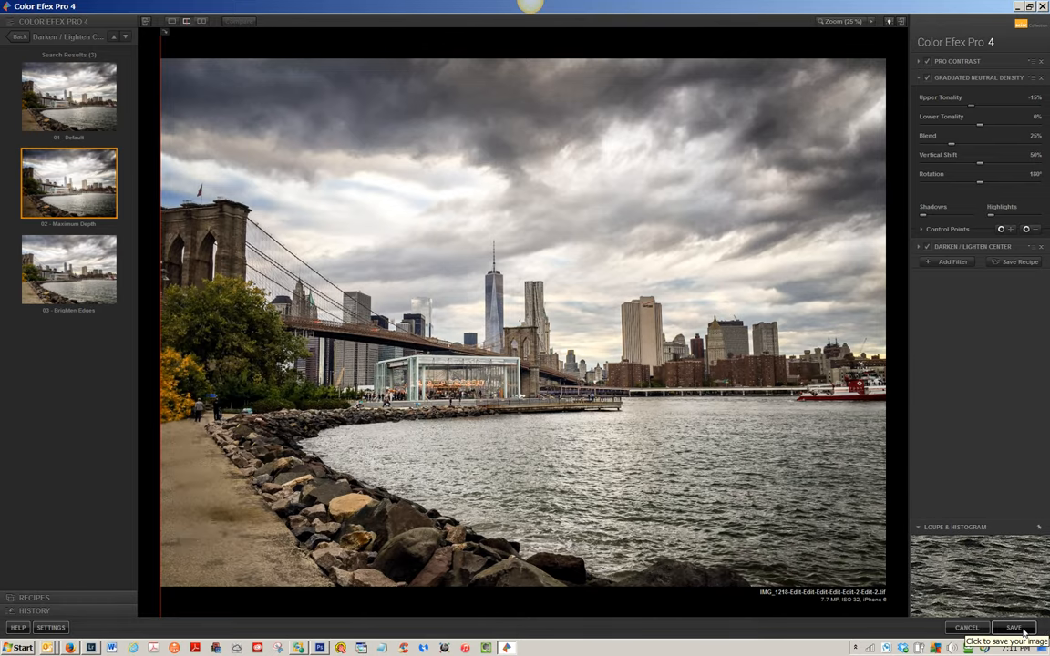
Step: Save the stylized bridge photo from Color Efex Pro back to Lightroom
left_click(1014, 627)
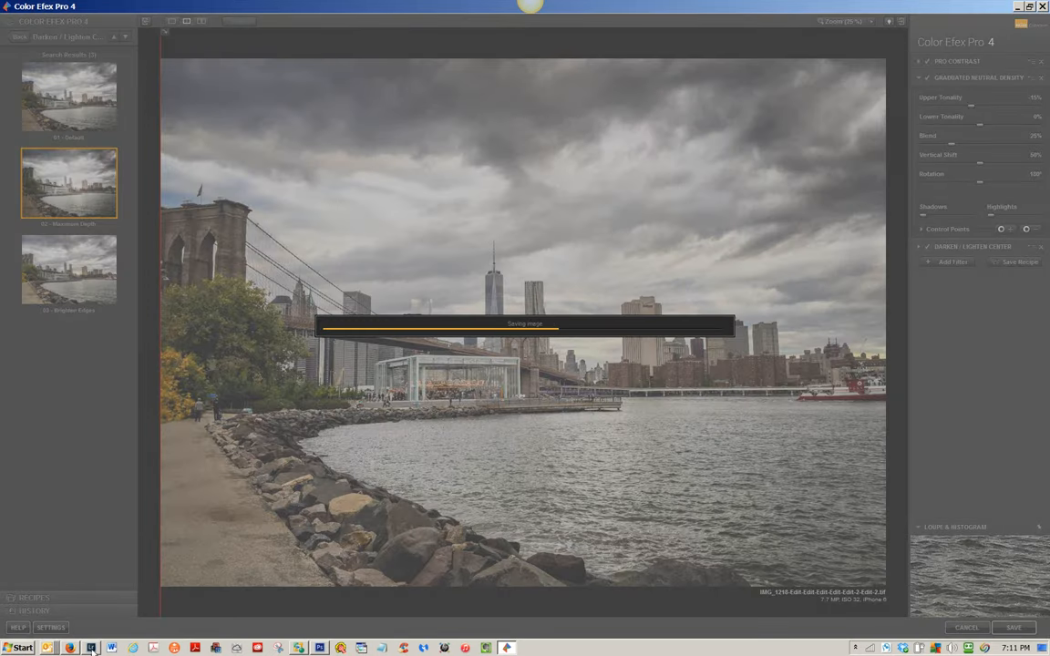
left_click(1014, 627)
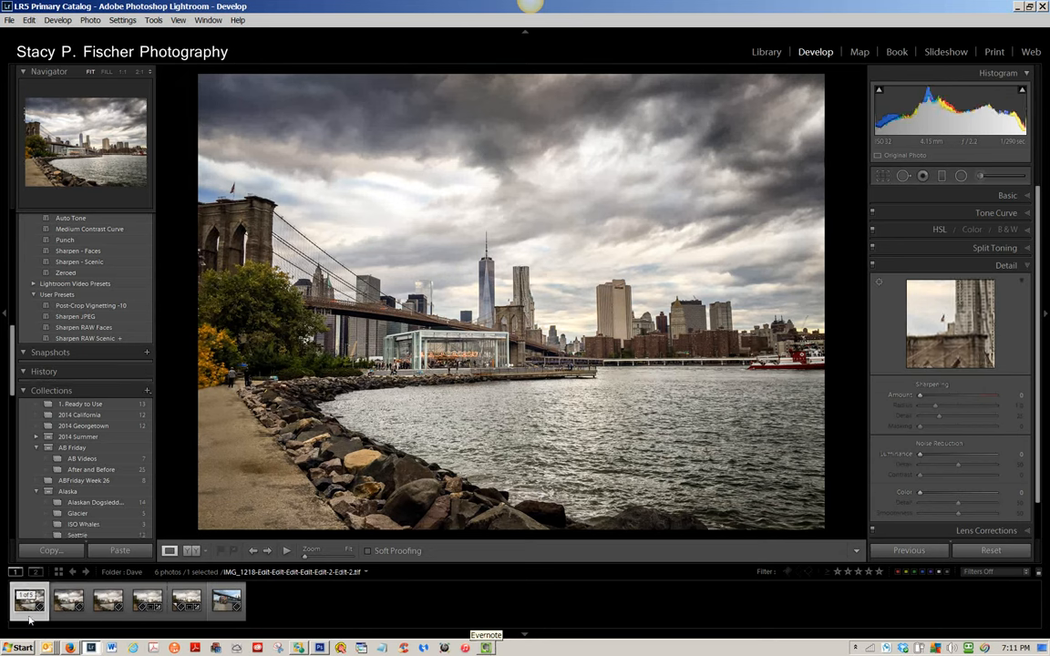
Step: Compare the Color Efex edit with other versions via the filmstrip thumbnails
left_click(186, 599)
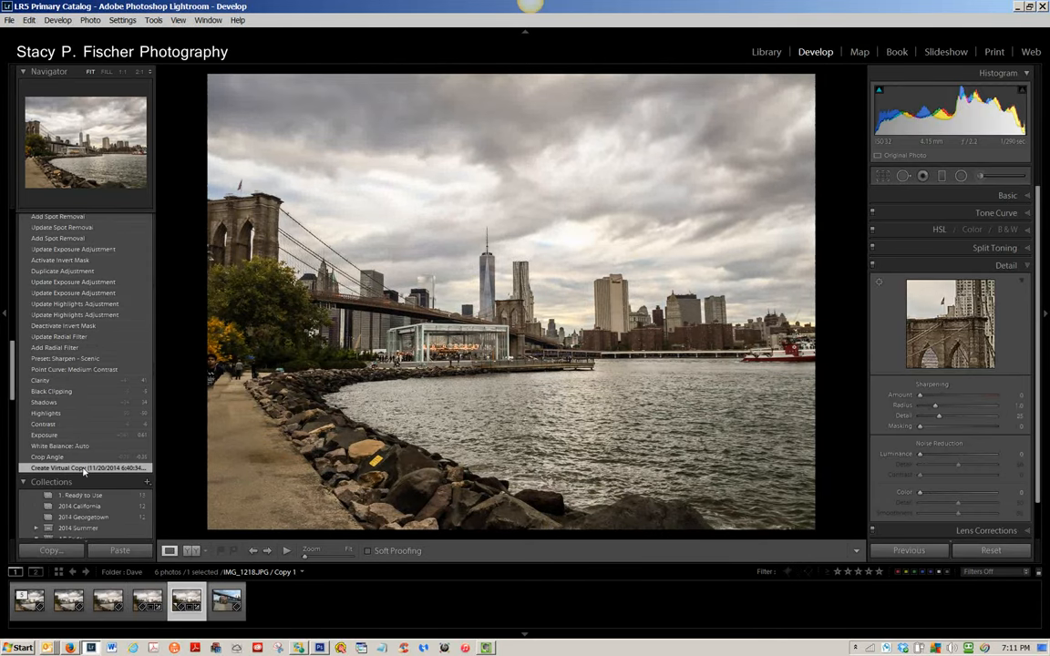
left_click(108, 599)
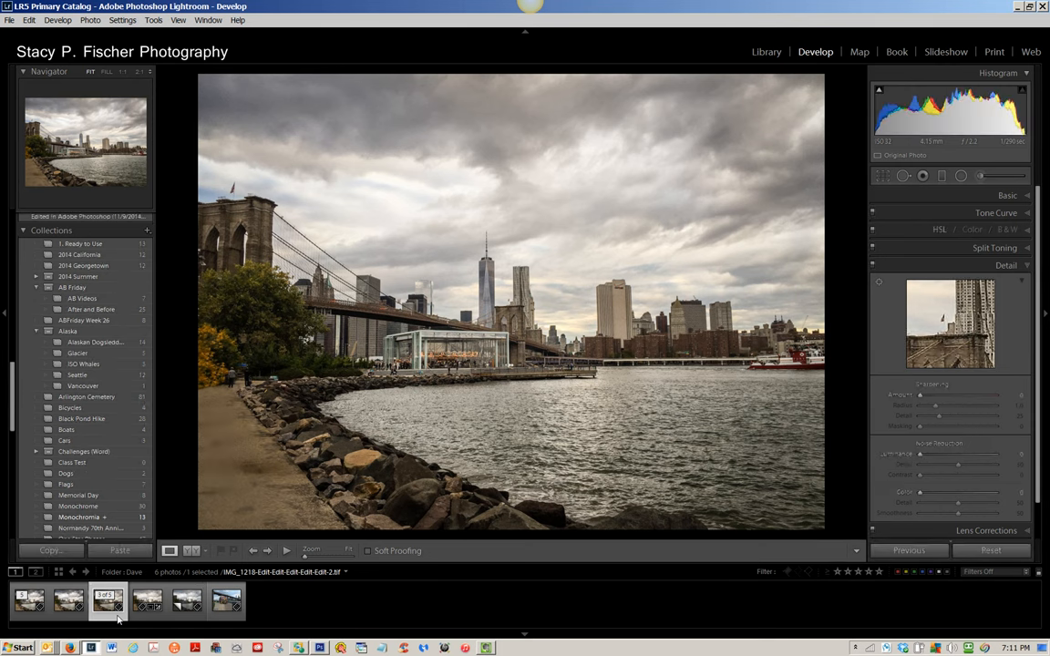
left_click(108, 600)
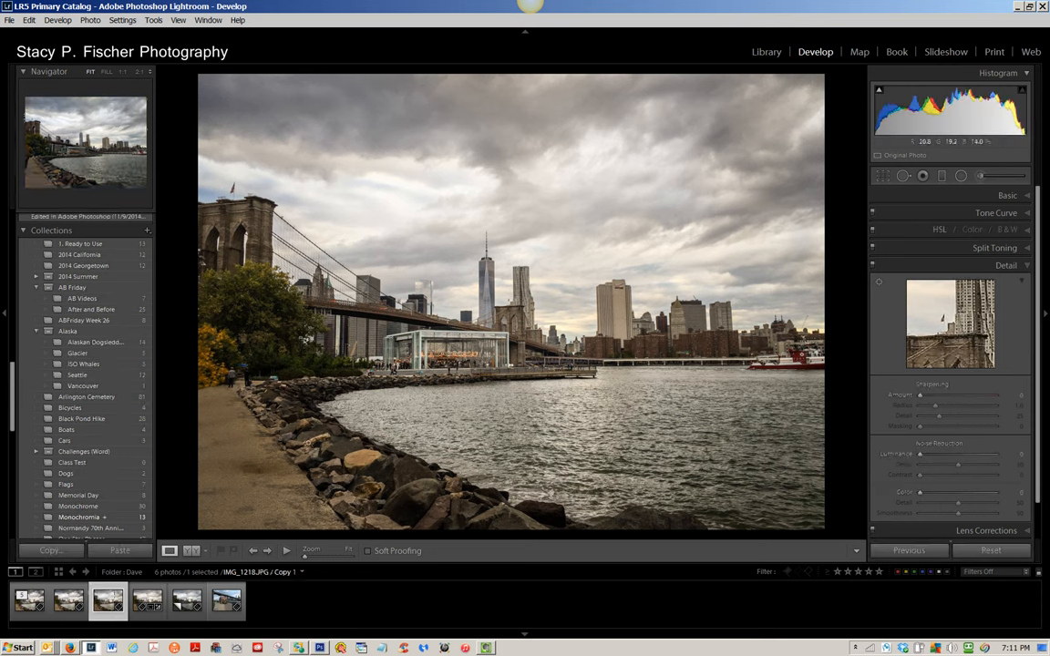
left_click(107, 600)
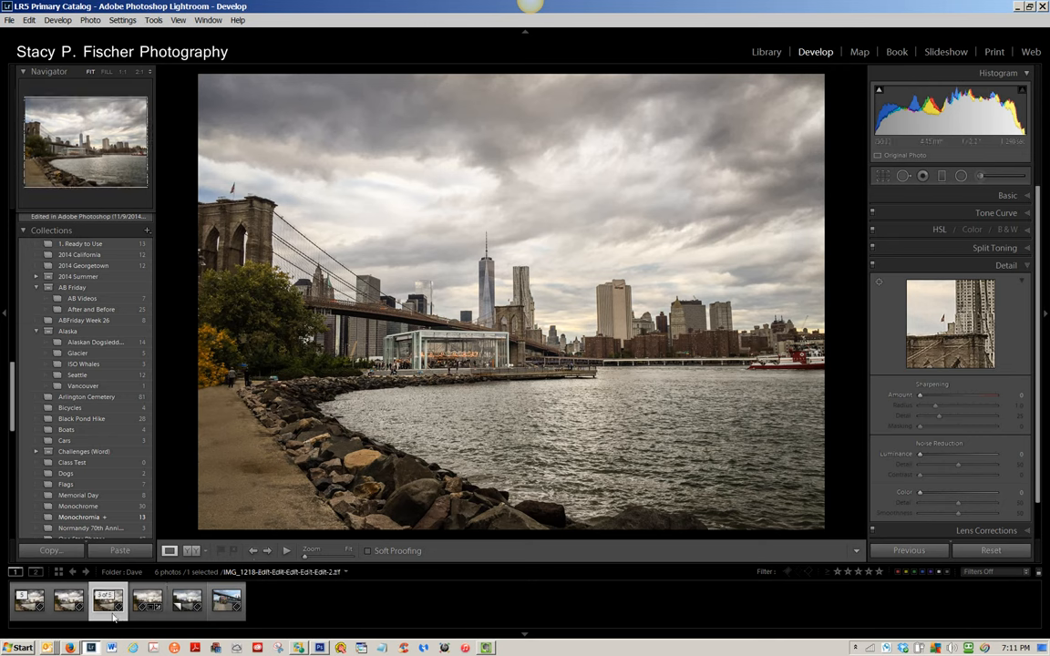